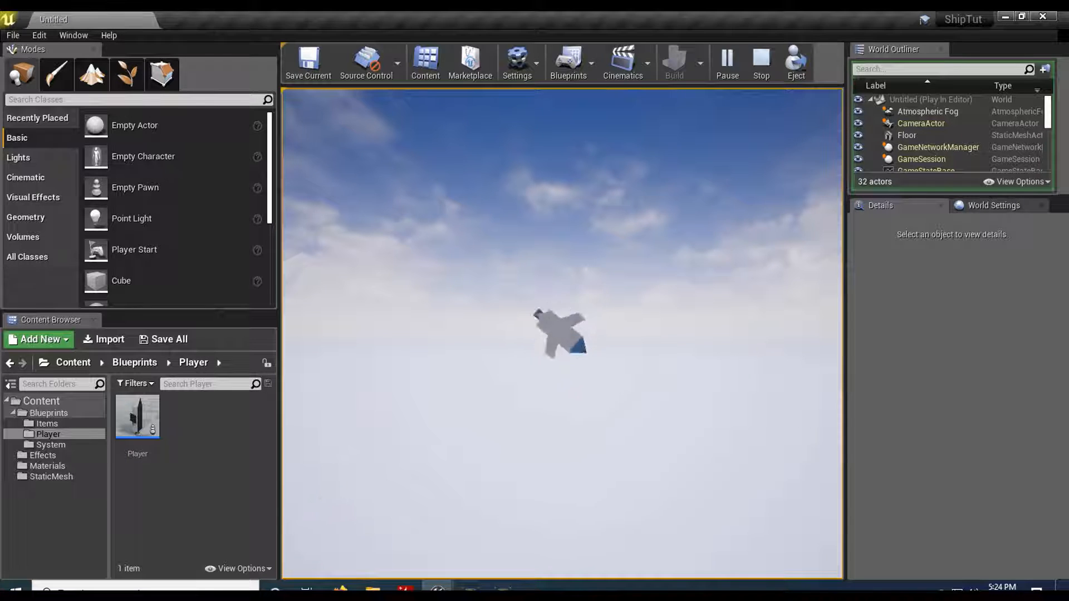
Stop the preview and create a particle system named Explosion in the Effects folder
{"action": "left_click", "coordinate": [761, 62]}
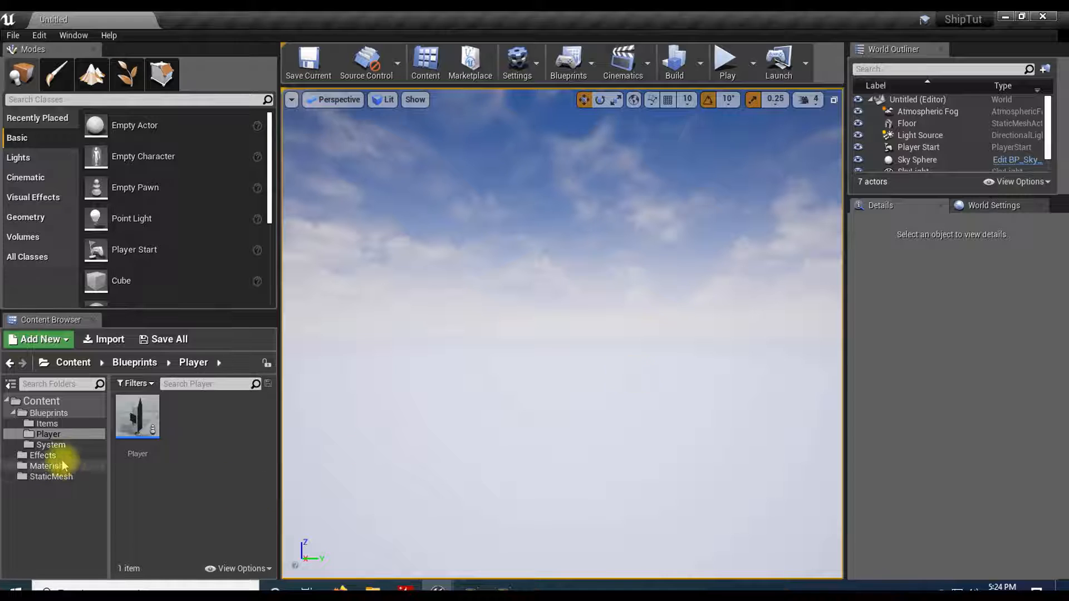
{"action": "left_click", "coordinate": [42, 455]}
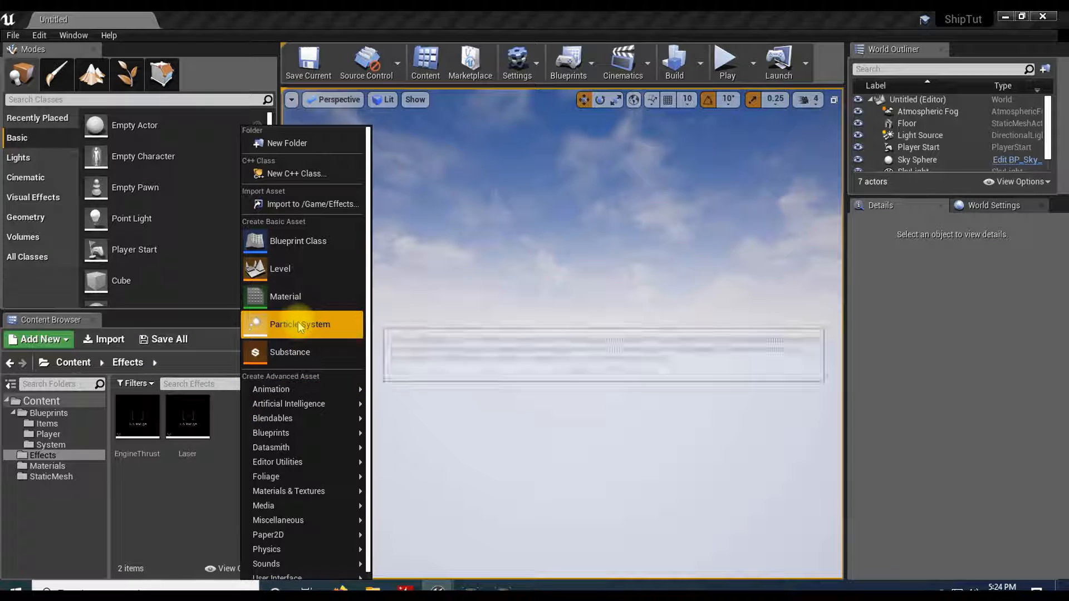
{"action": "left_click", "coordinate": [299, 325]}
{"action": "type", "text": "E"}
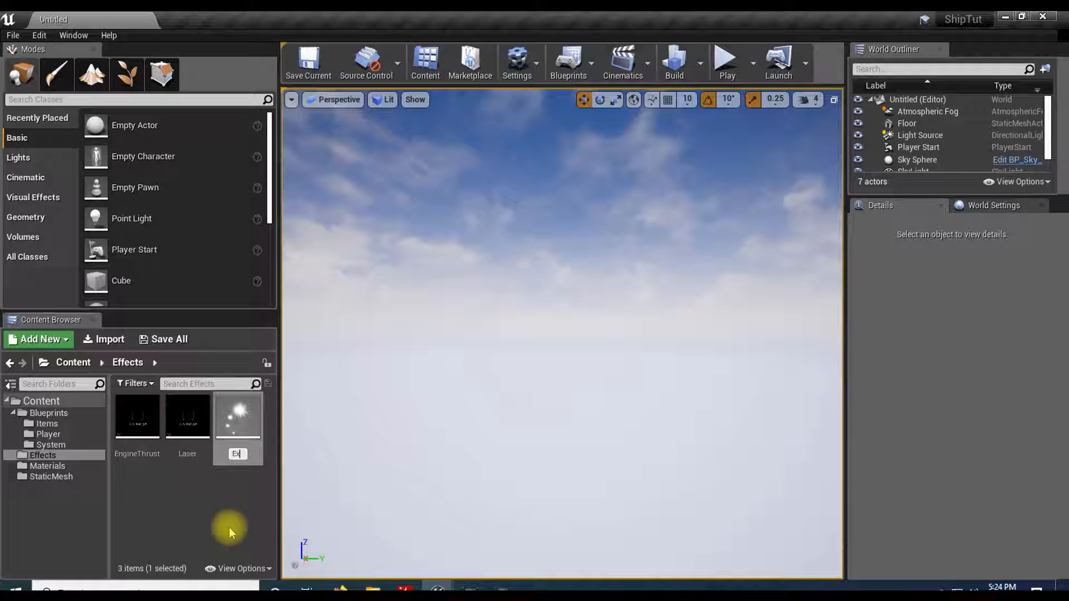
{"action": "left_click", "coordinate": [187, 416]}
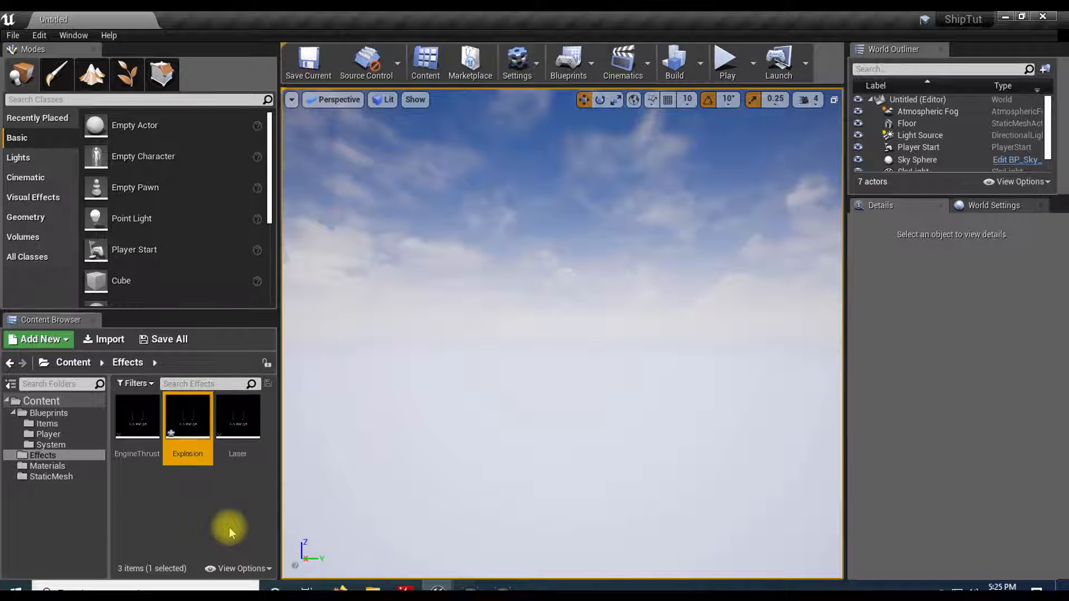
{"action": "mouse_move", "coordinate": [187, 416]}
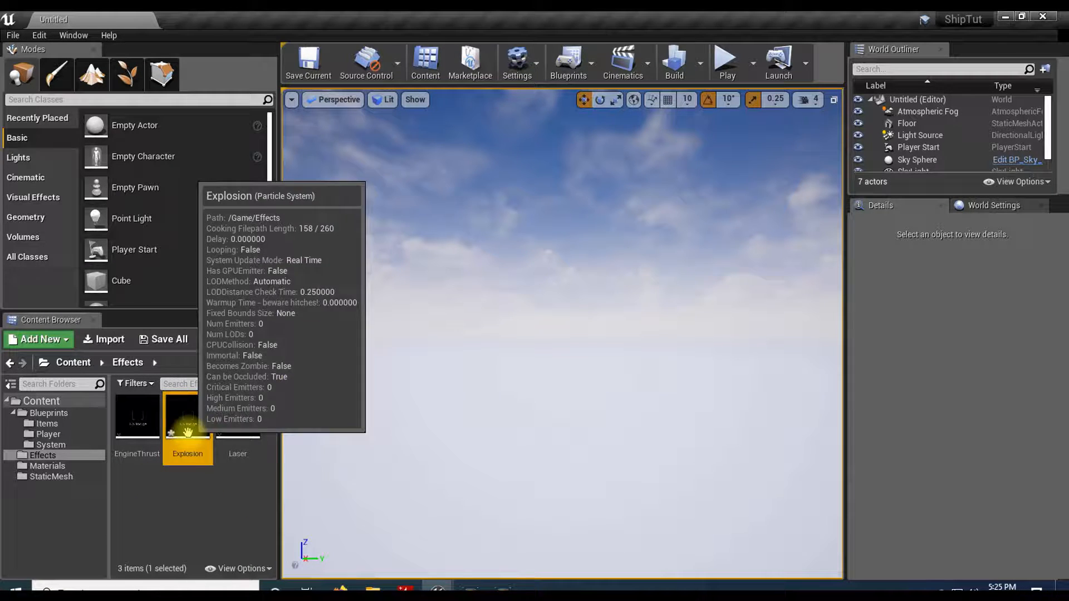
Duplicate EngineThrustMaterial as ExplosionMaterial in Materials, then return to Effects
{"action": "left_click", "coordinate": [47, 466]}
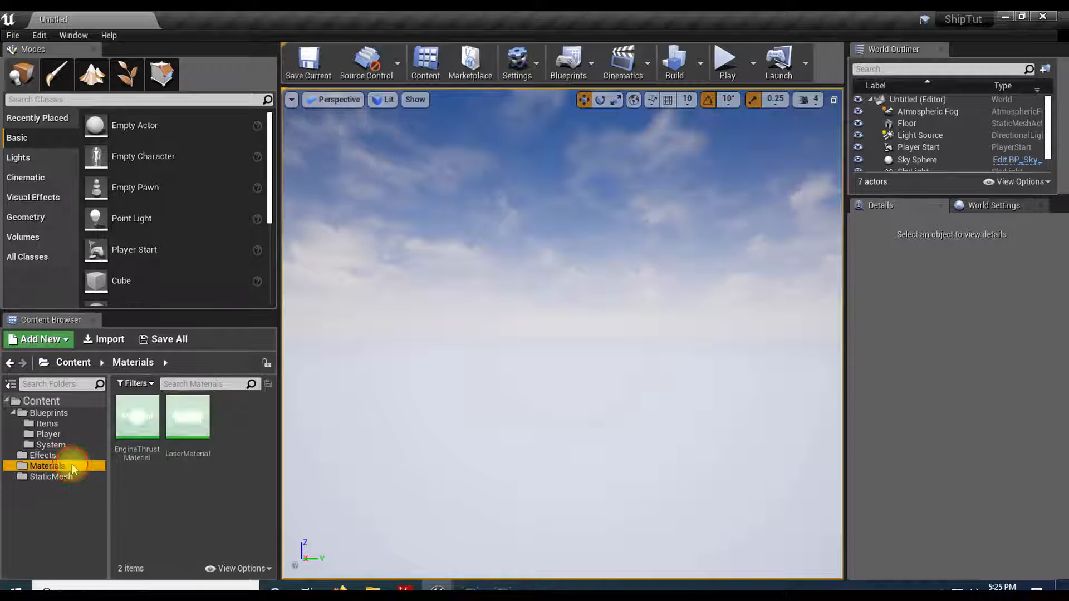
{"action": "left_click", "coordinate": [135, 418]}
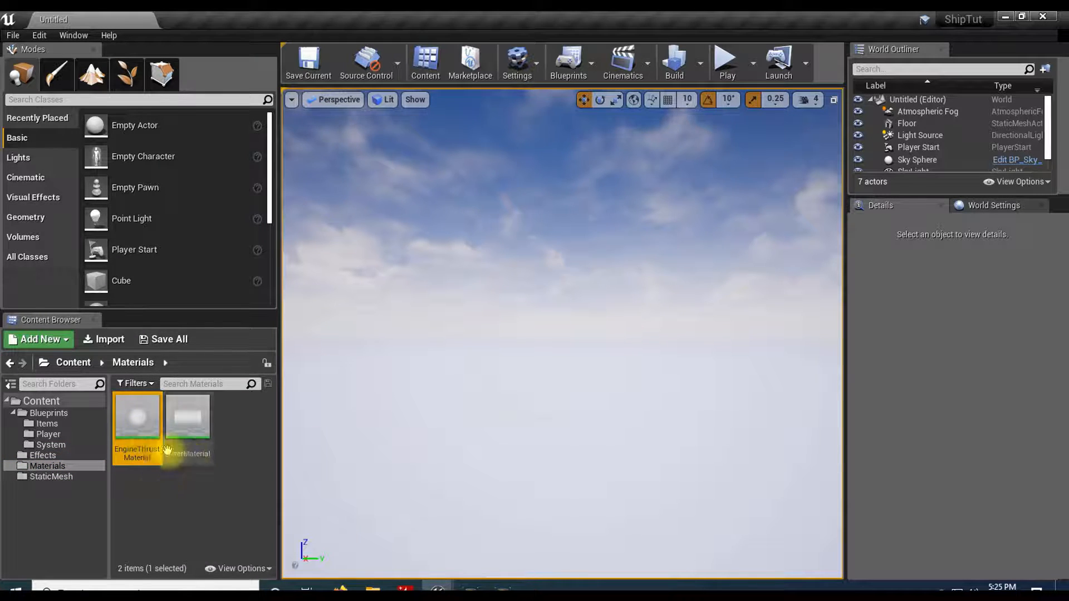
{"action": "mouse_move", "coordinate": [136, 424]}
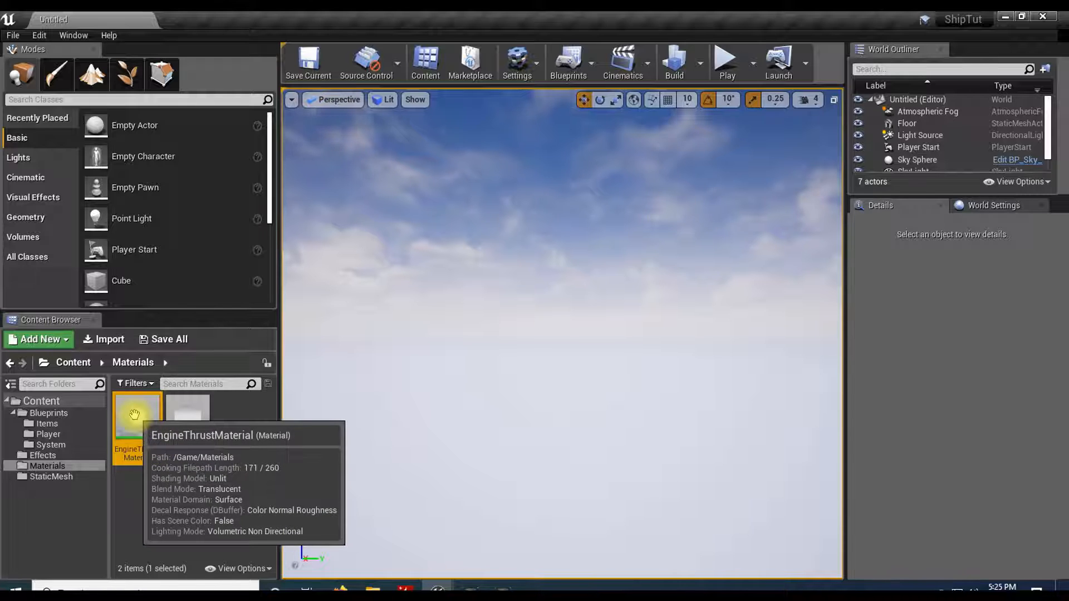
{"action": "right_click", "coordinate": [136, 416]}
{"action": "type", "text": "ExplosionMaterial"}
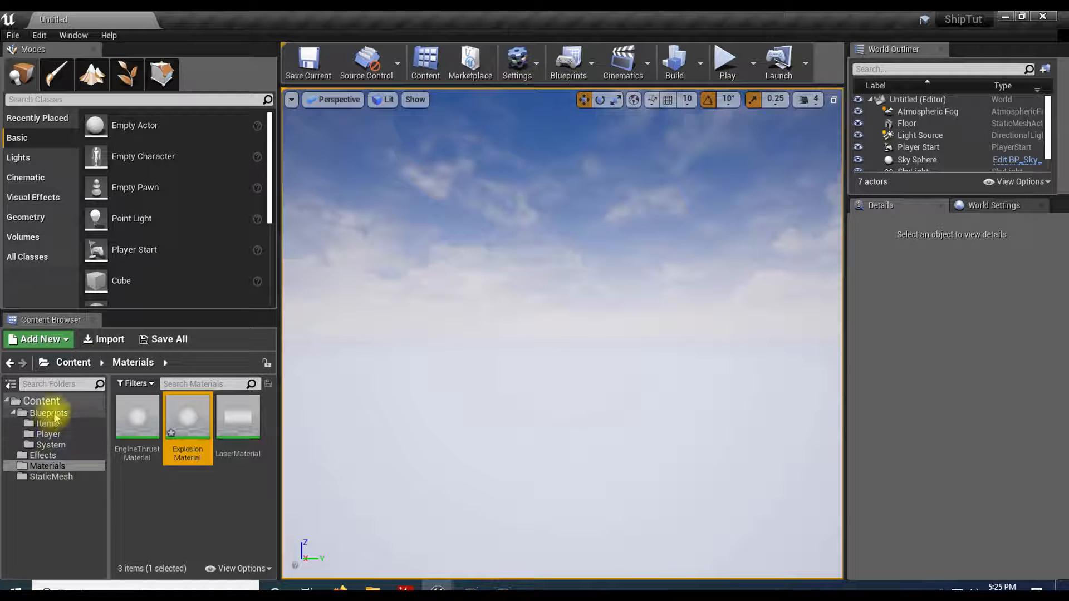
{"action": "left_click", "coordinate": [42, 456]}
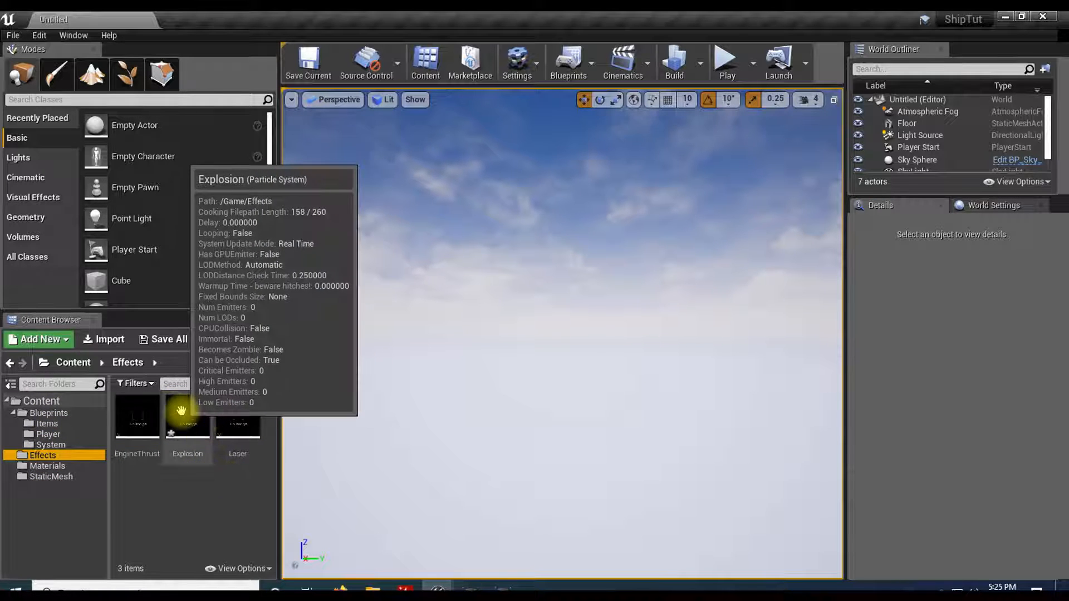
Open Explosion in Cascade and assign ExplosionMaterial to its emitter
{"action": "double_click", "coordinate": [187, 415]}
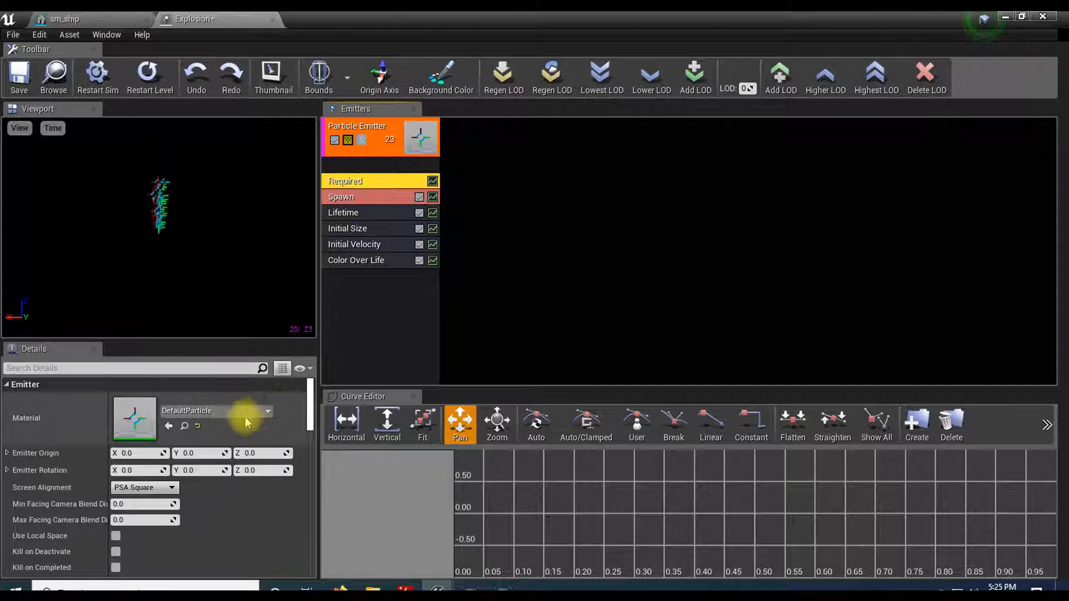
{"action": "left_click", "coordinate": [267, 411]}
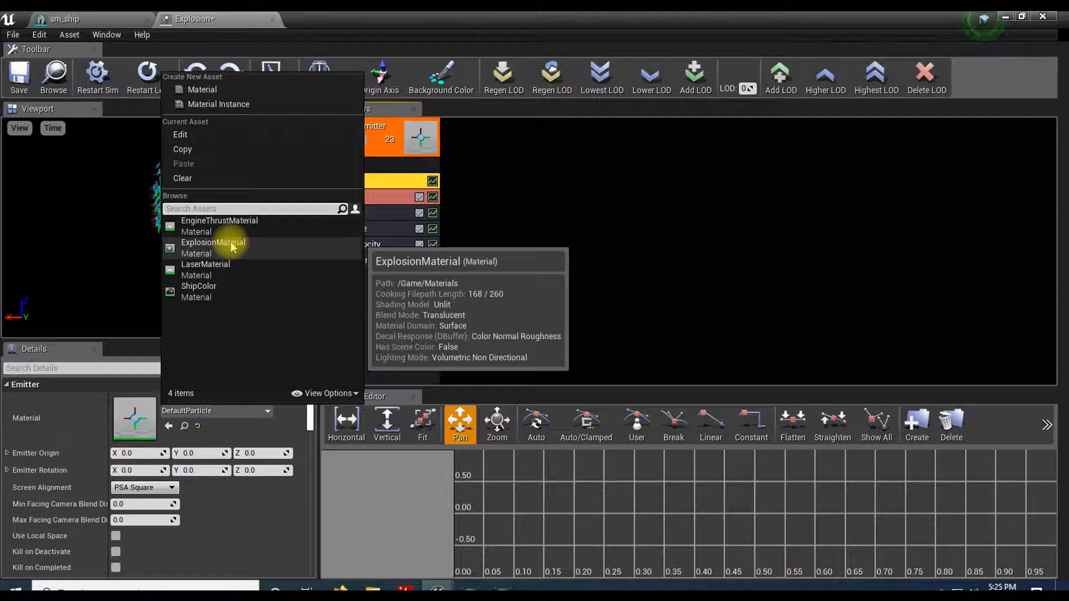
{"action": "left_click", "coordinate": [213, 242]}
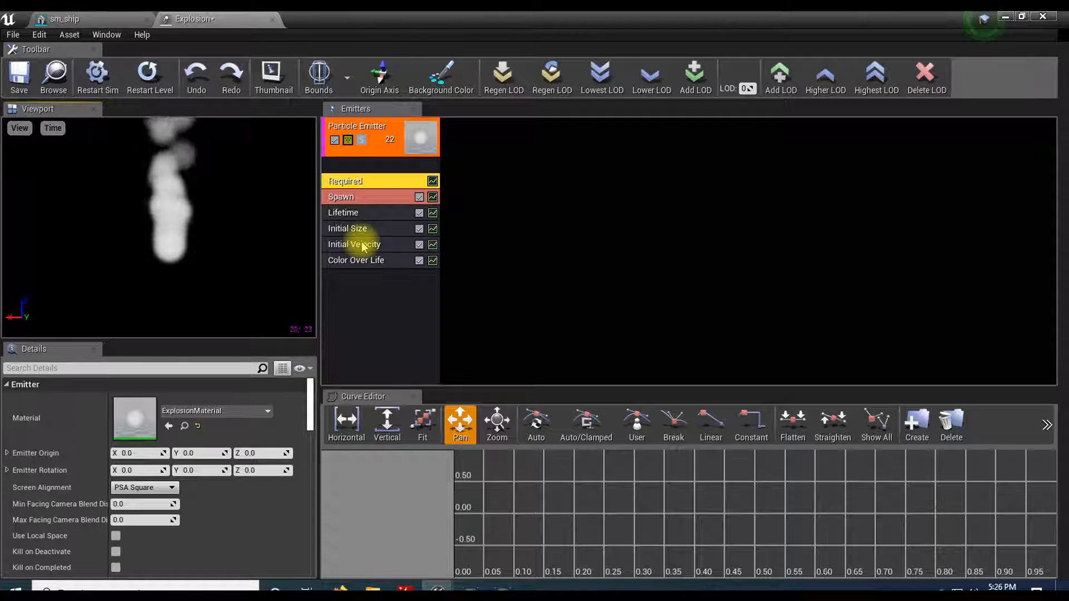
Set Initial Velocity start range to Max 50,50,50 and Min -50,-50,-50
{"action": "left_click", "coordinate": [354, 244]}
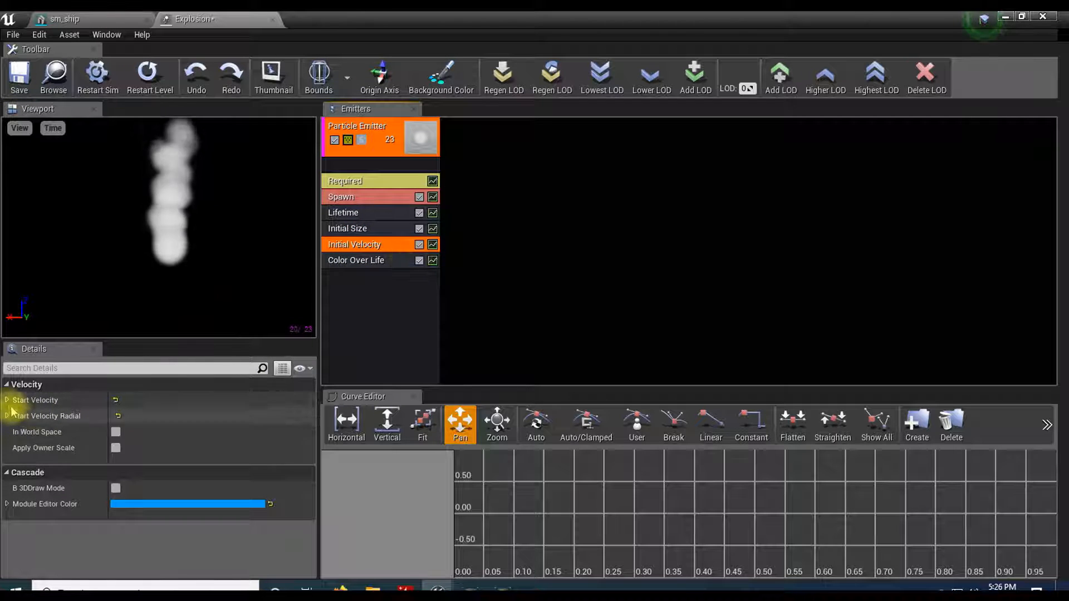
{"action": "left_click", "coordinate": [9, 399]}
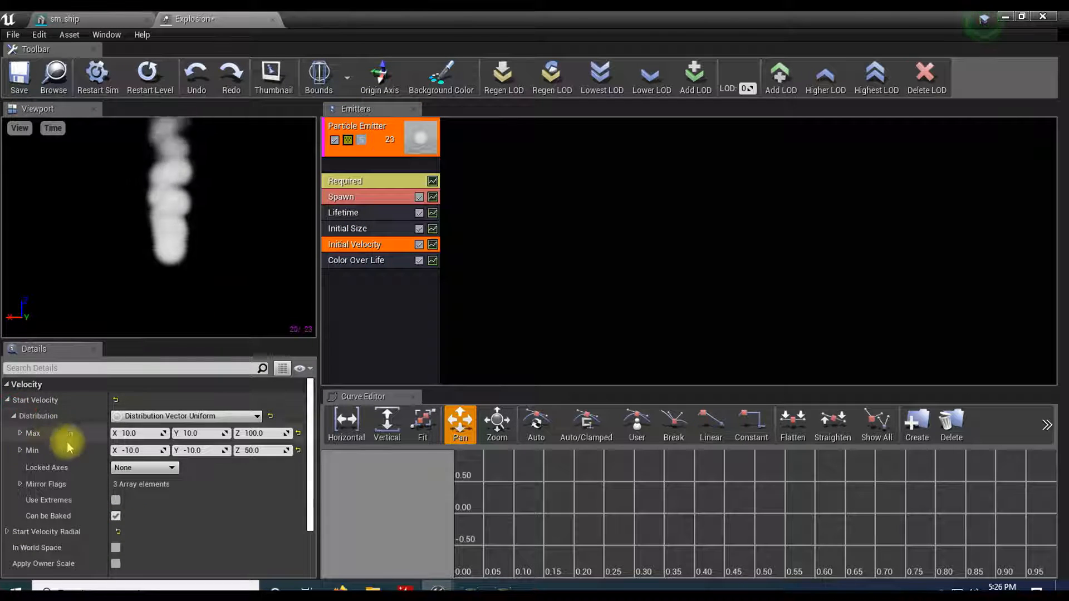
{"action": "left_click", "coordinate": [132, 433]}
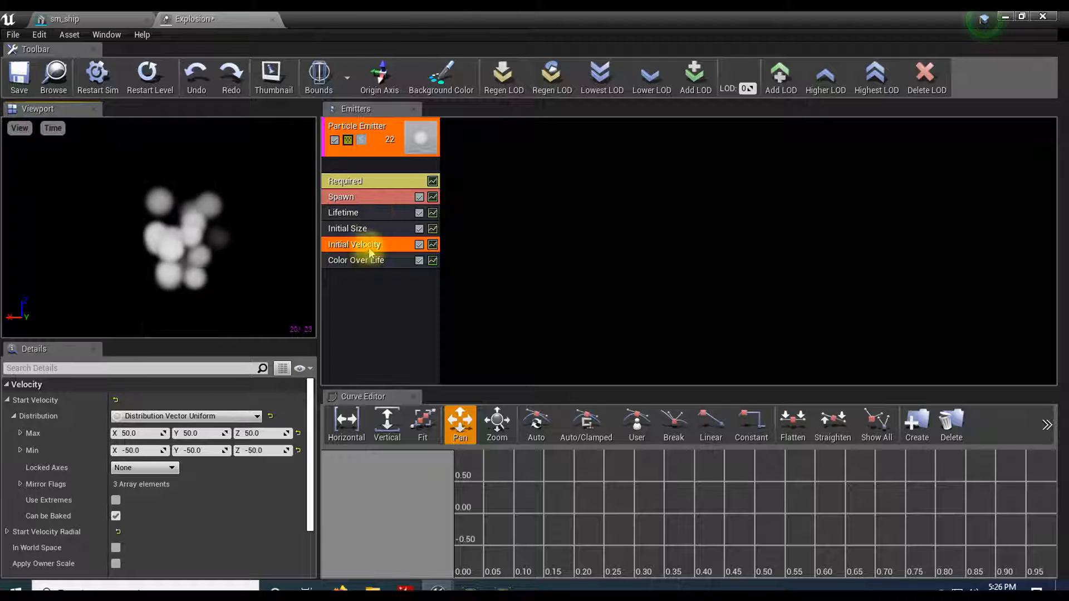
Set Color Over Life curve point 0 to a yellow-orange colour
{"action": "left_click", "coordinate": [355, 260]}
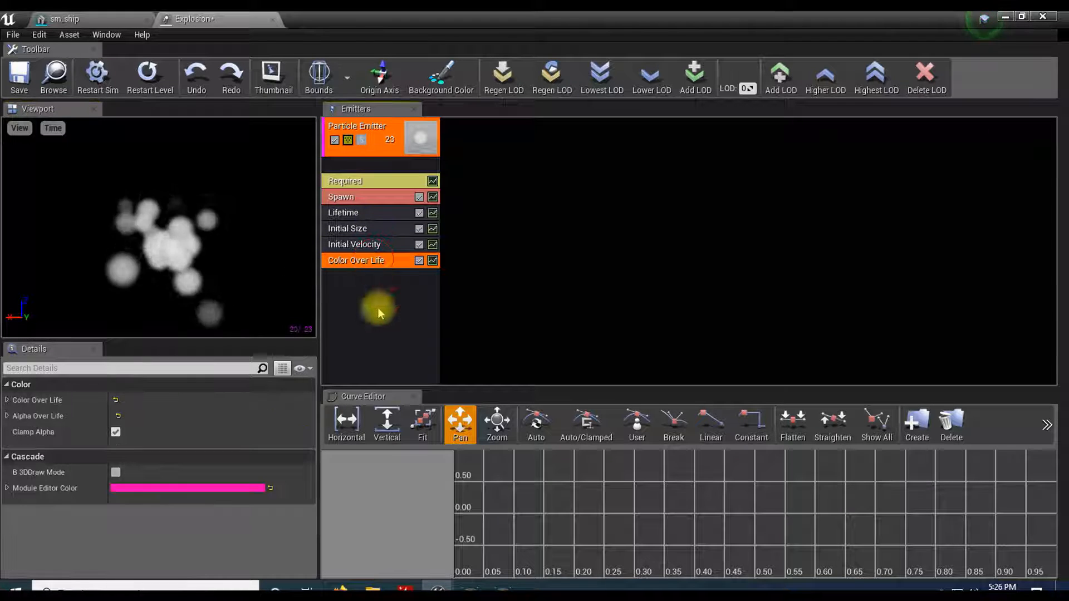
{"action": "left_click", "coordinate": [6, 400]}
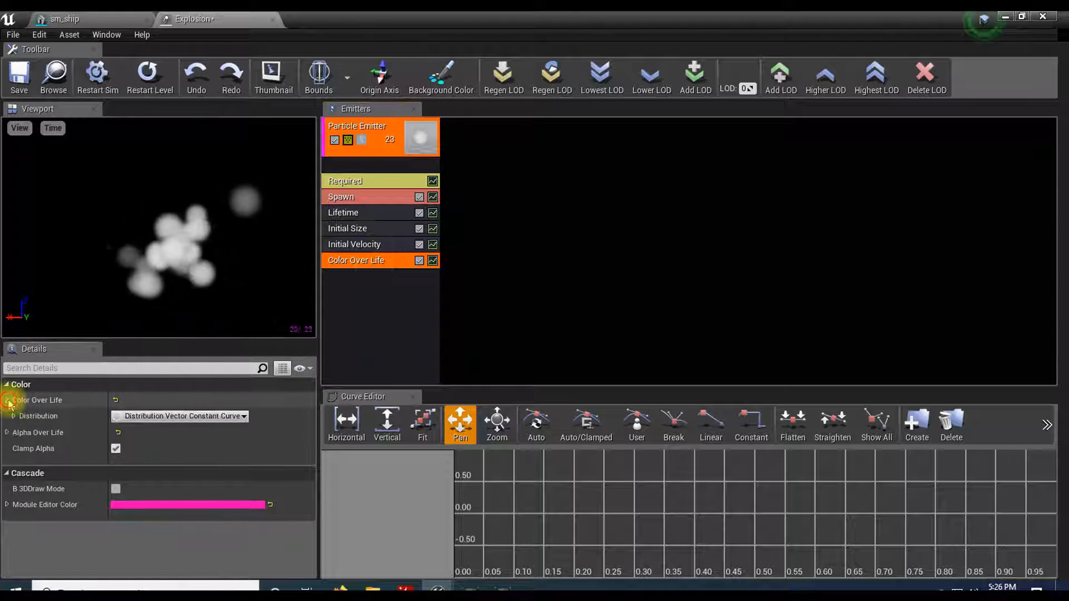
{"action": "left_click", "coordinate": [7, 415]}
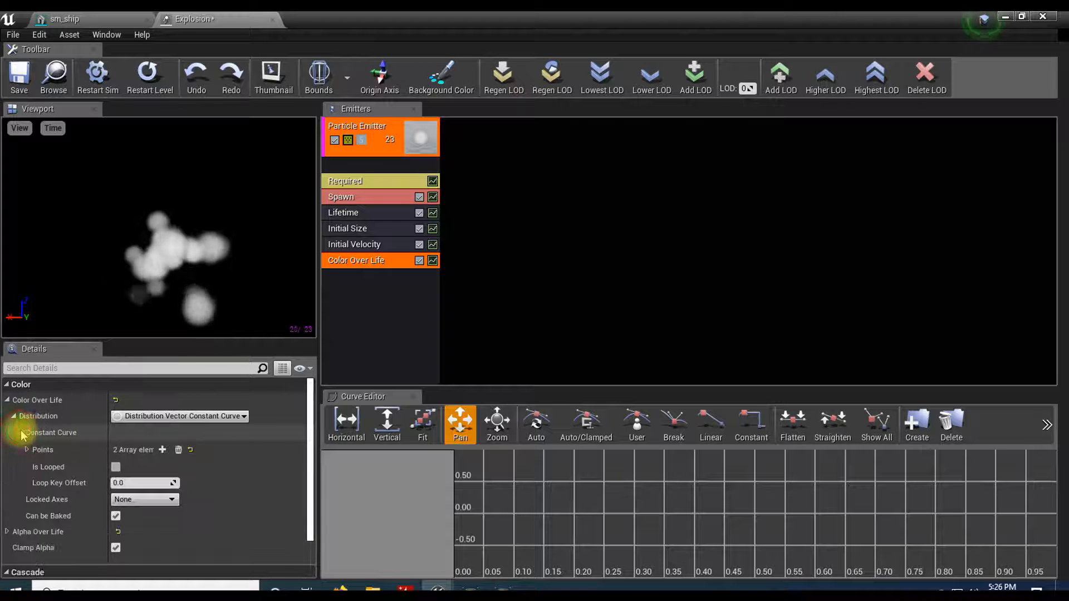
{"action": "left_click", "coordinate": [27, 449]}
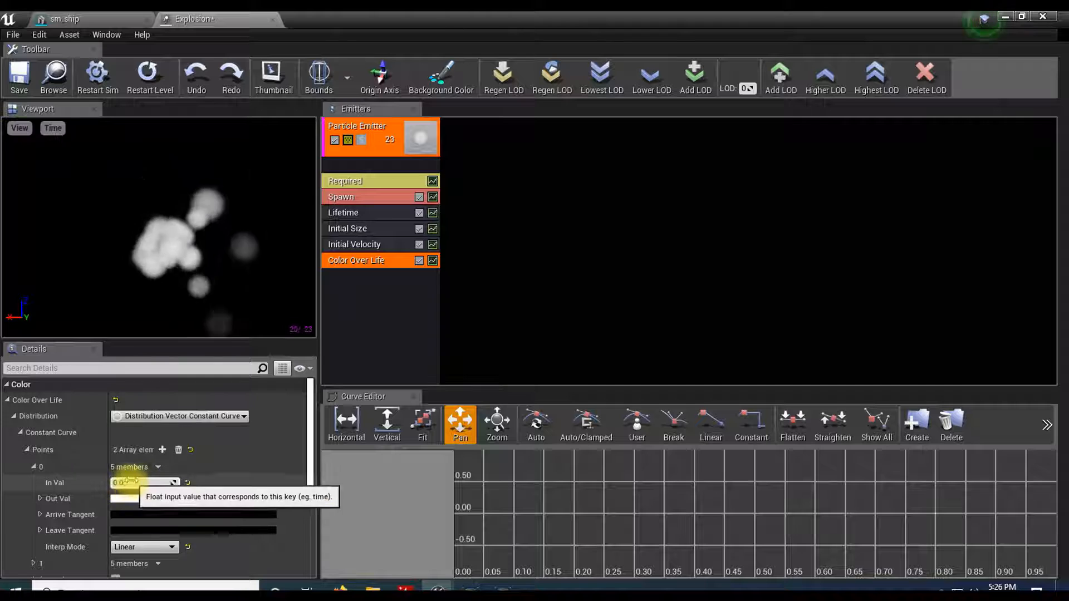
{"action": "left_click", "coordinate": [135, 499]}
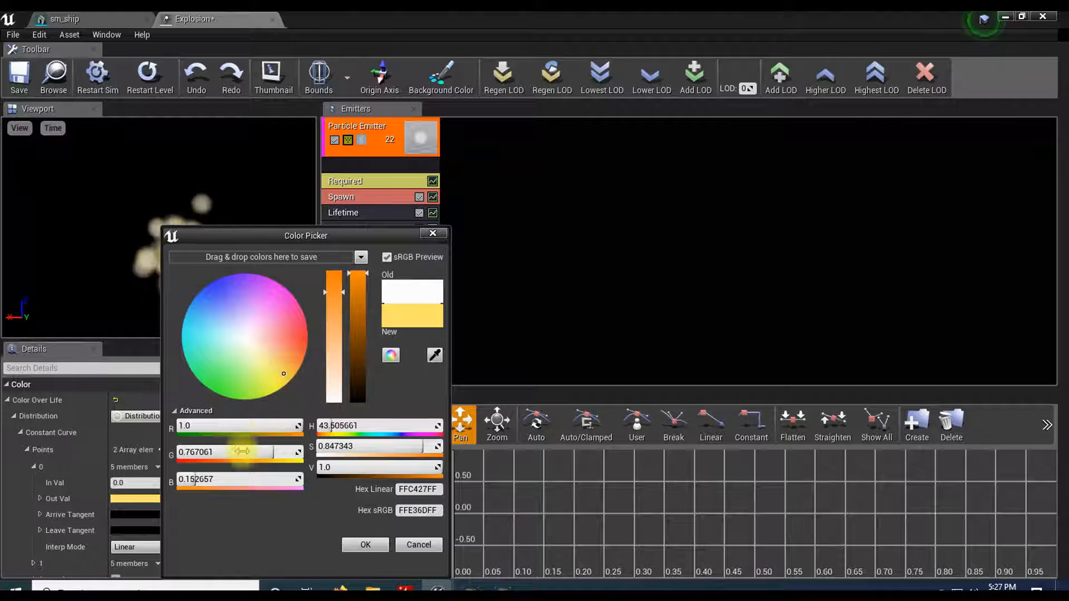
{"action": "left_click", "coordinate": [365, 545]}
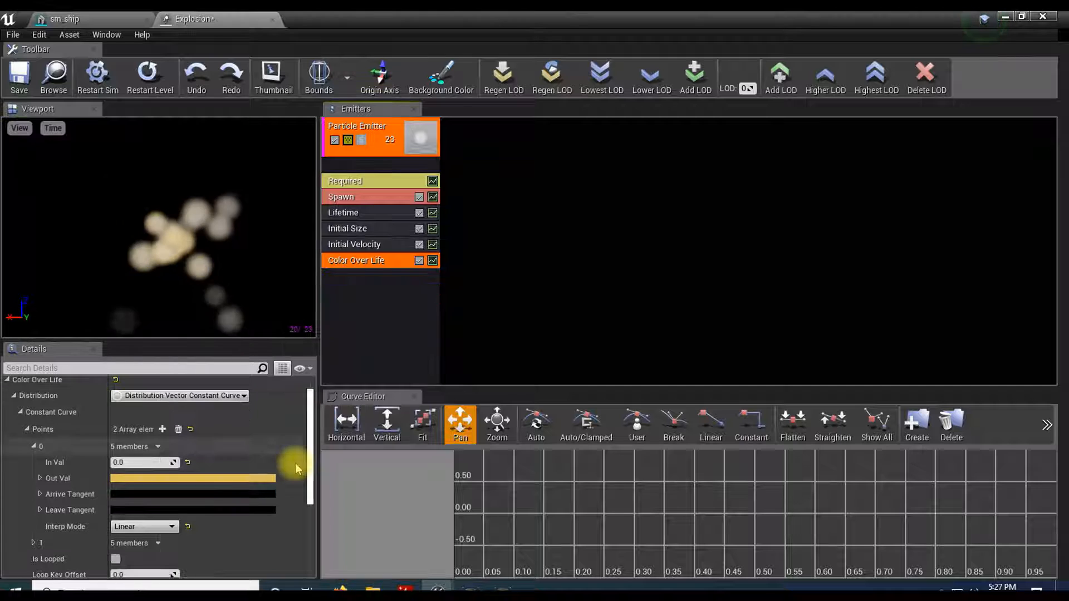
Adjust the colour of Color Over Life curve point 1
{"action": "scroll", "scroll_direction": "down", "scroll_amount": 3}
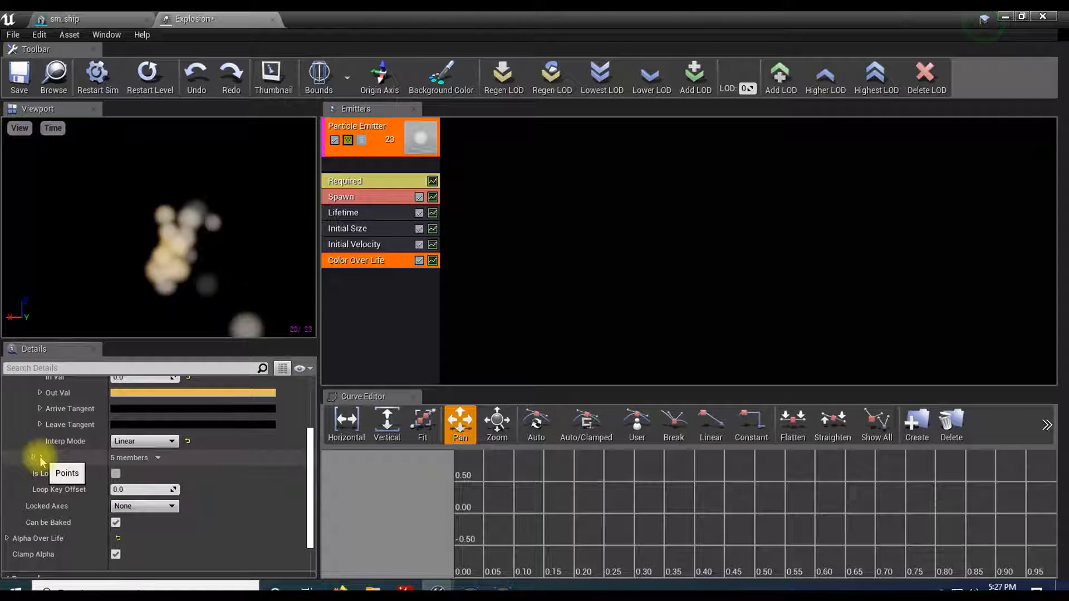
{"action": "left_click", "coordinate": [192, 393]}
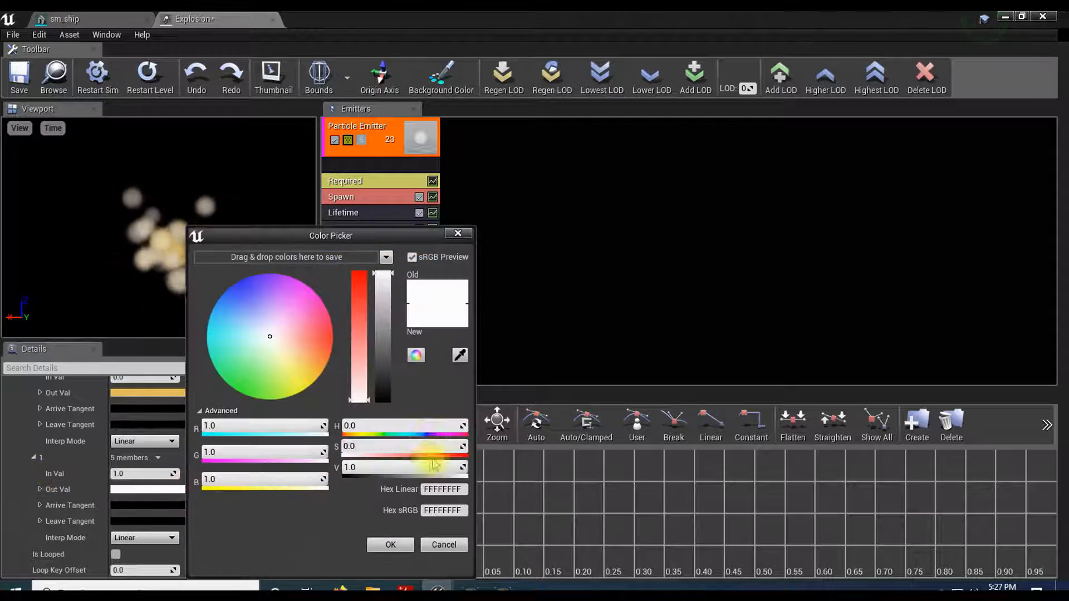
{"action": "left_click", "coordinate": [390, 544]}
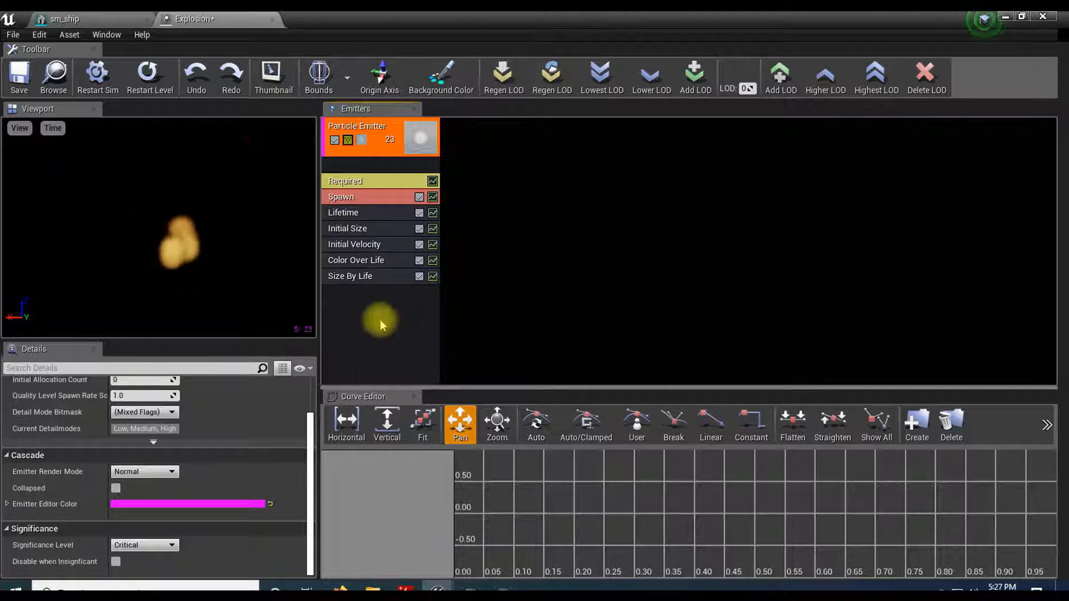
Set Size By Life curve point 0 to 1,1,1 and point 1 to 3,3,3
{"action": "left_click", "coordinate": [350, 276]}
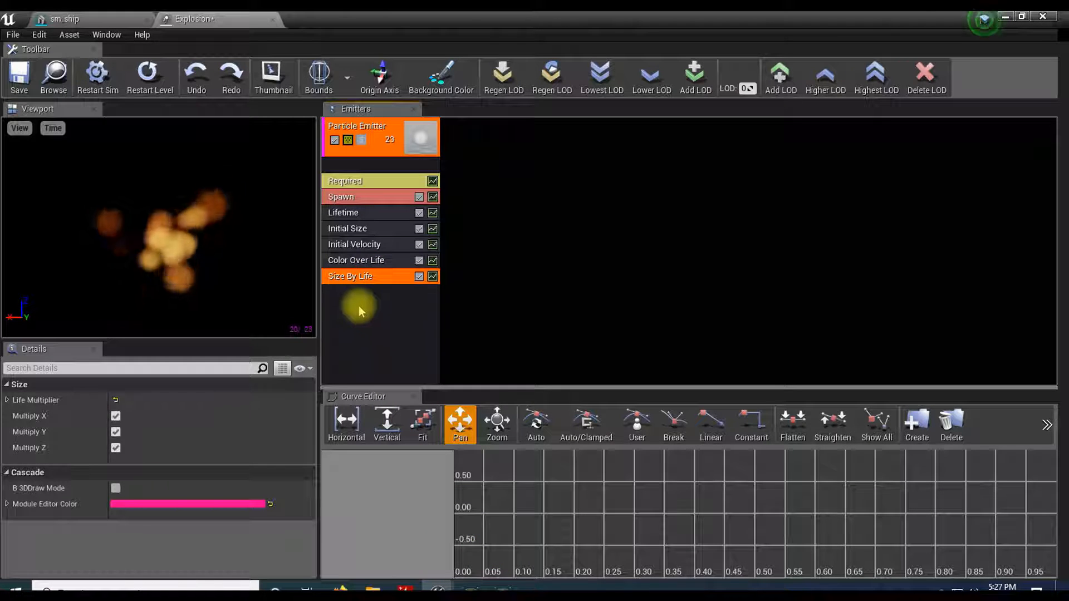
{"action": "left_click", "coordinate": [7, 400]}
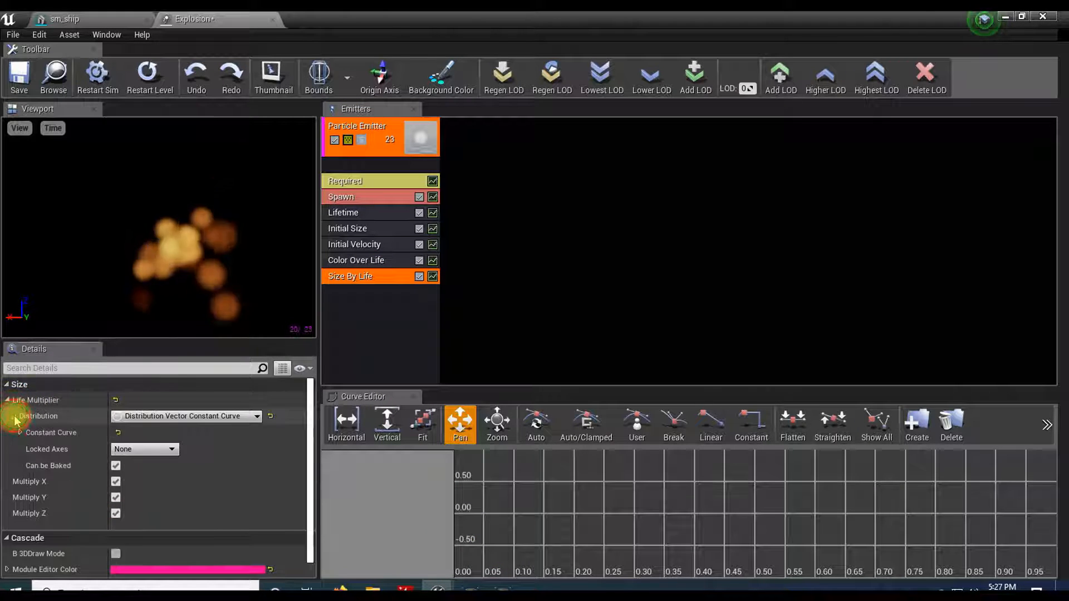
{"action": "left_click", "coordinate": [12, 432]}
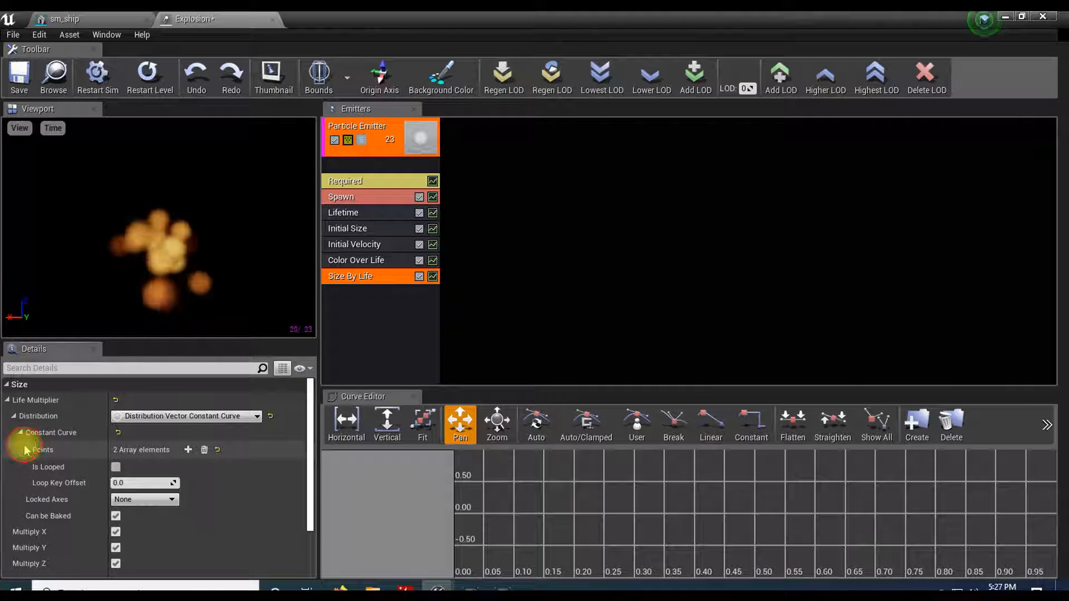
{"action": "left_click", "coordinate": [26, 449]}
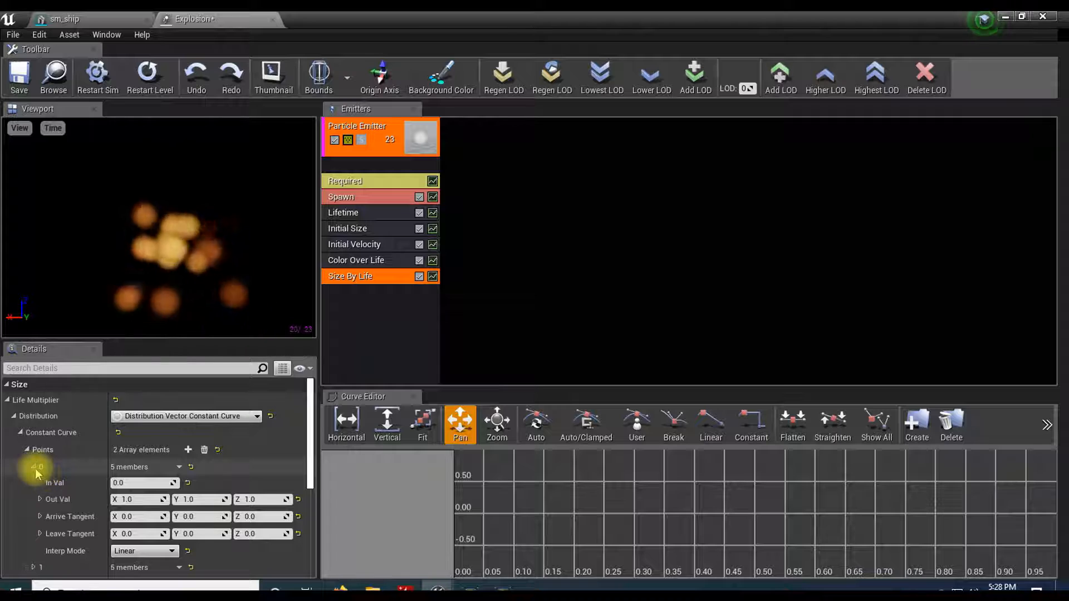
{"action": "scroll", "scroll_direction": "down", "scroll_amount": 3}
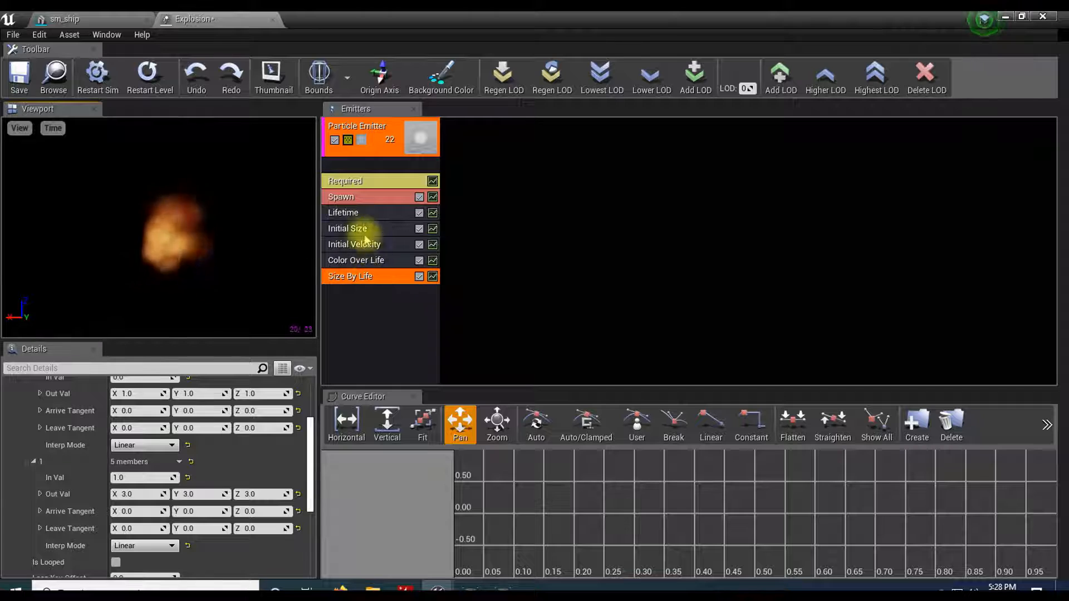
Set the Lifetime module's Min and Max to 0.5 seconds
{"action": "left_click", "coordinate": [343, 211]}
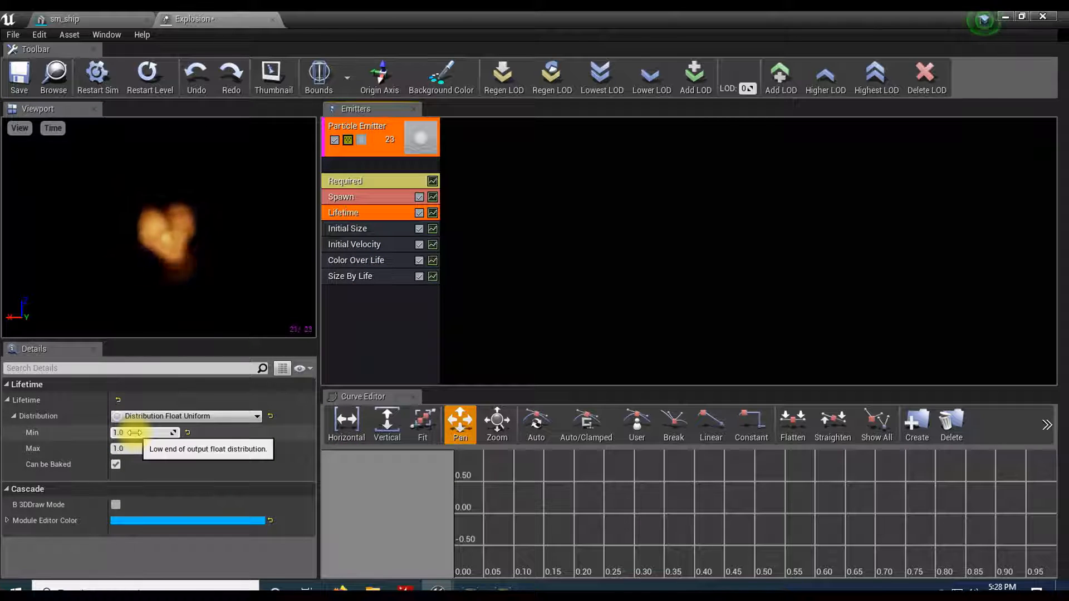
{"action": "left_click", "coordinate": [141, 432]}
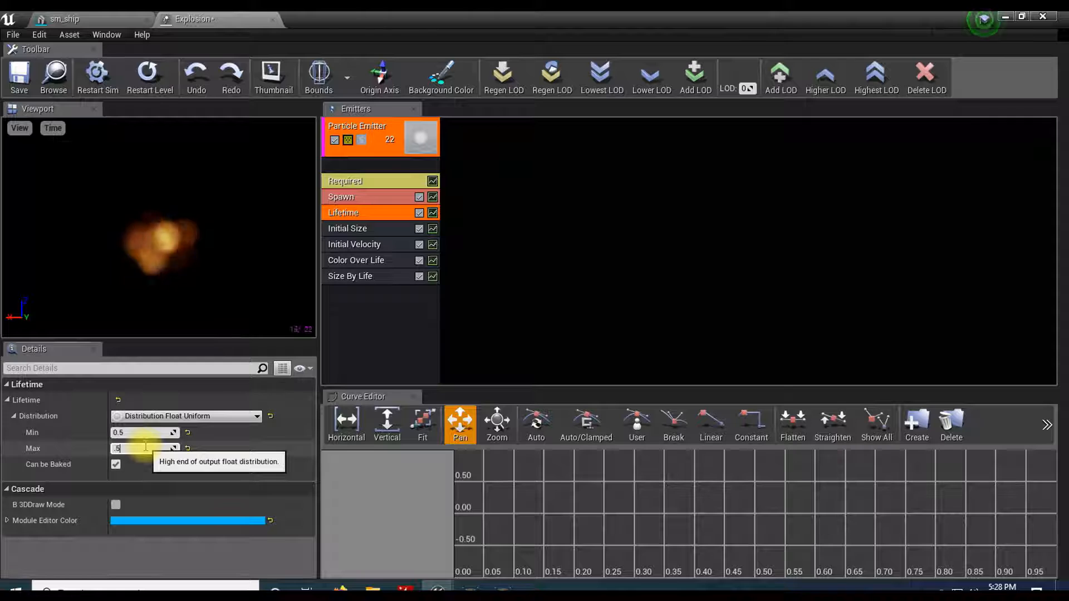
{"action": "type", "text": "0.5"}
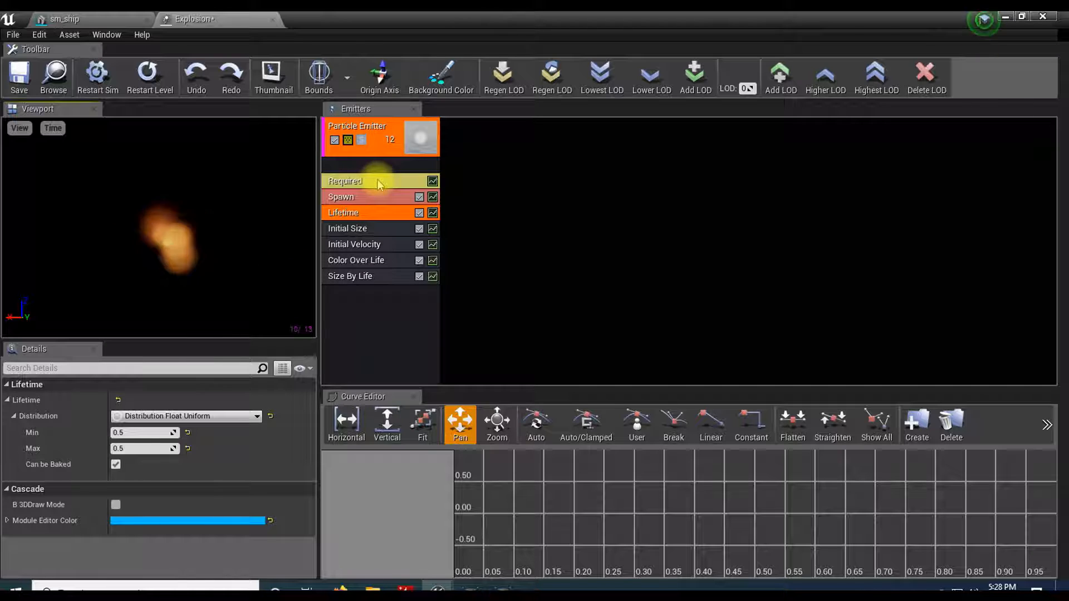
Set Emitter Loops in the Required module to 1
{"action": "left_click", "coordinate": [354, 182]}
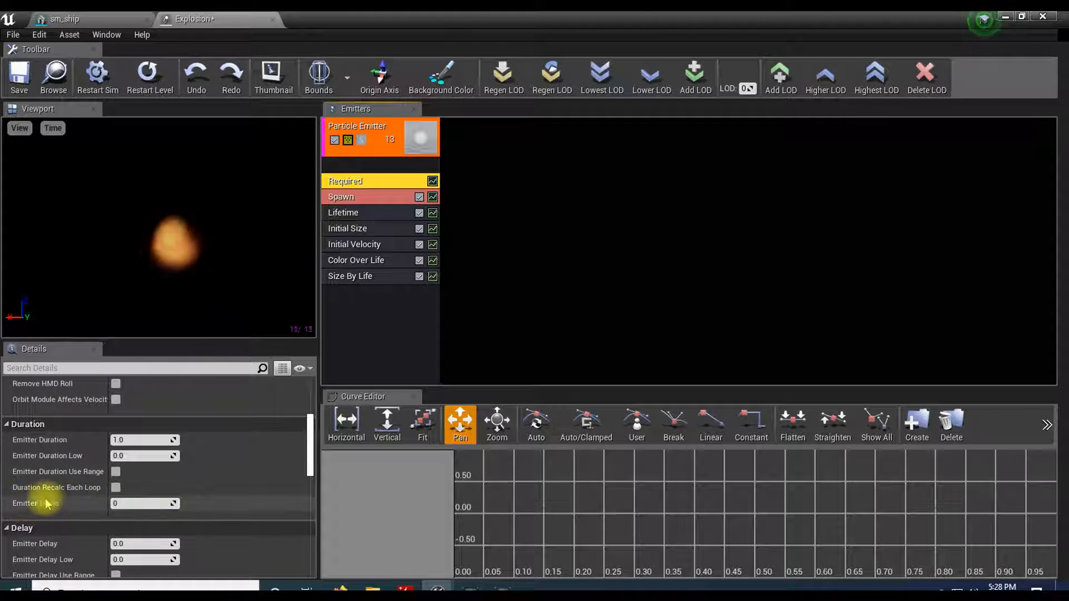
{"action": "mouse_move", "coordinate": [34, 504]}
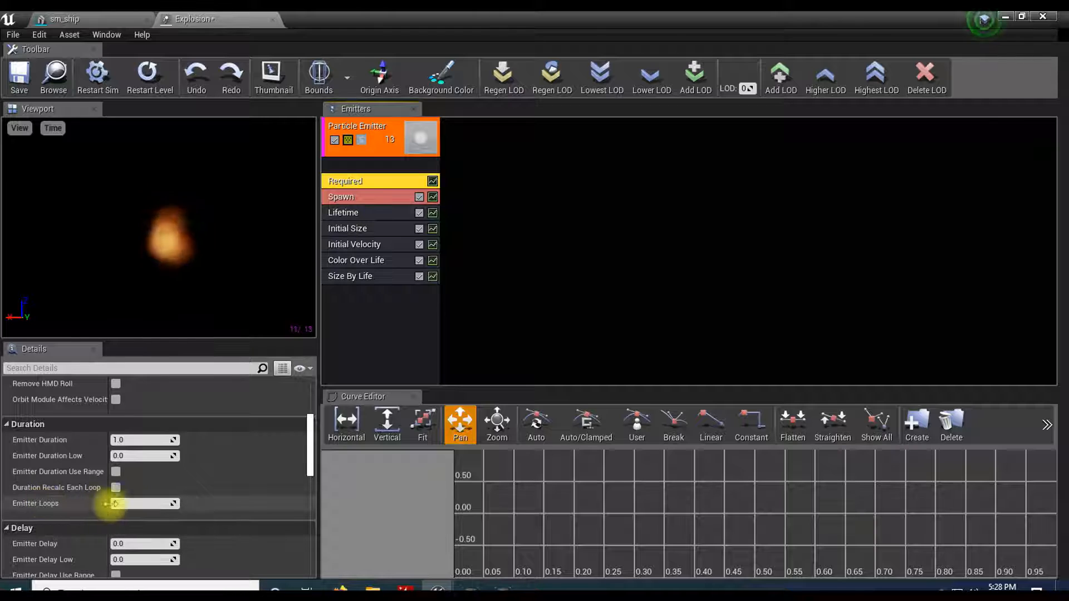
{"action": "left_click", "coordinate": [144, 504]}
{"action": "type", "text": "1"}
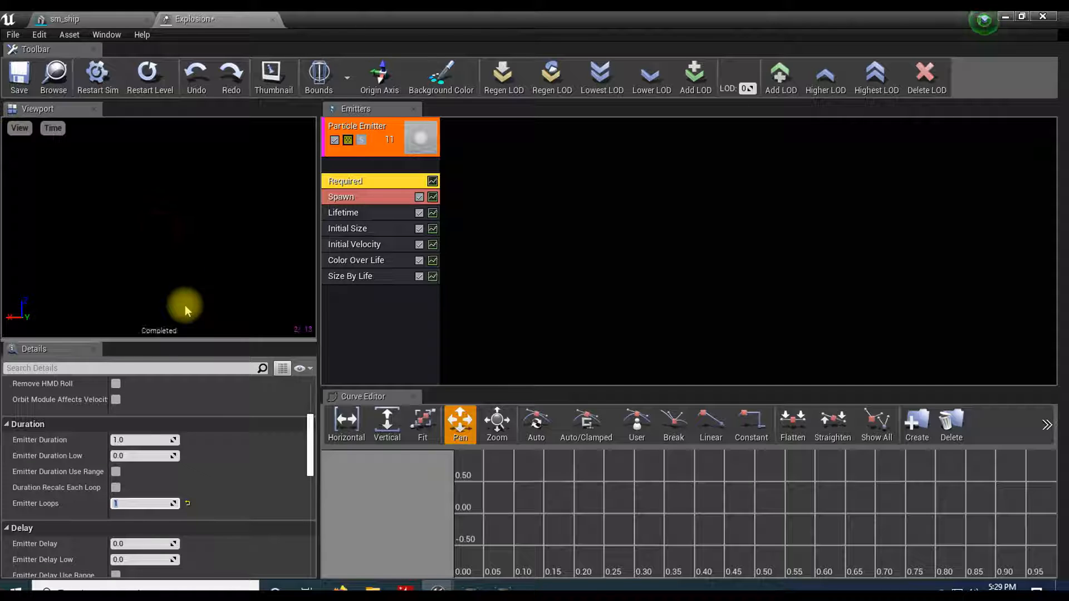
{"action": "left_click", "coordinate": [341, 197]}
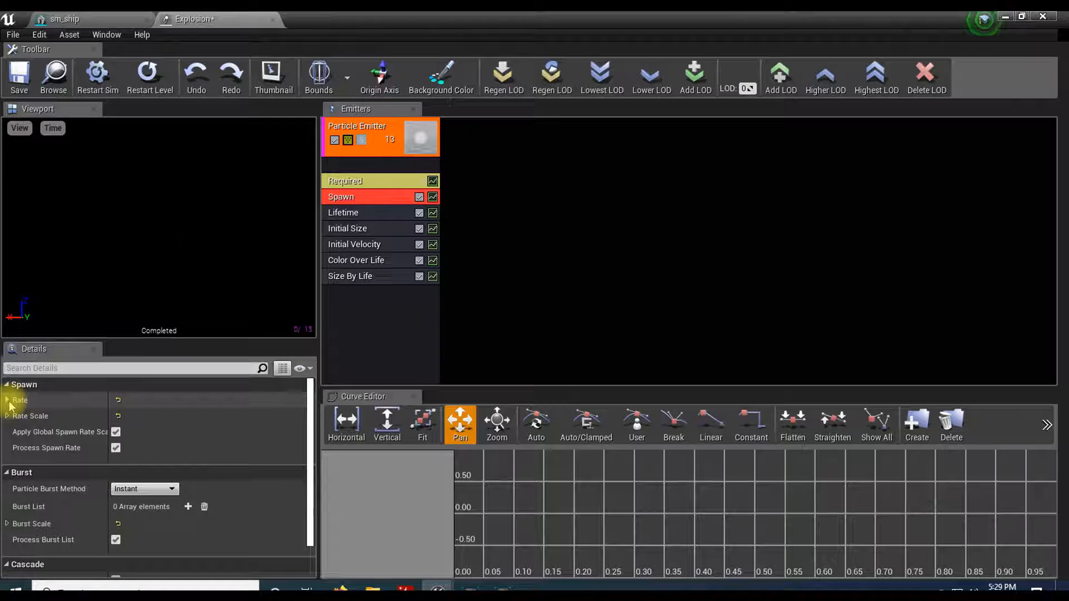
Set the Spawn module's Rate and Rate Scale constants to 0
{"action": "left_click", "coordinate": [7, 400]}
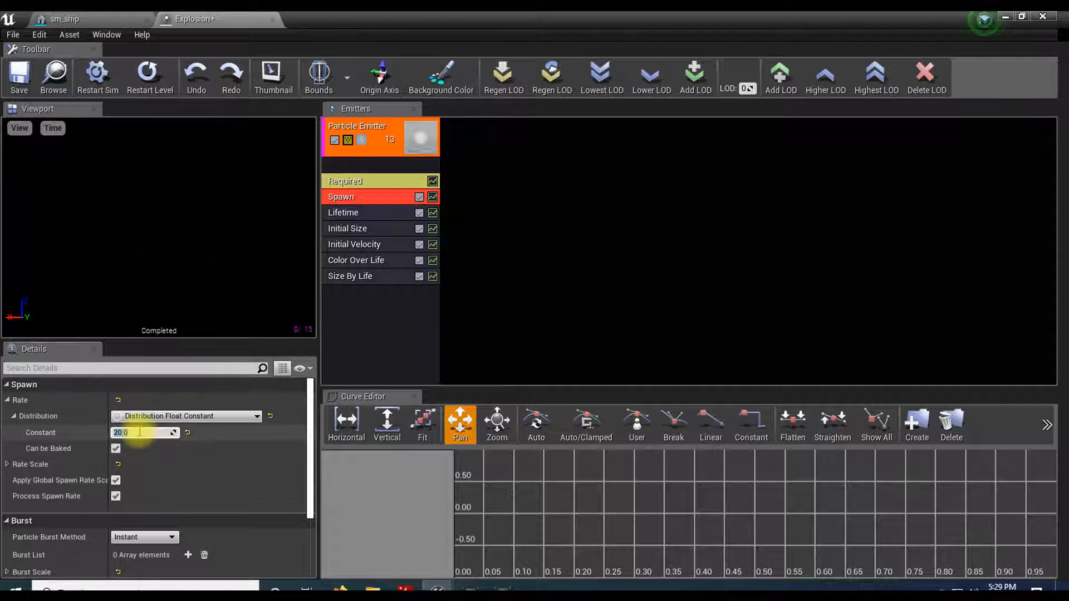
{"action": "type", "text": "0"}
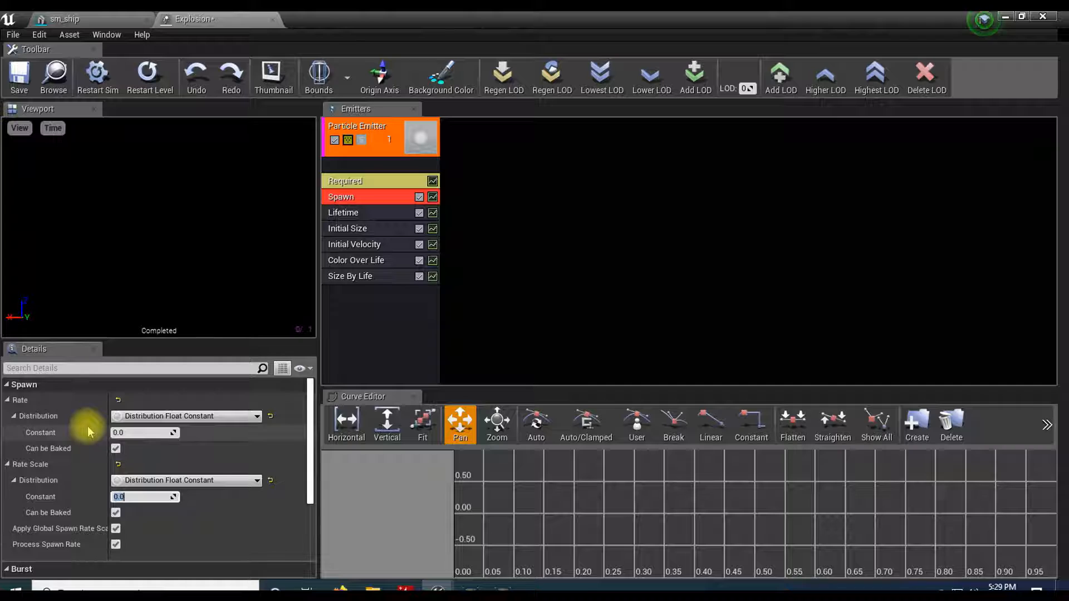
{"action": "scroll", "scroll_direction": "down", "scroll_amount": 3}
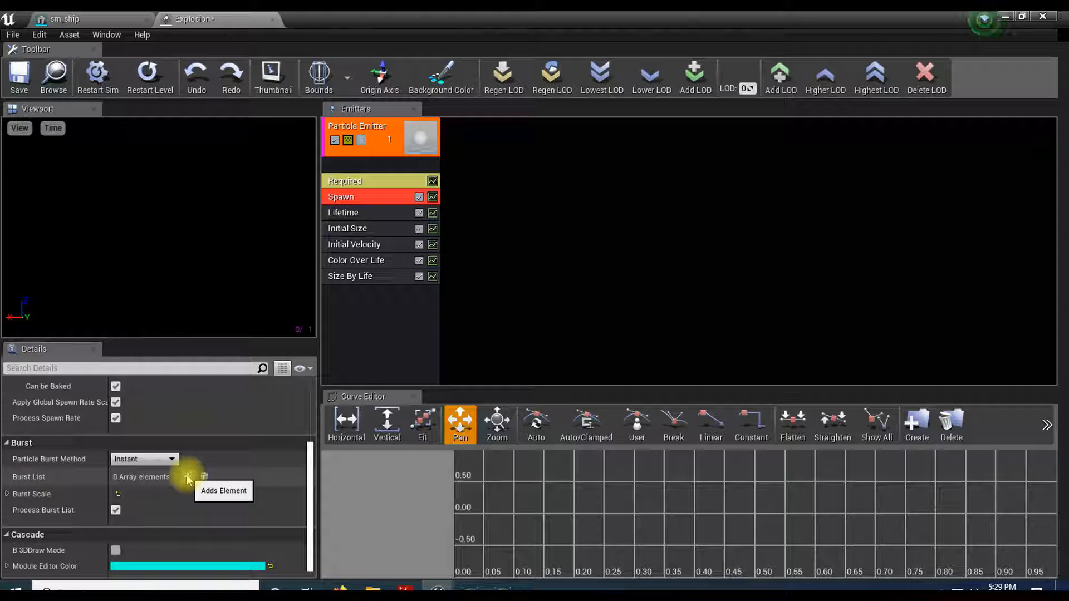
Add a Burst List entry with a Count of 300 particles
{"action": "left_click", "coordinate": [188, 476]}
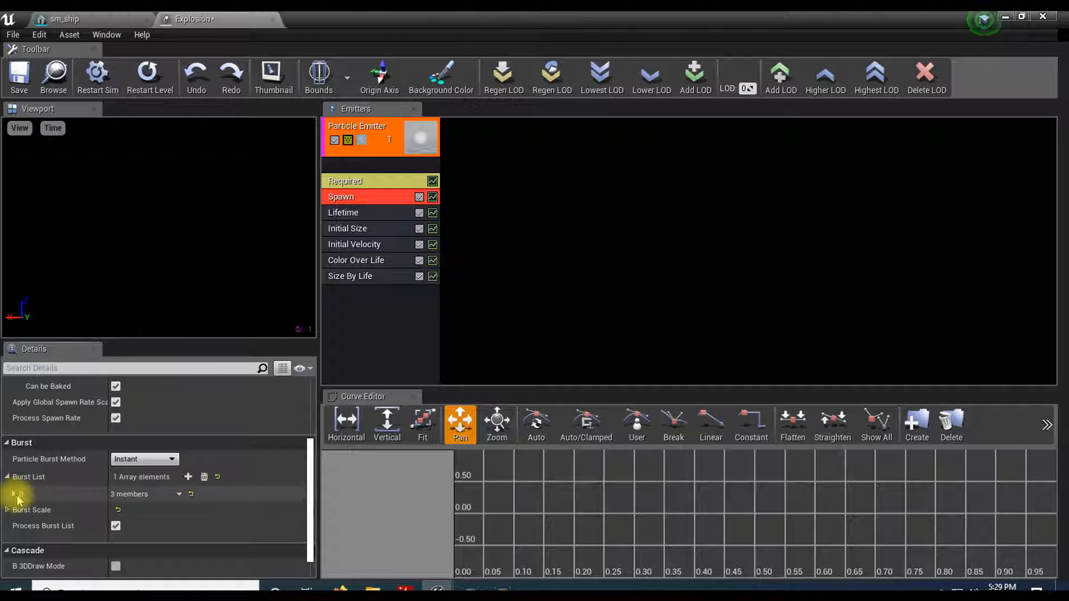
{"action": "left_click", "coordinate": [7, 494]}
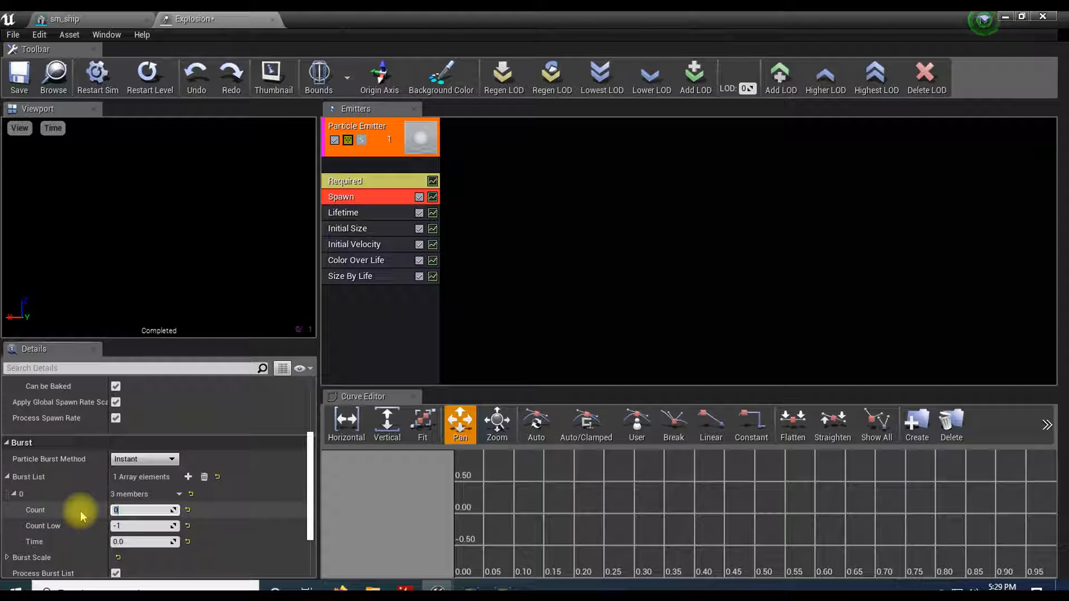
{"action": "type", "text": "10"}
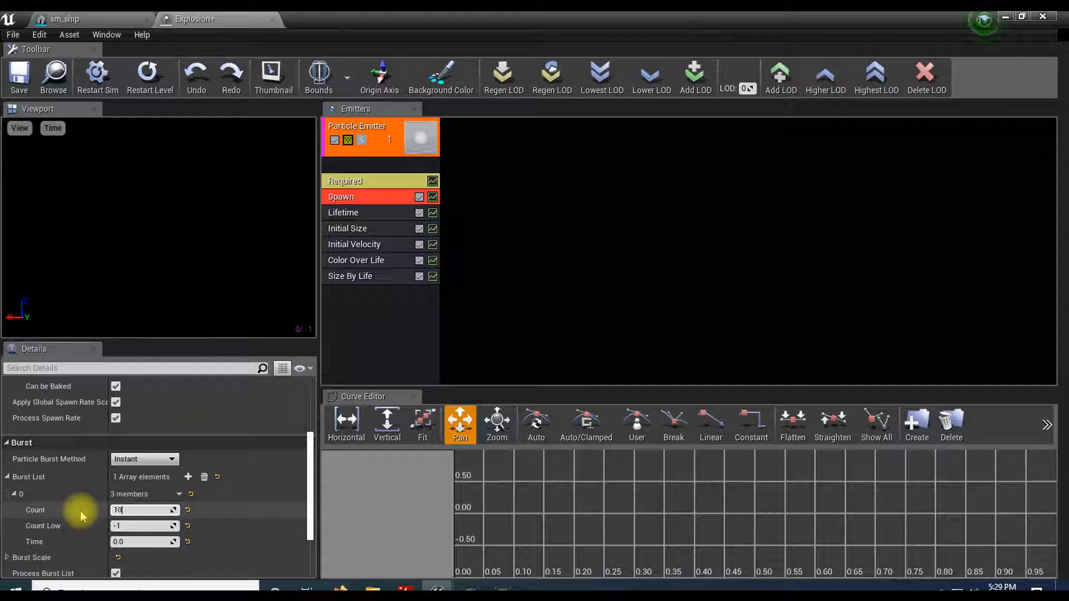
{"action": "type", "text": "100"}
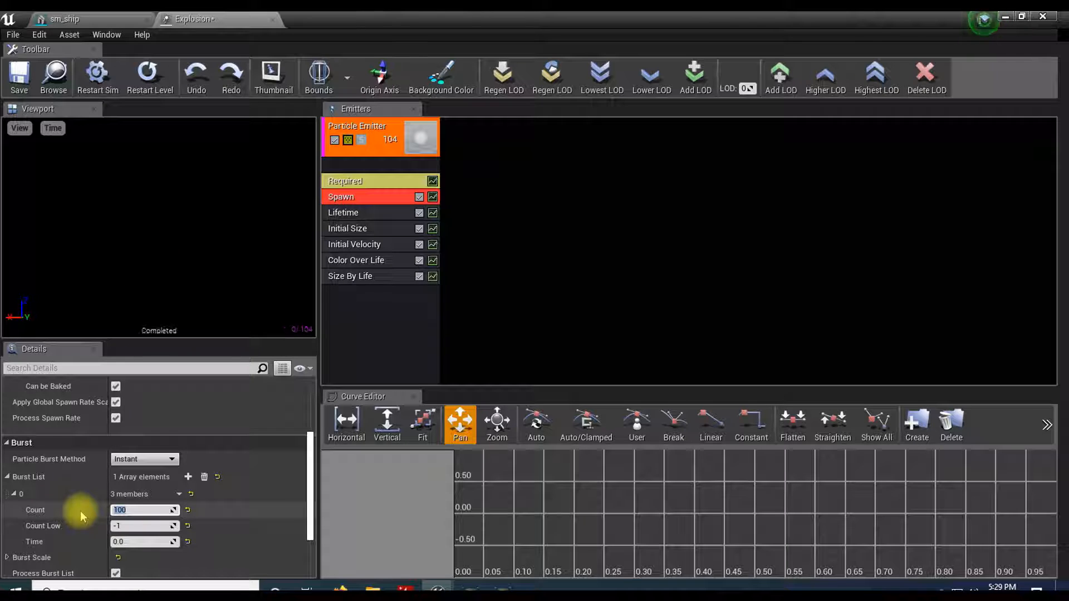
{"action": "type", "text": "3"}
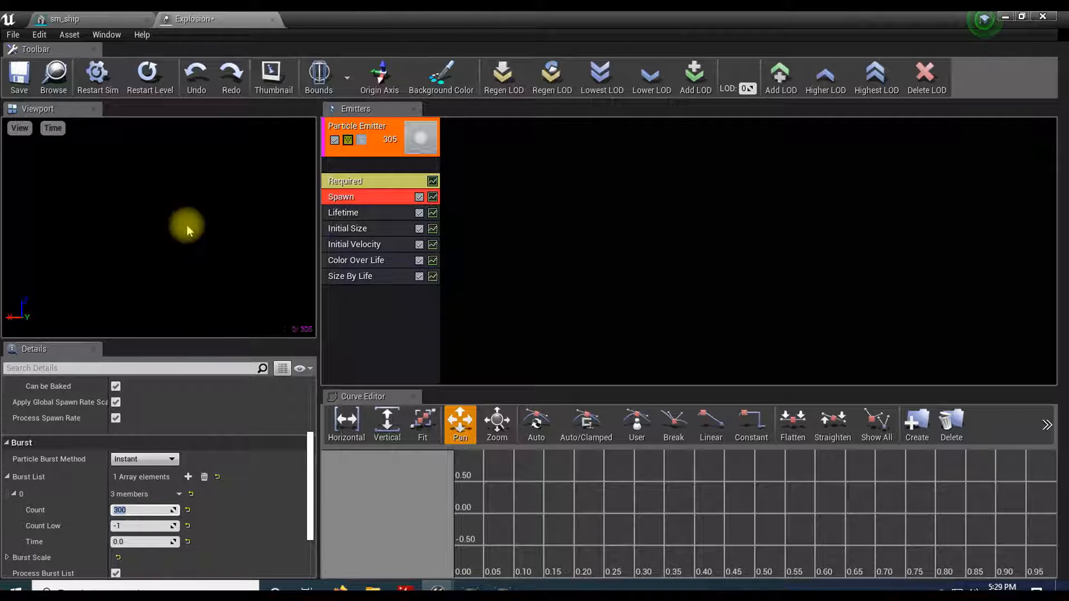
{"action": "mouse_move", "coordinate": [272, 201]}
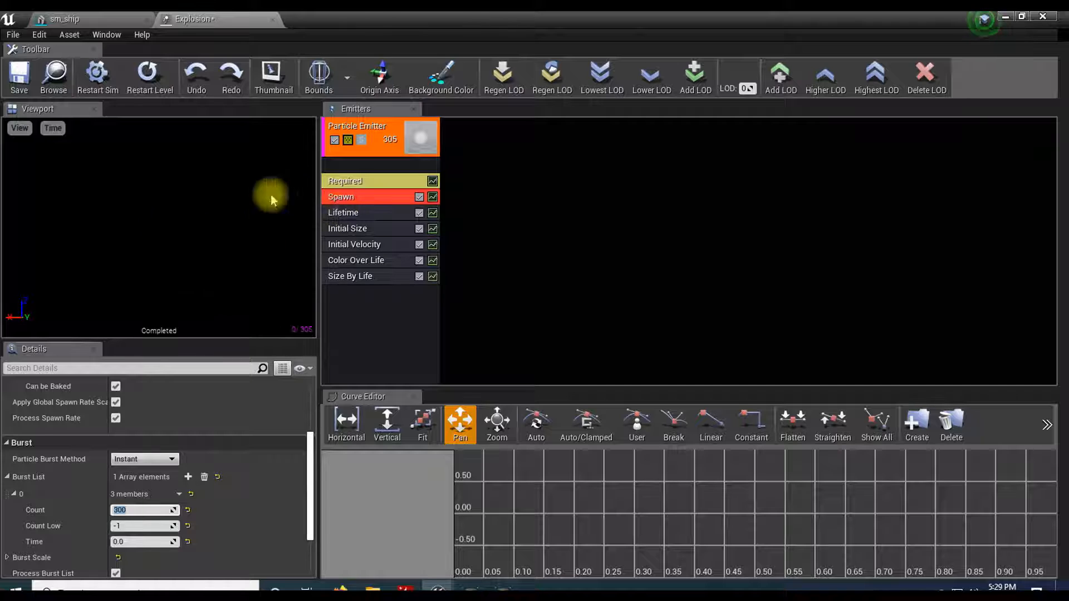
Set Lifetime to range from Min 0.0 to Max 1.0
{"action": "left_click", "coordinate": [343, 212]}
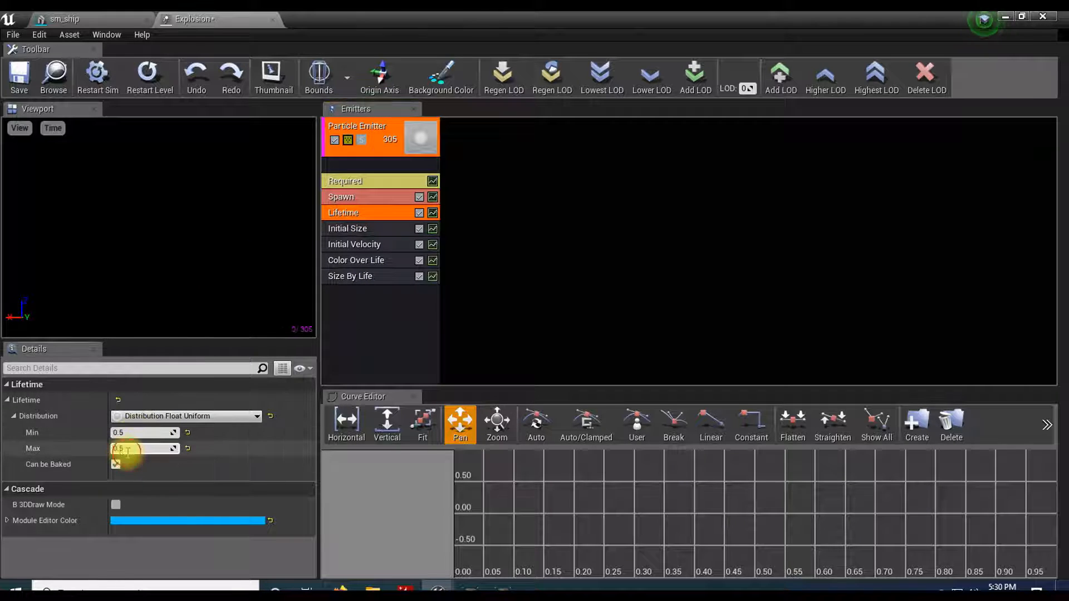
{"action": "type", "text": "1.0"}
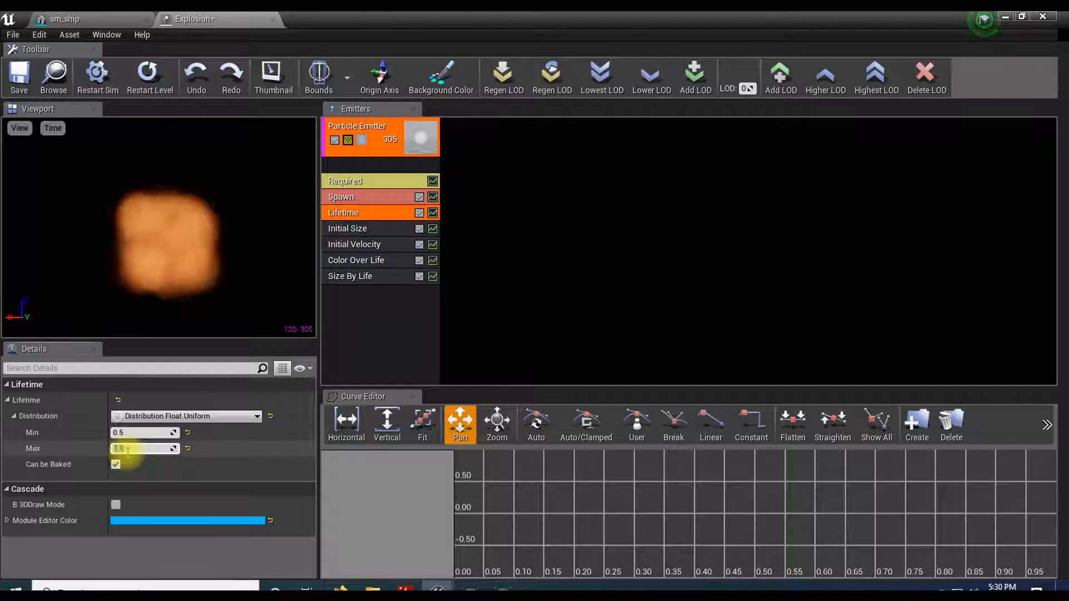
{"action": "type", "text": "1"}
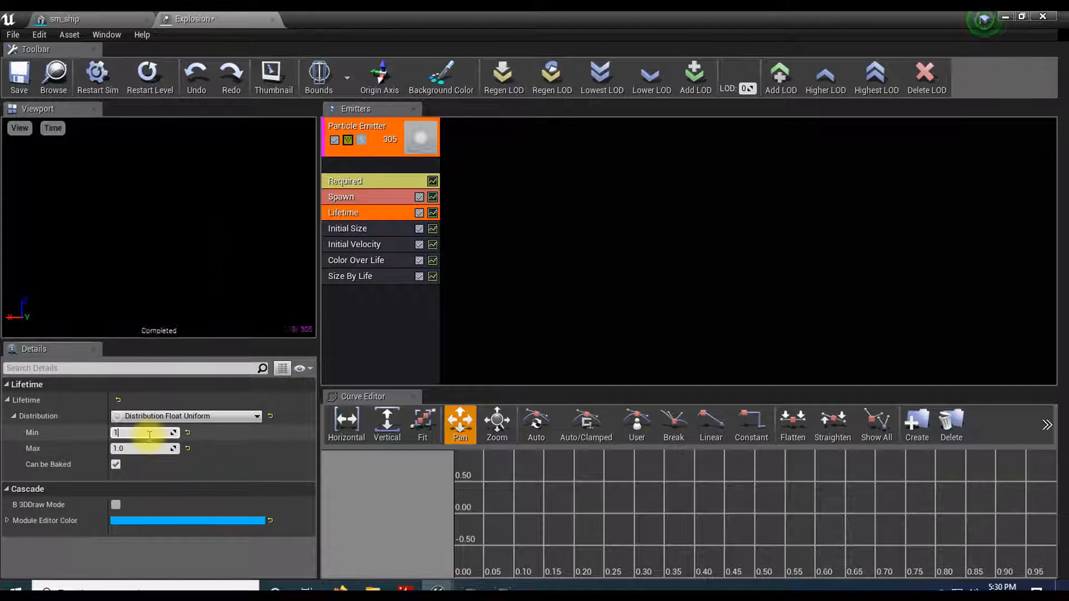
{"action": "type", "text": "0.0"}
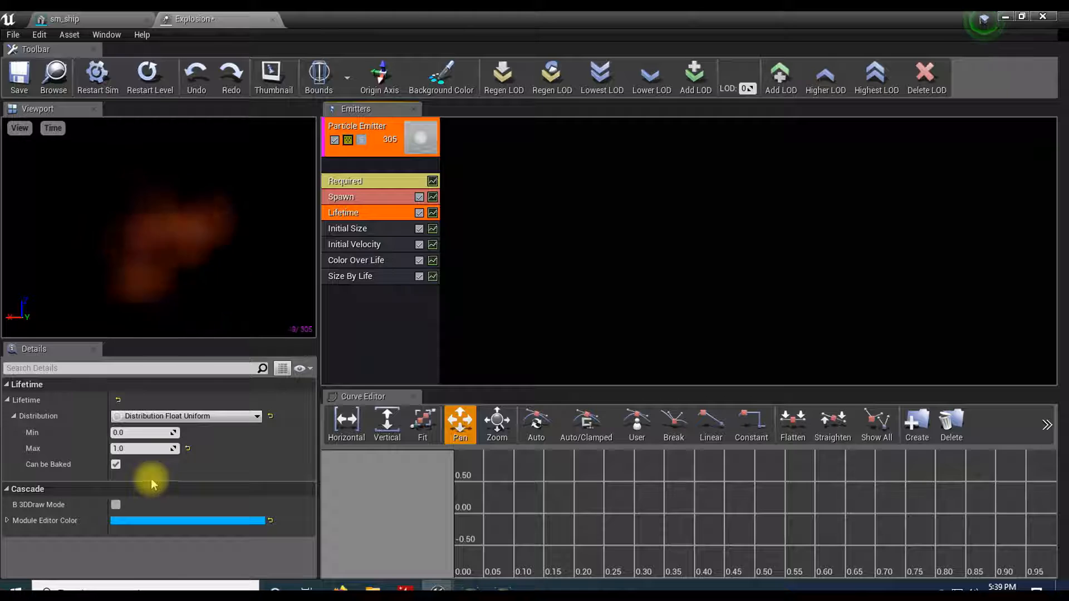
Set Start Velocity Max to 100,100,100 and Min to -100,-100,-100
{"action": "left_click", "coordinate": [353, 243]}
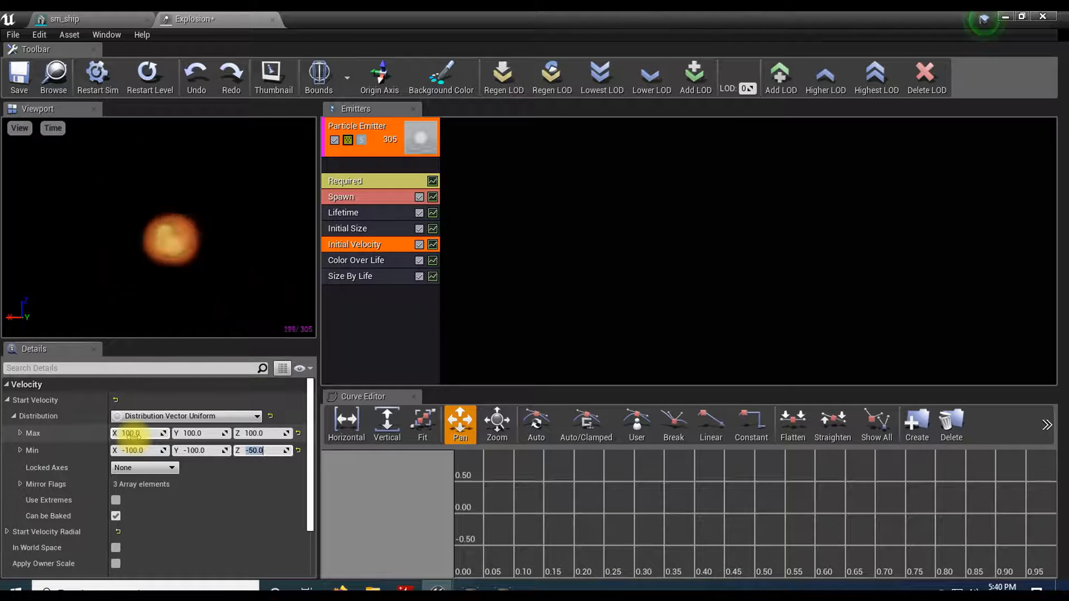
{"action": "type", "text": "-100"}
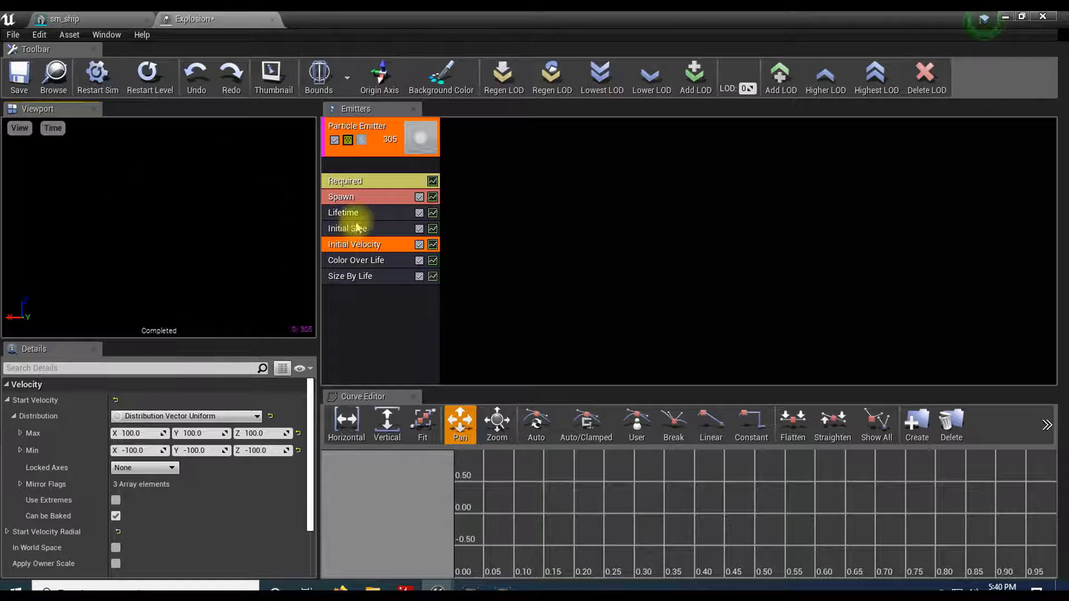
{"action": "left_click", "coordinate": [344, 212]}
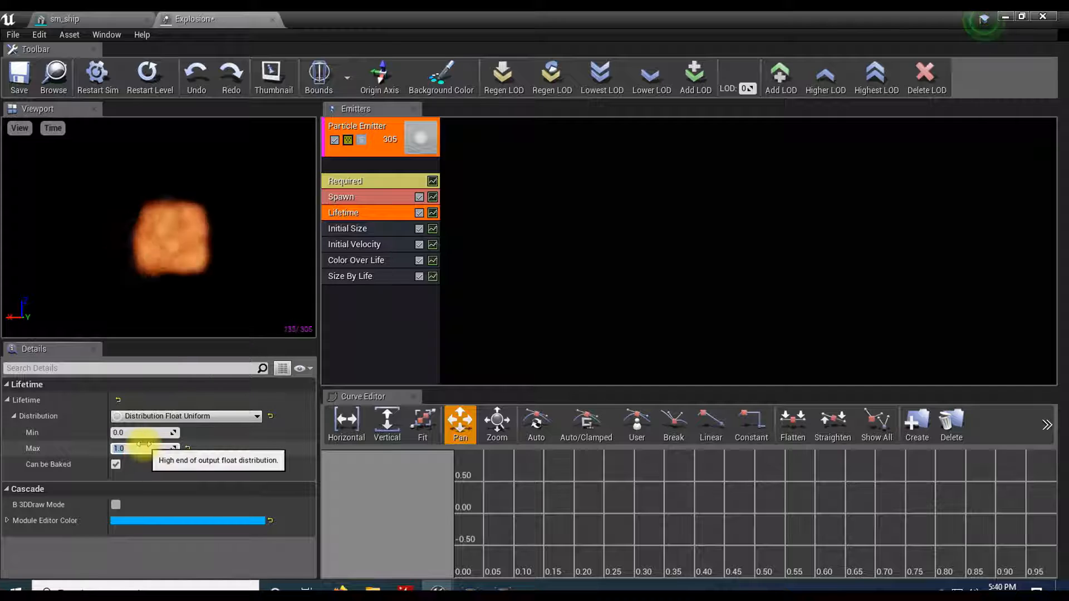
{"action": "type", "text": "0.6"}
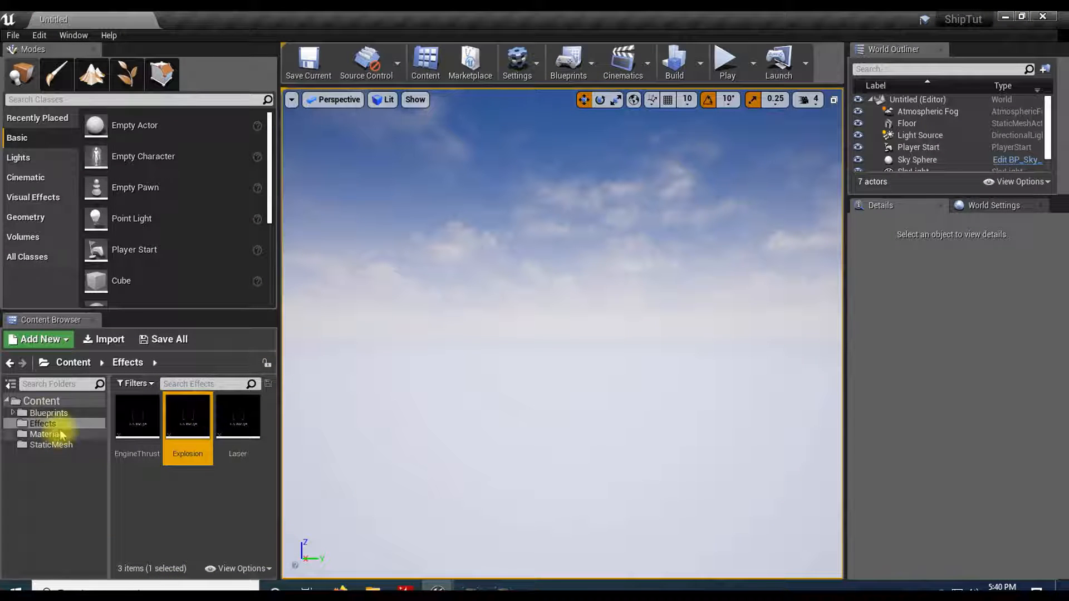
Browse the Blueprints, Player and System folders, then load the Laser blueprint from Content
{"action": "left_click", "coordinate": [47, 413]}
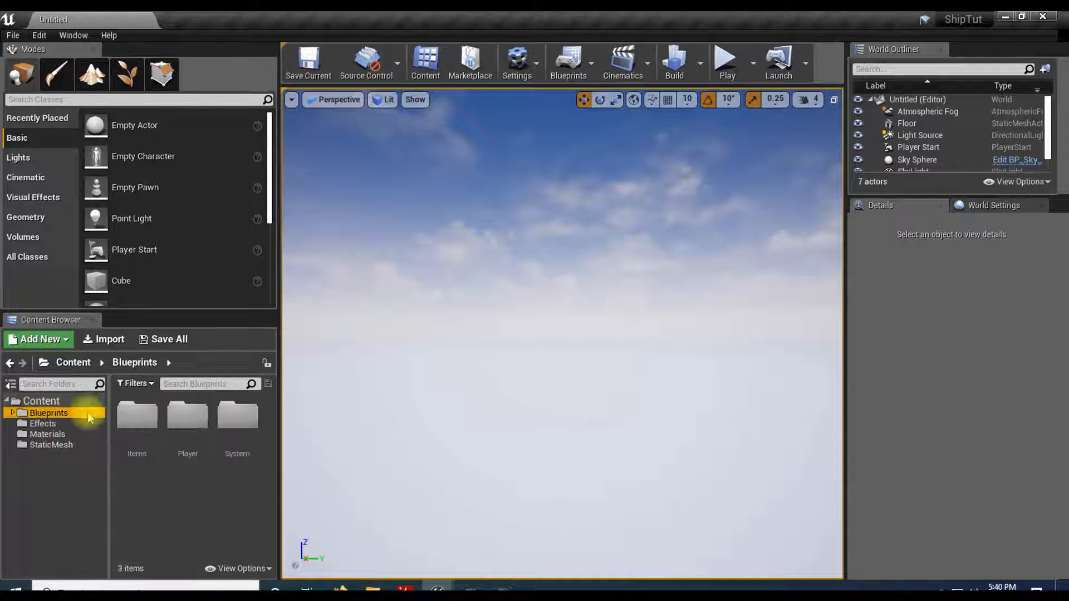
{"action": "left_click", "coordinate": [136, 420]}
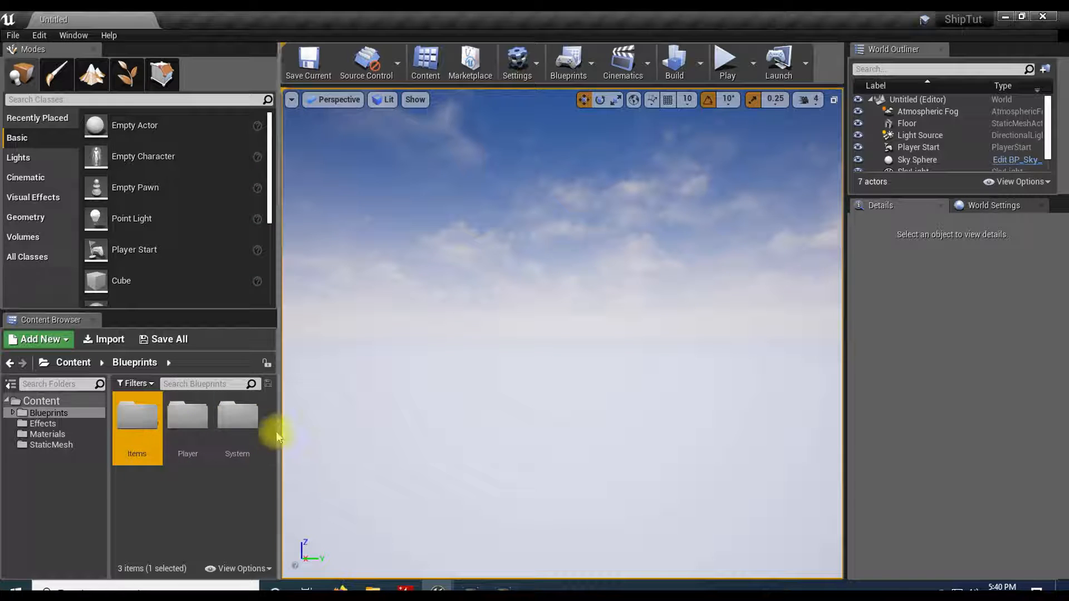
{"action": "double_click", "coordinate": [188, 419]}
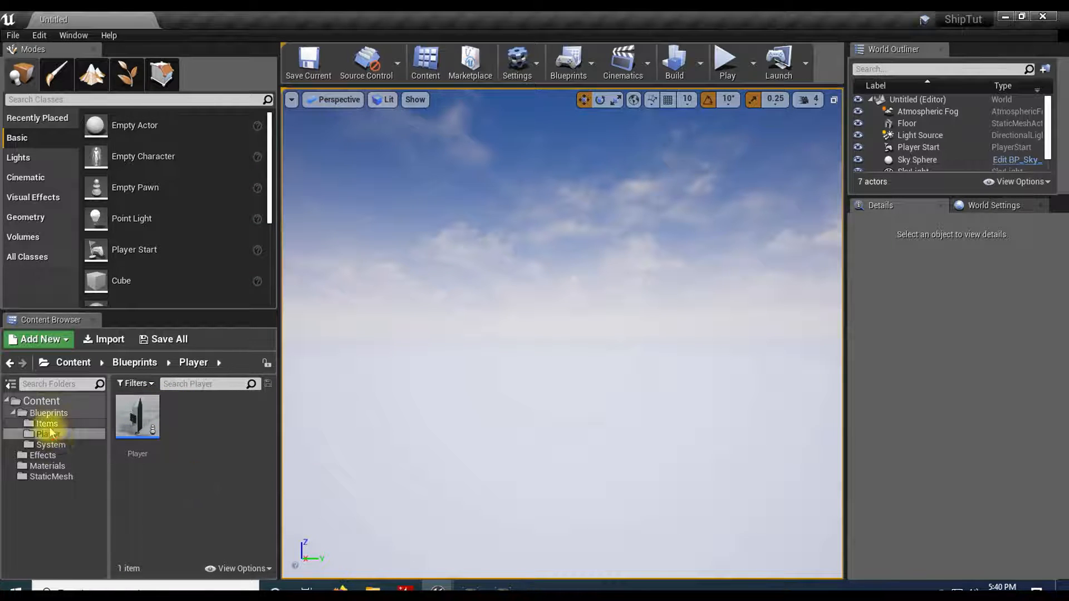
{"action": "left_click", "coordinate": [49, 435]}
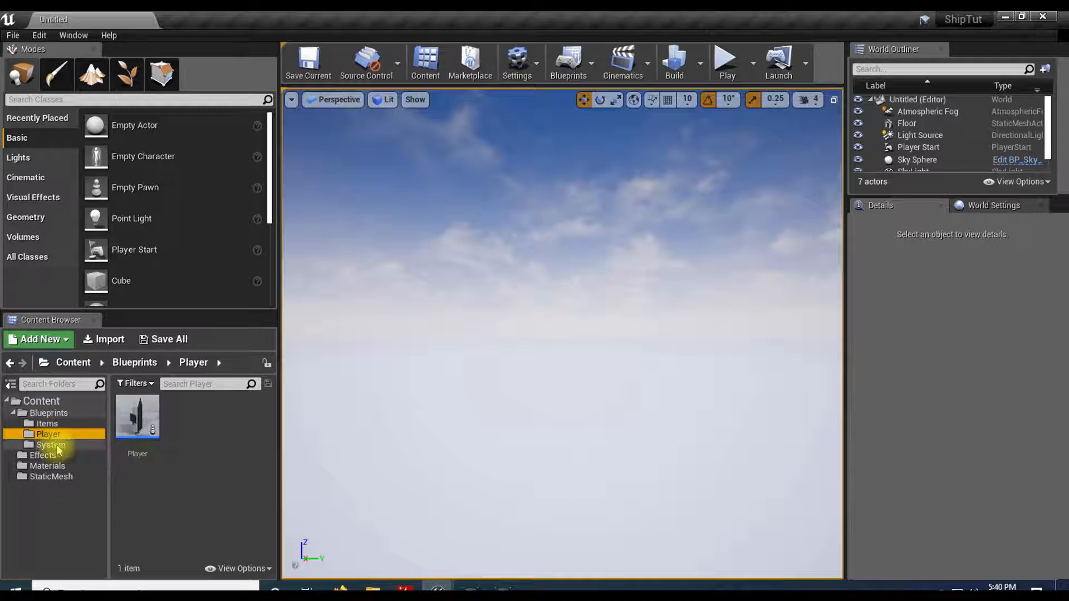
{"action": "left_click", "coordinate": [50, 444]}
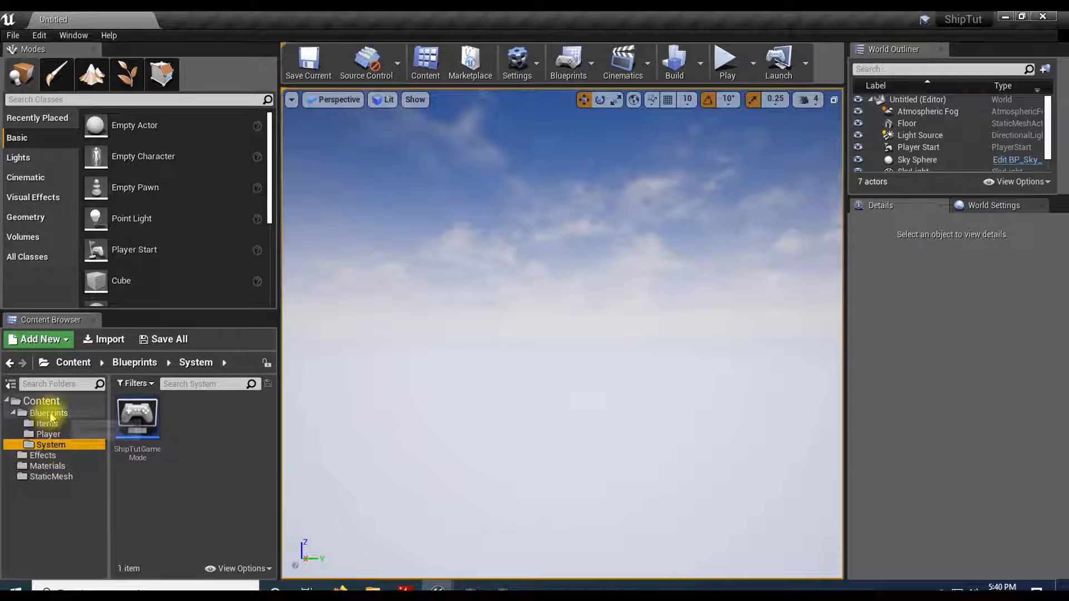
{"action": "left_click", "coordinate": [41, 401]}
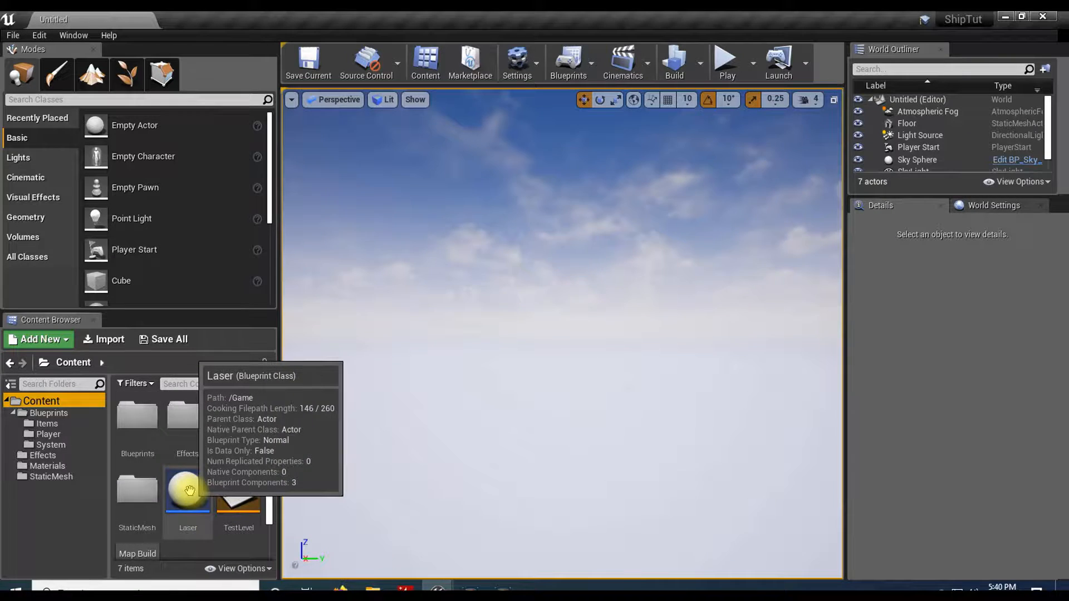
{"action": "double_click", "coordinate": [187, 491]}
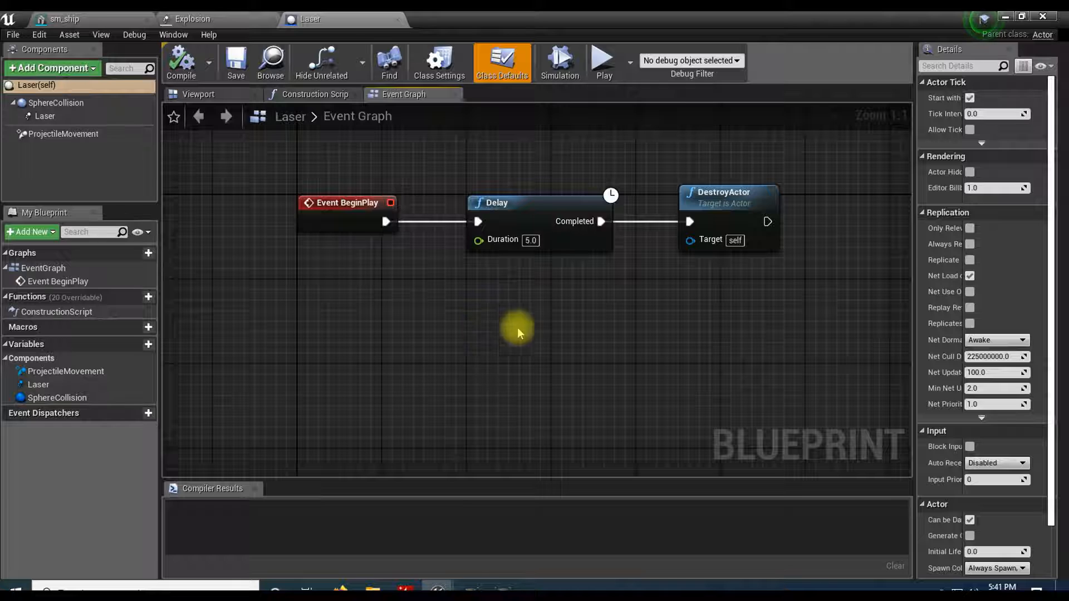
{"action": "mouse_move", "coordinate": [405, 341]}
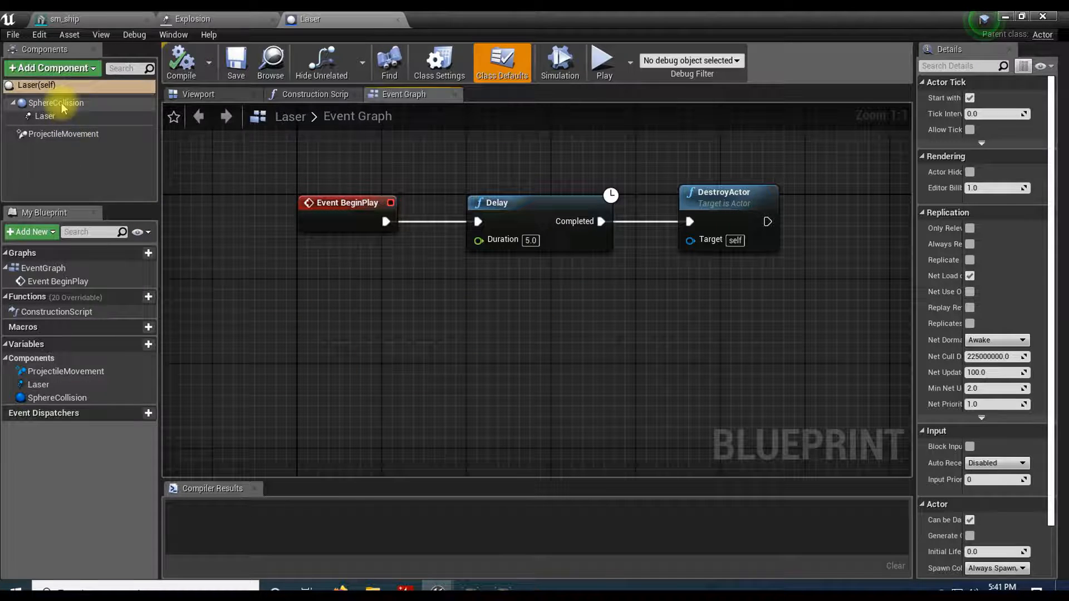
Add an On Component Hit event for the Laser's SphereCollision component
{"action": "left_click", "coordinate": [56, 102]}
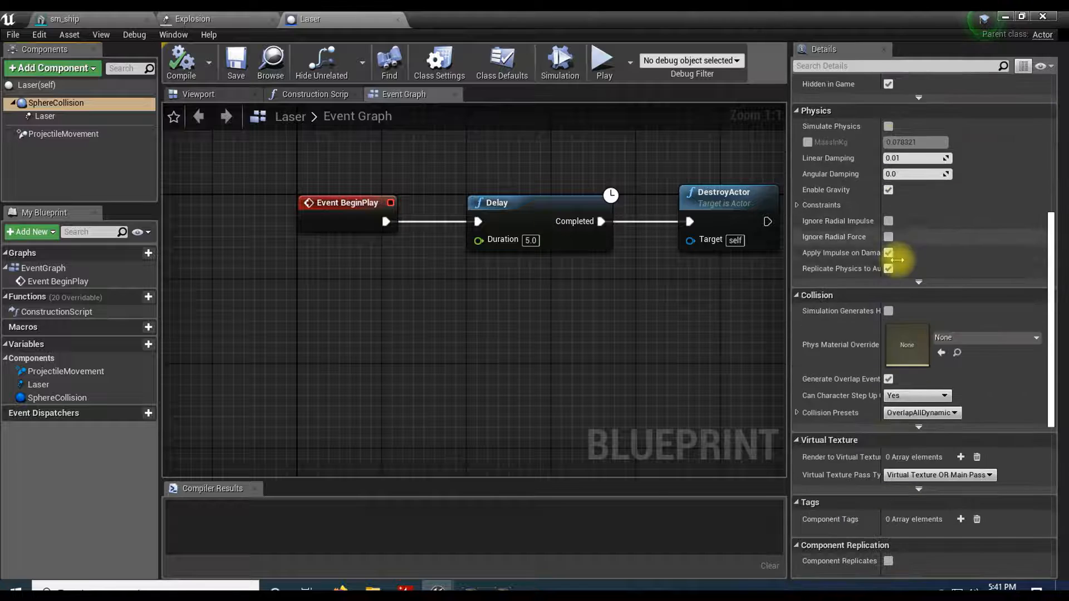
{"action": "scroll", "scroll_direction": "down", "scroll_amount": 3}
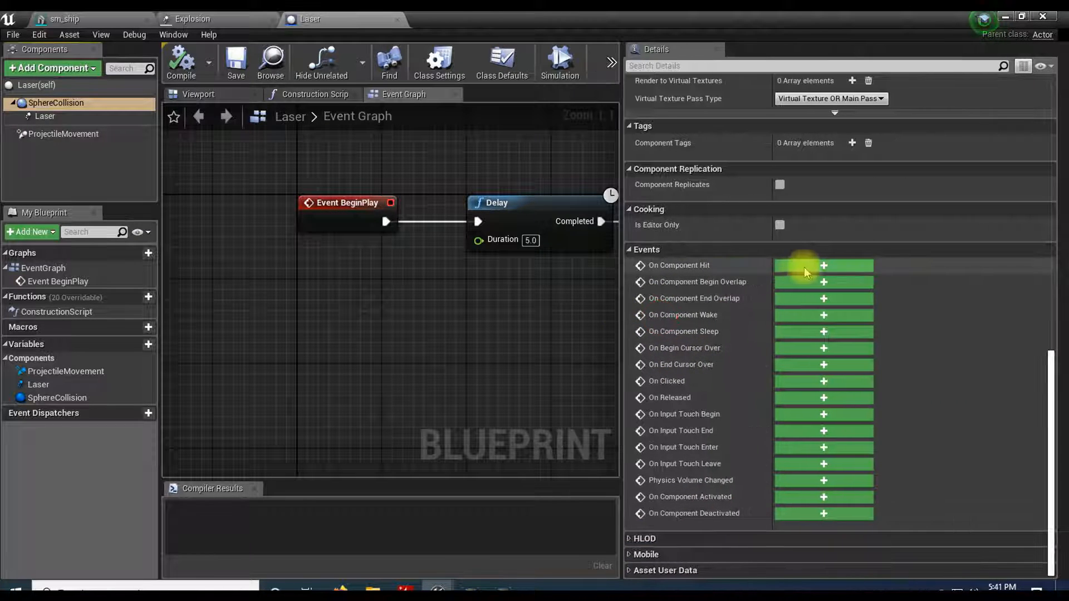
{"action": "left_click", "coordinate": [824, 265]}
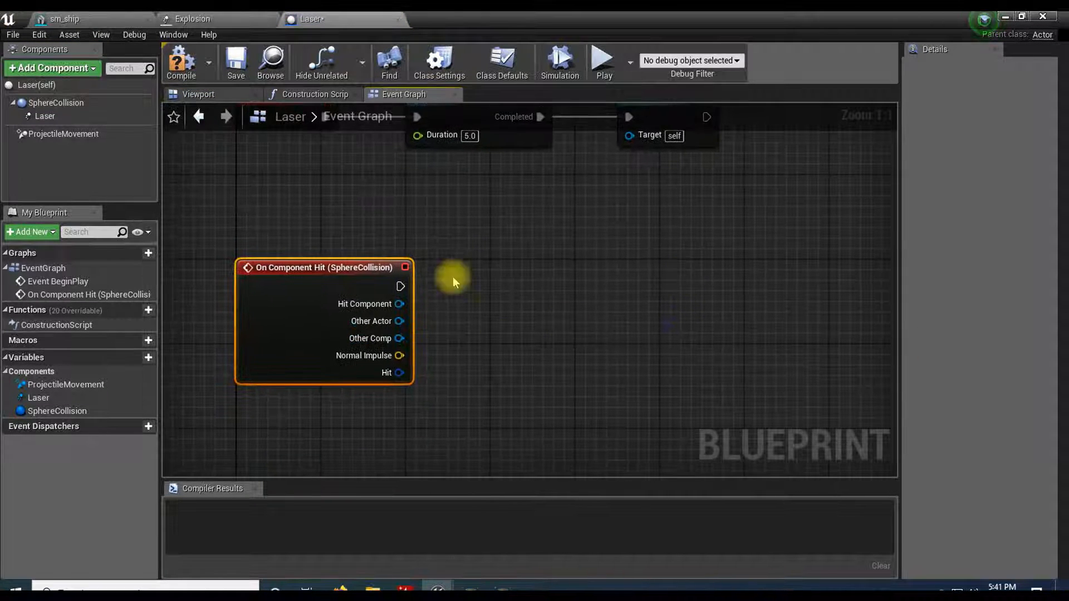
After the hit event, add Spawn Emitter at Location using the Explosion particle system
{"action": "left_click_drag", "start_coordinate": [401, 286], "coordinate": [574, 286]}
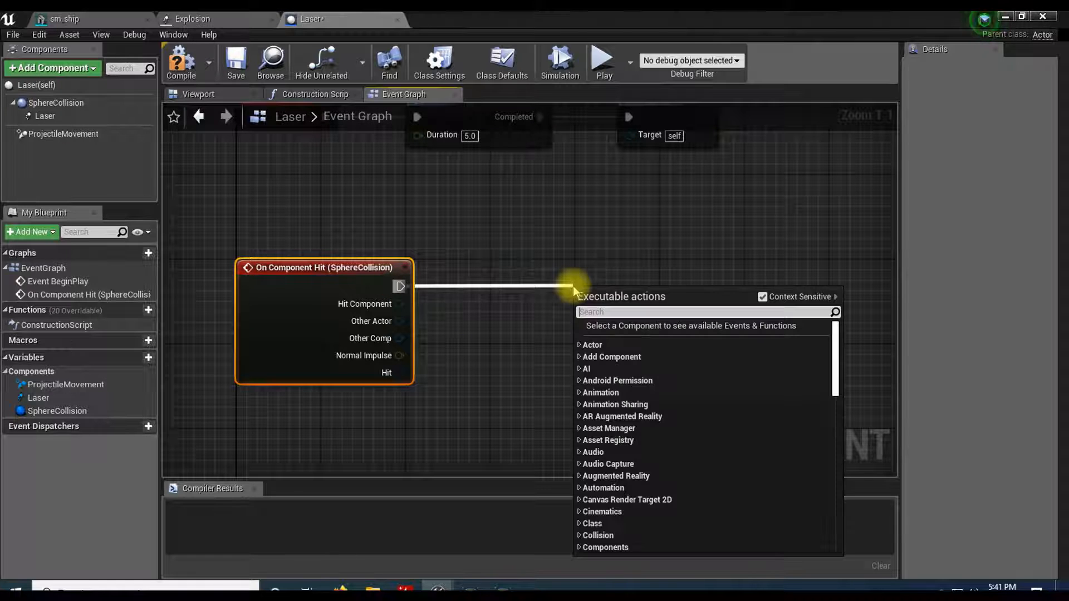
{"action": "type", "text": "SPA"}
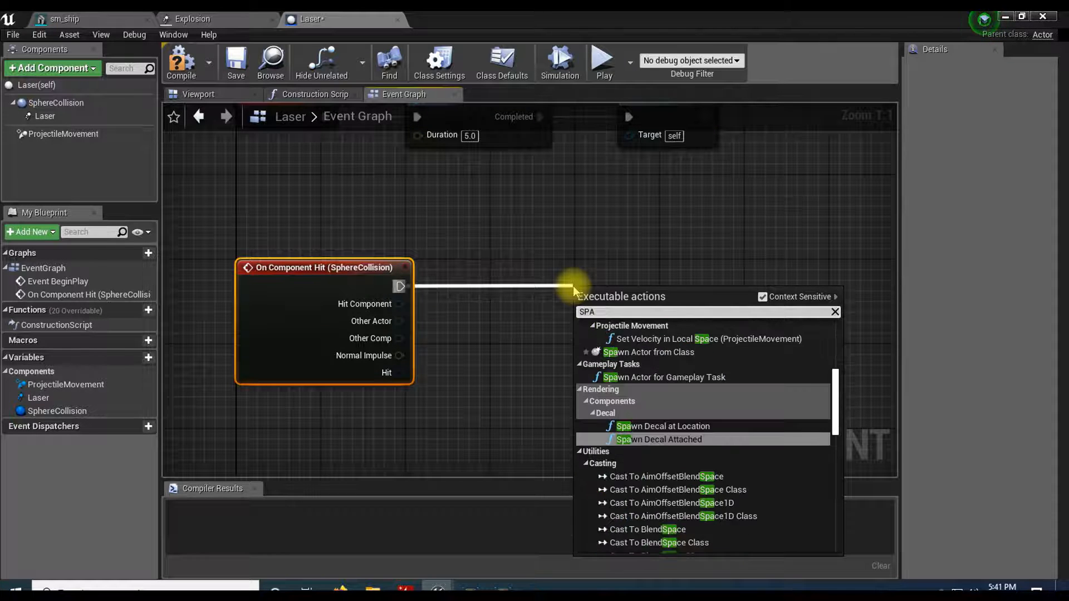
{"action": "key", "text": "Backspace"}
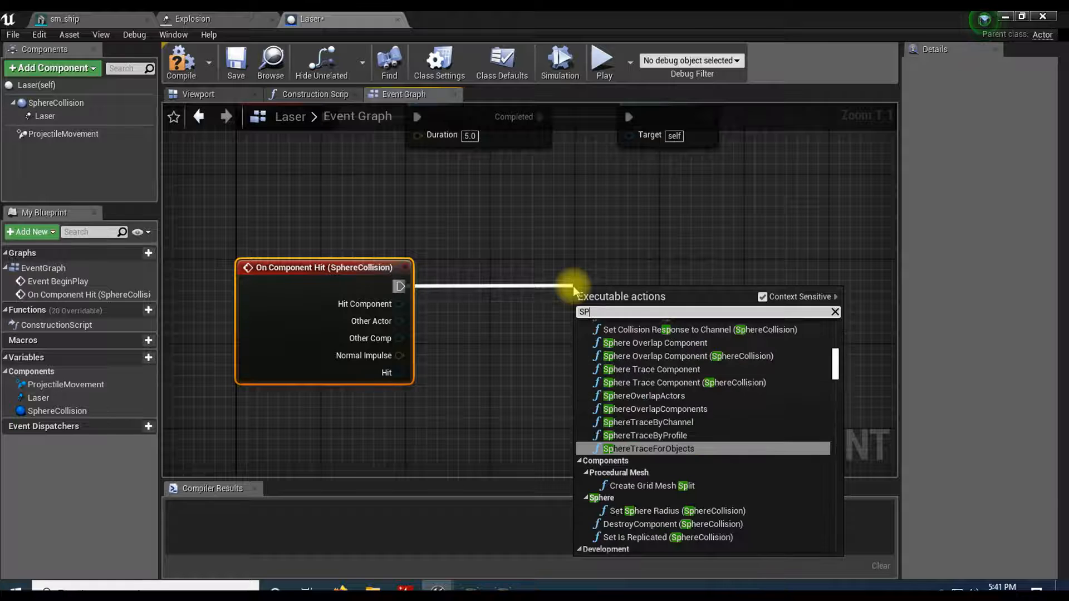
{"action": "type", "text": "spawn"}
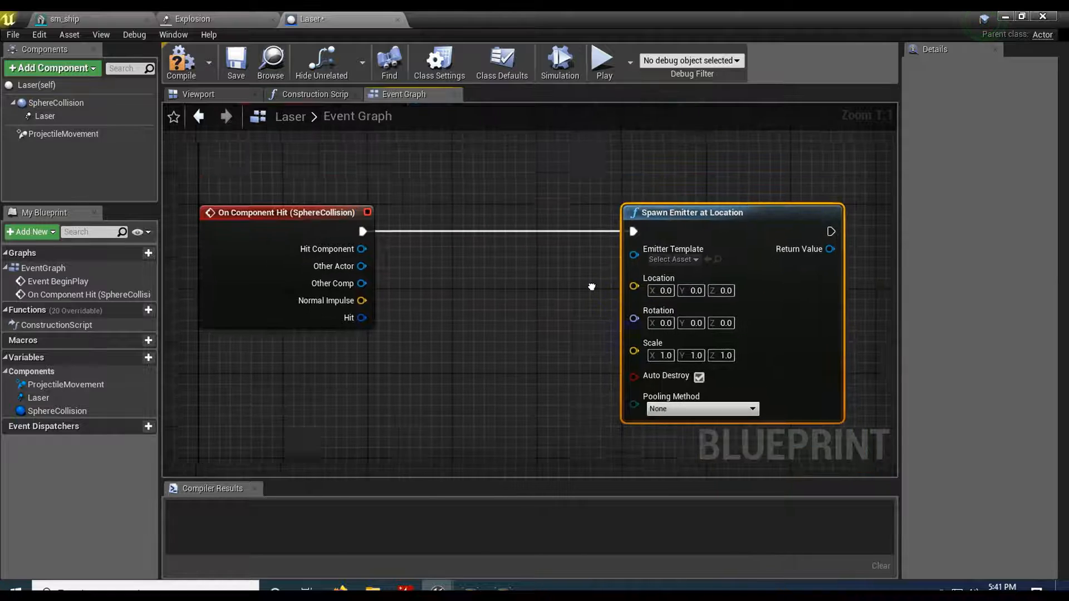
{"action": "left_click", "coordinate": [671, 260]}
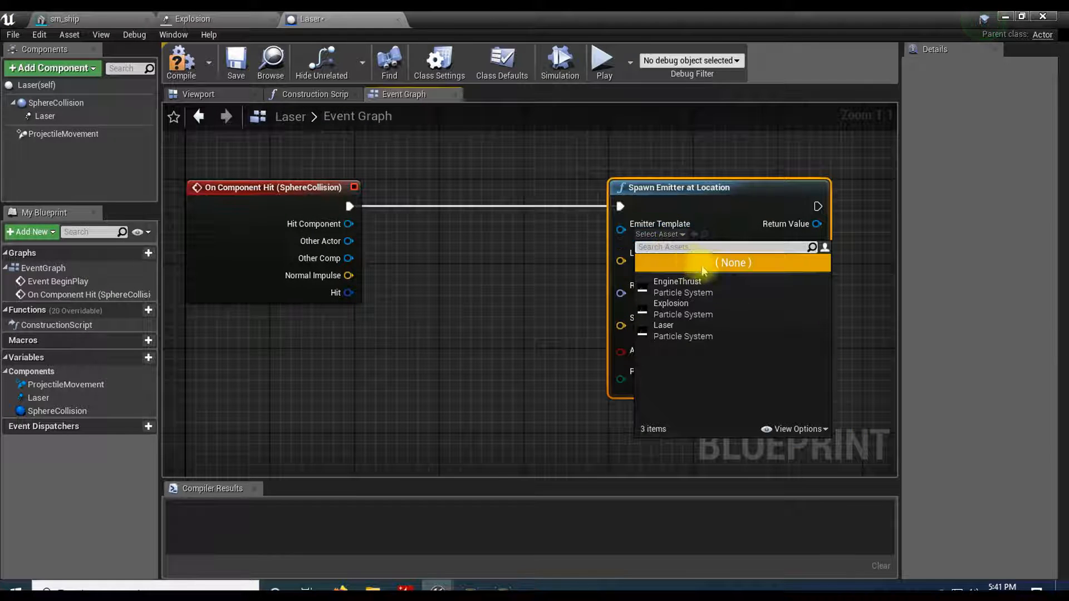
{"action": "left_click", "coordinate": [670, 303]}
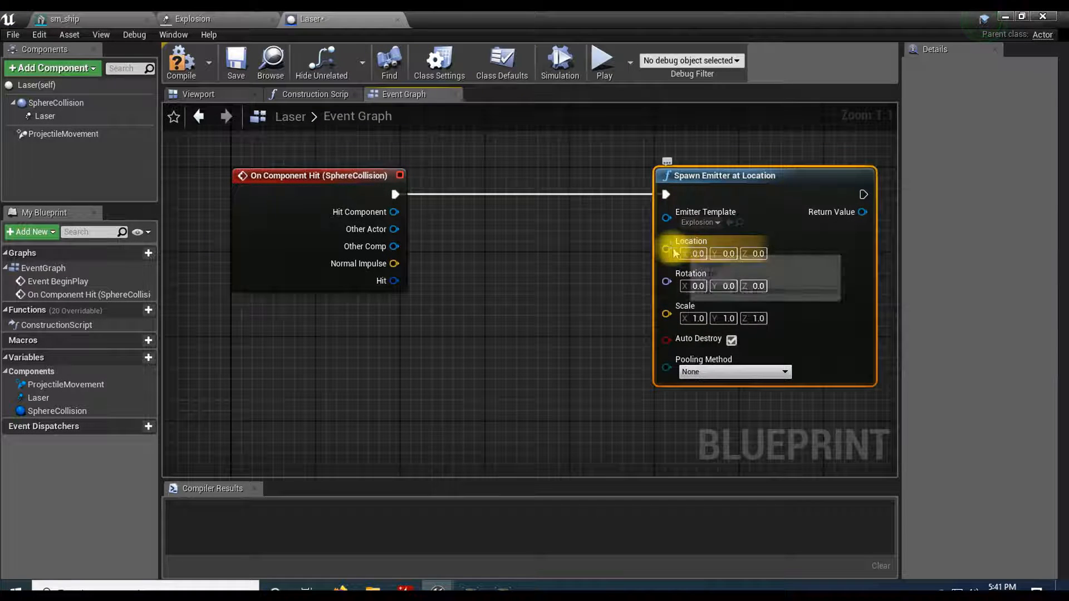
Feed the hit's Impact Point into the spawn location, follow with DestroyActor, and compile
{"action": "left_click_drag", "start_coordinate": [394, 281], "coordinate": [409, 334]}
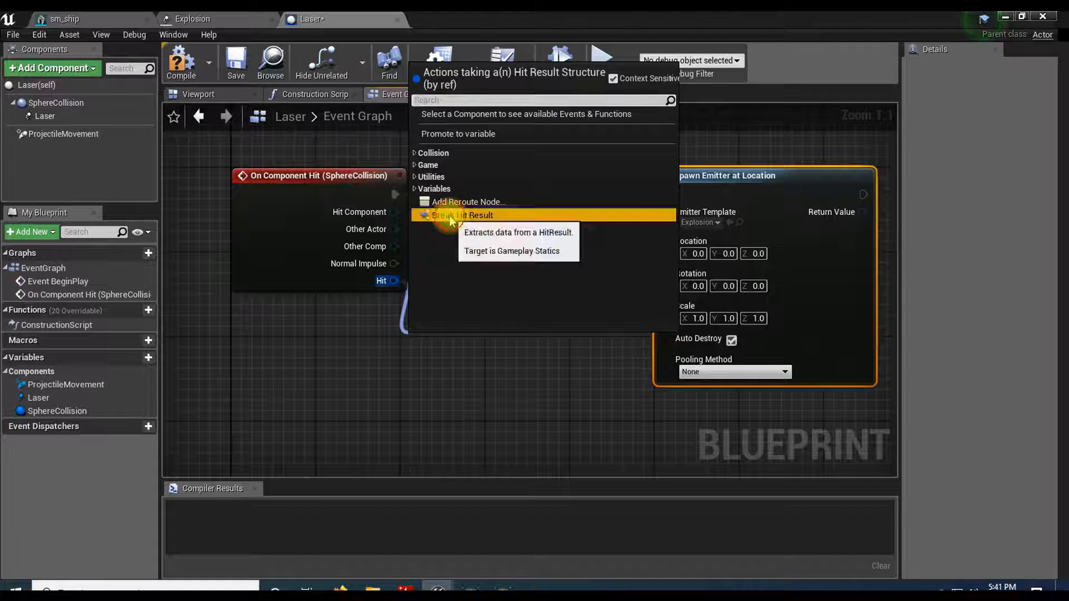
{"action": "left_click", "coordinate": [462, 215]}
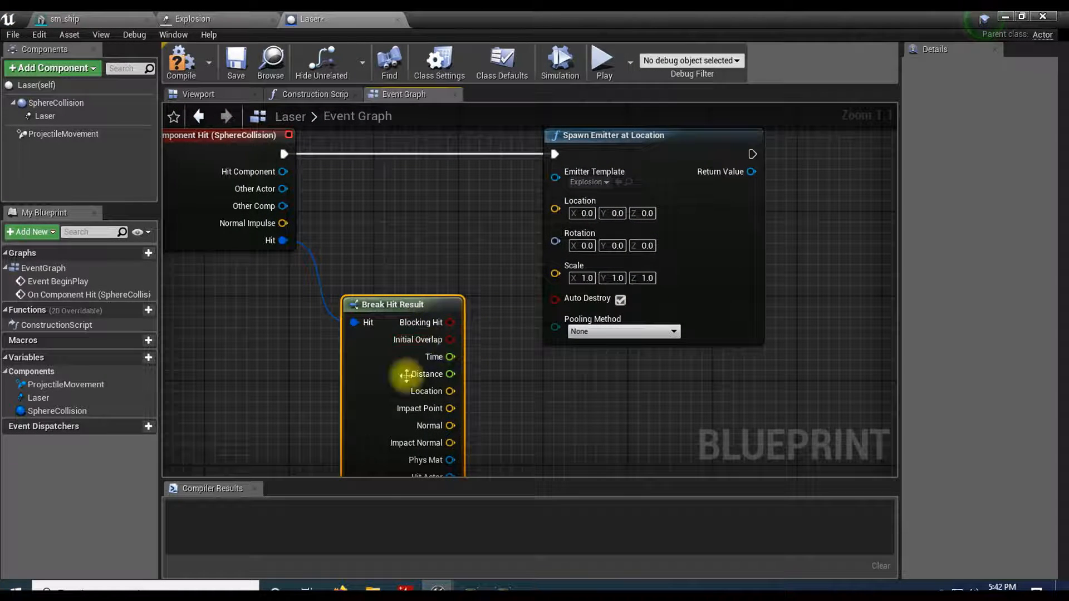
{"action": "left_click_drag", "start_coordinate": [451, 409], "coordinate": [508, 268]}
{"action": "type", "text": "dest"}
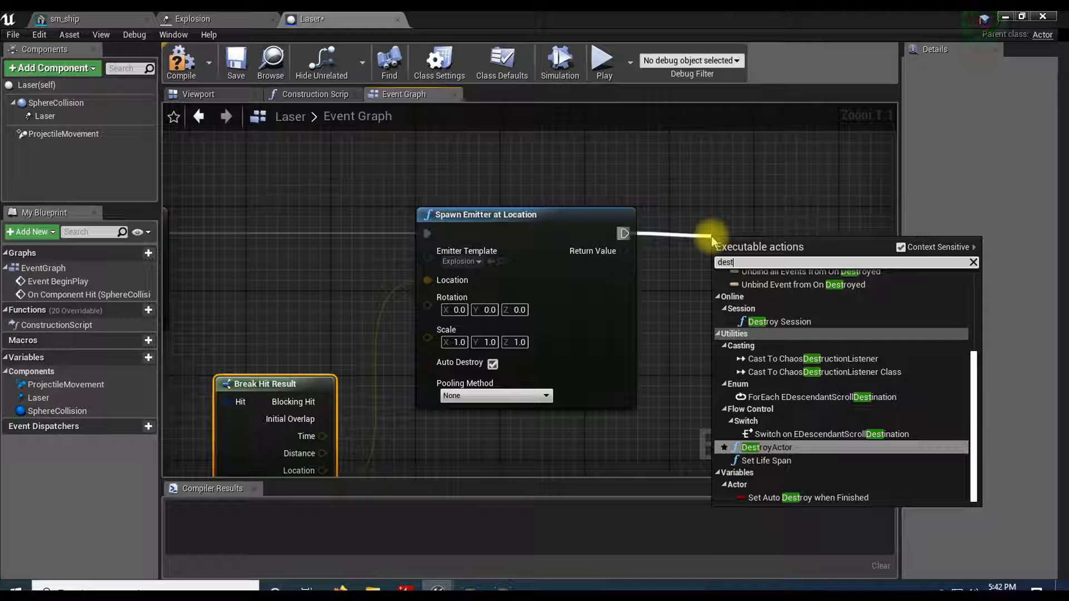
{"action": "left_click", "coordinate": [765, 447]}
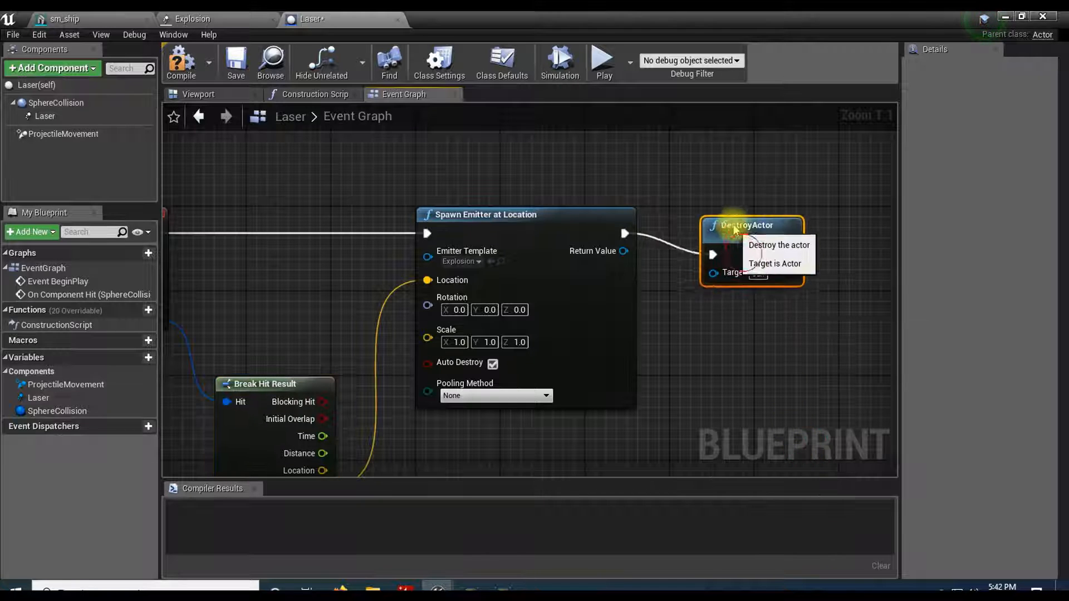
{"action": "scroll", "scroll_direction": "down", "scroll_amount": 3}
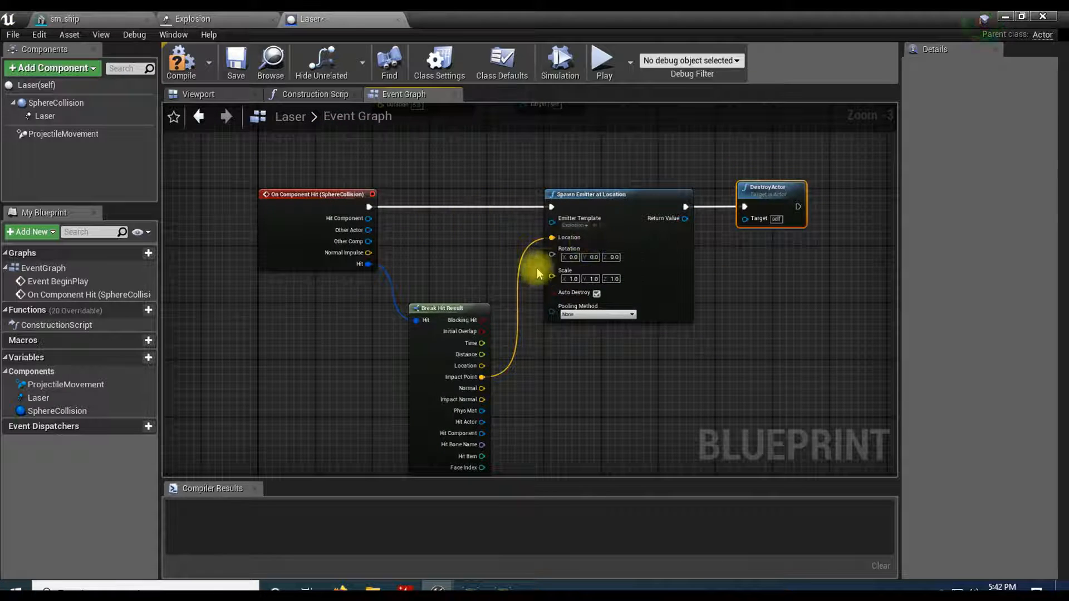
{"action": "left_click", "coordinate": [181, 62]}
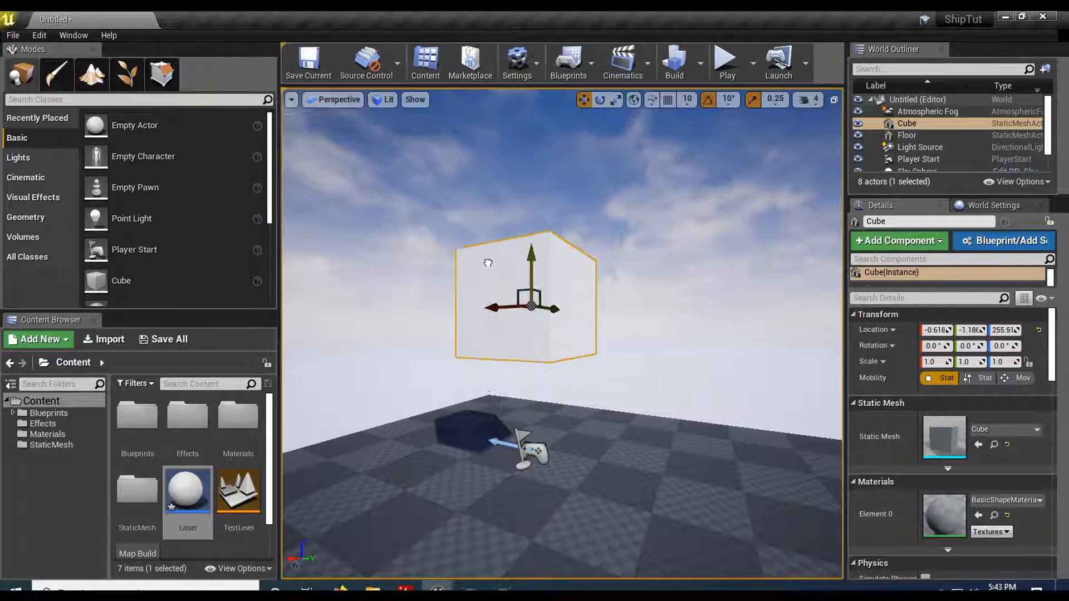
{"action": "left_click", "coordinate": [725, 61]}
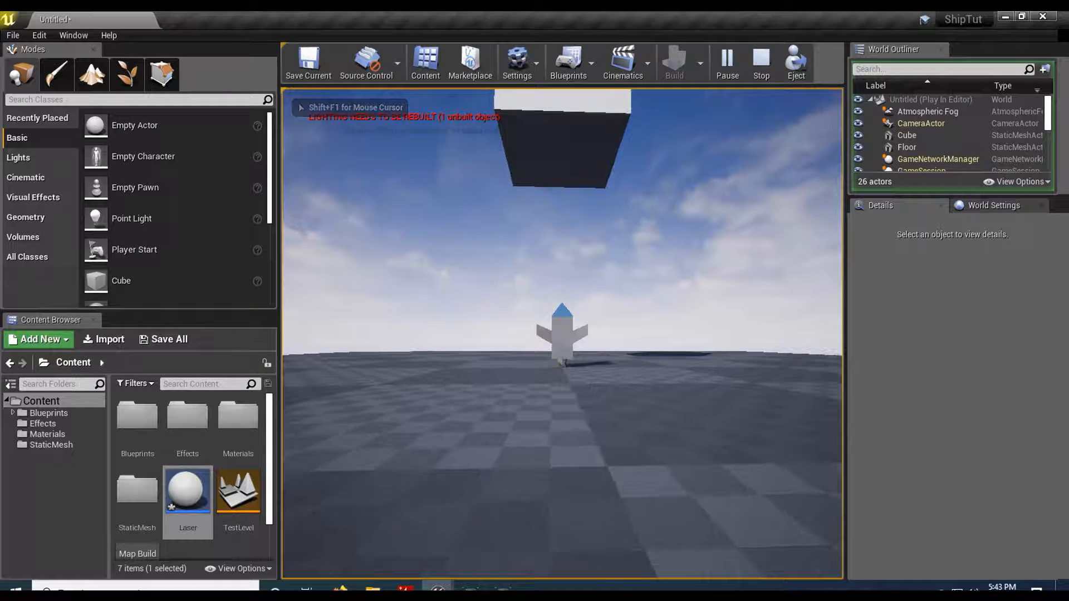
{"action": "left_click", "coordinate": [759, 62]}
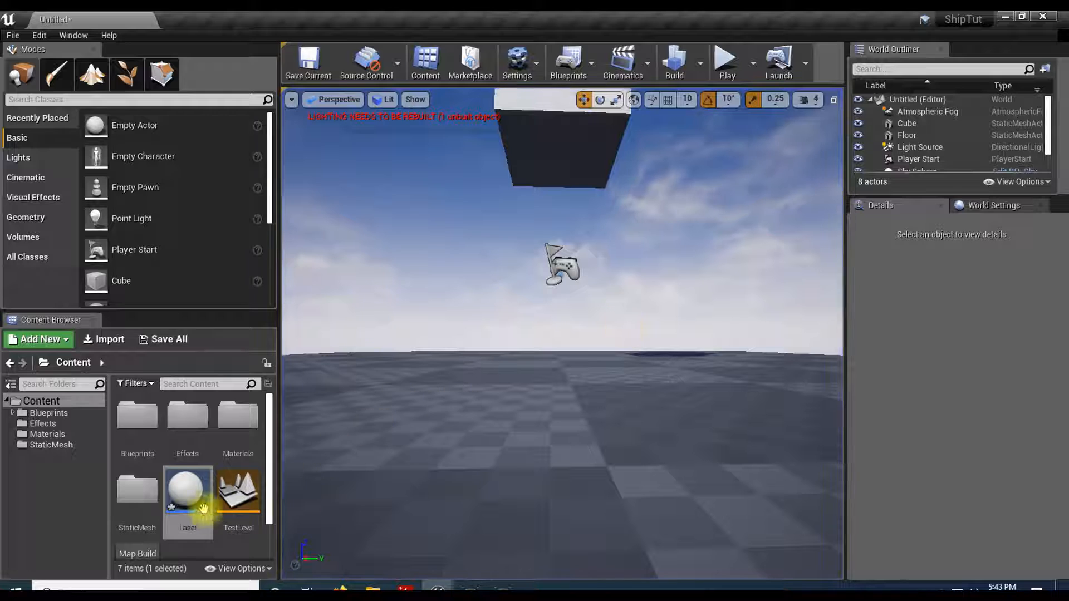
Set the Laser's SphereCollision preset to BlockAllDynamic and compile the blueprint
{"action": "double_click", "coordinate": [187, 491]}
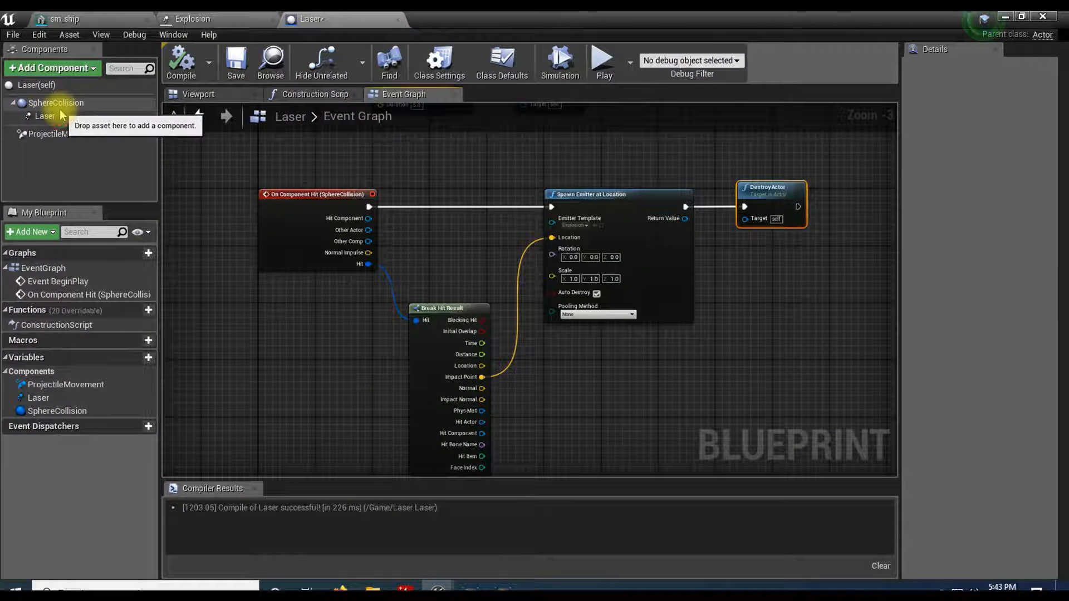
{"action": "left_click", "coordinate": [56, 102]}
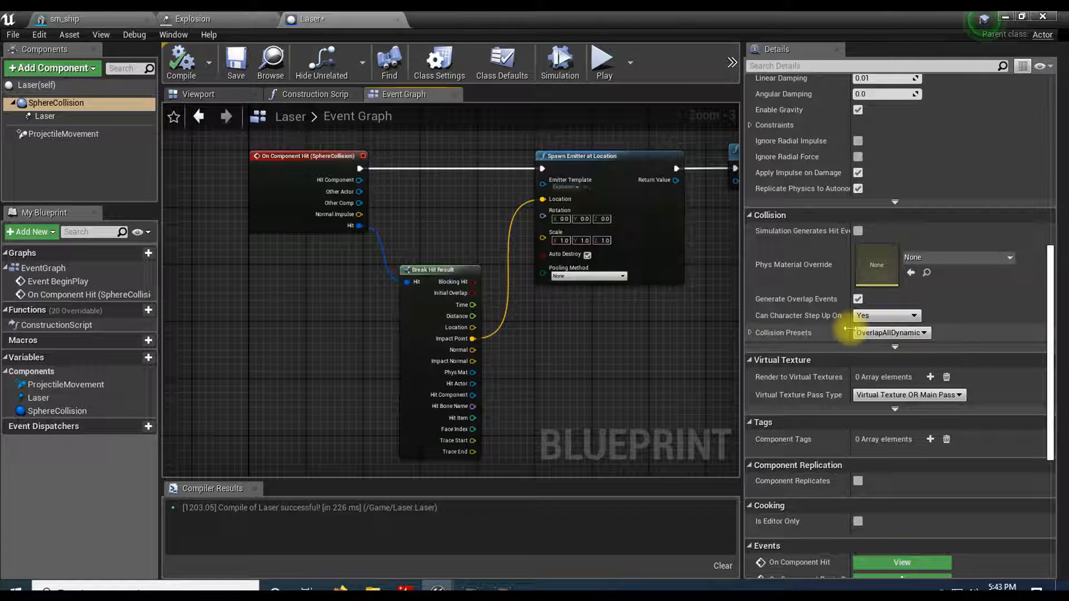
{"action": "left_click", "coordinate": [750, 333]}
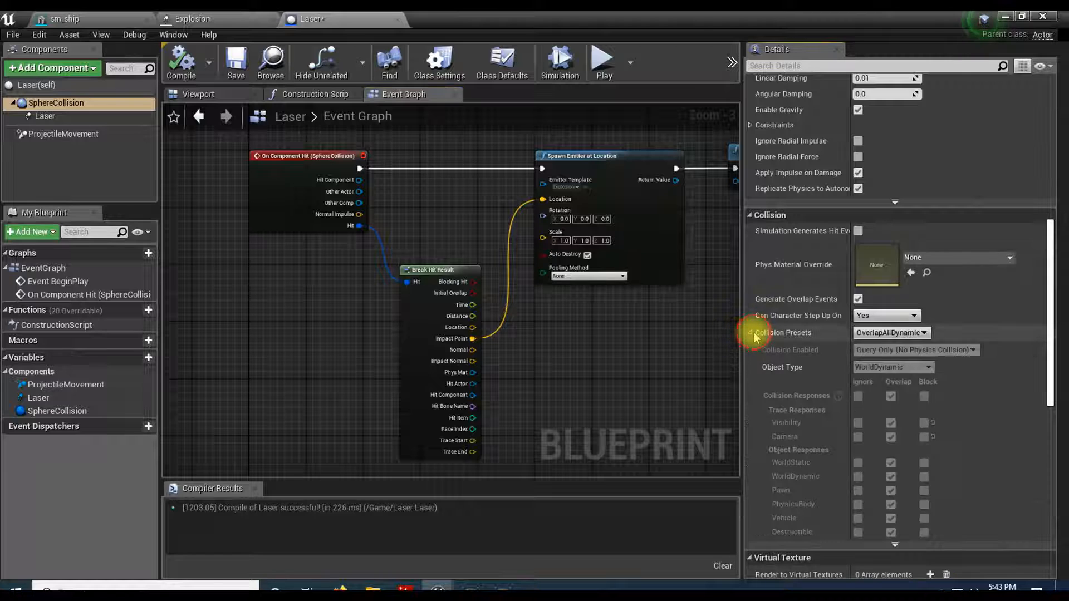
{"action": "left_click", "coordinate": [890, 333]}
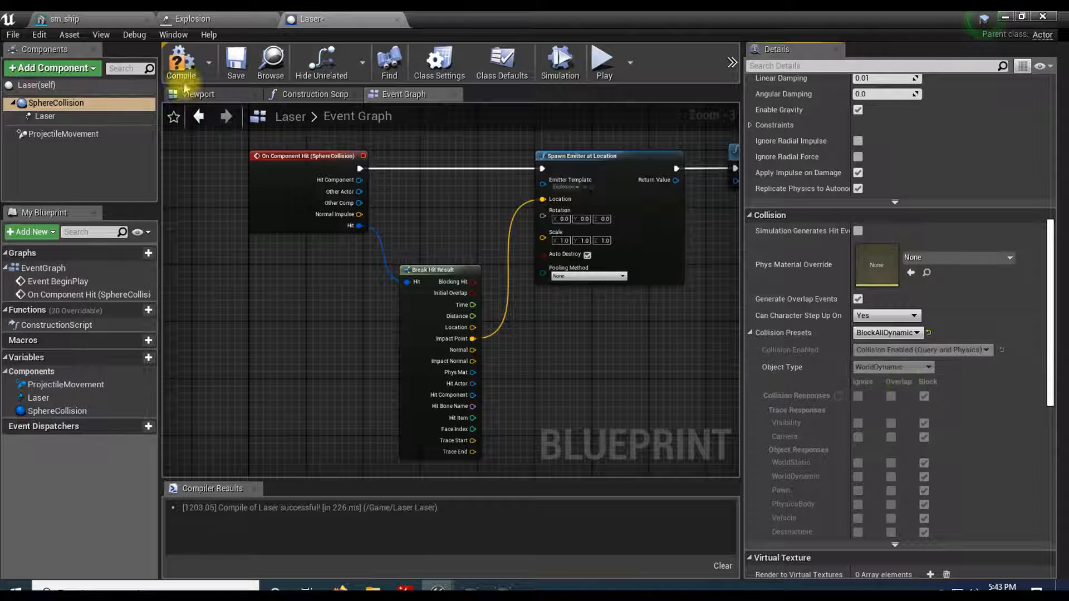
{"action": "left_click", "coordinate": [181, 61]}
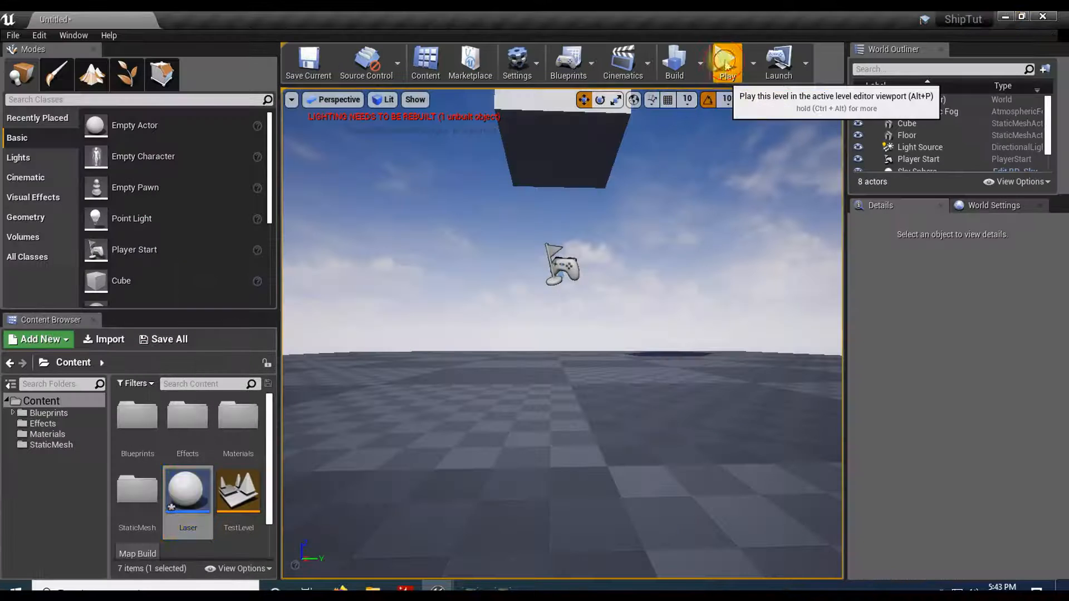
{"action": "left_click", "coordinate": [727, 61]}
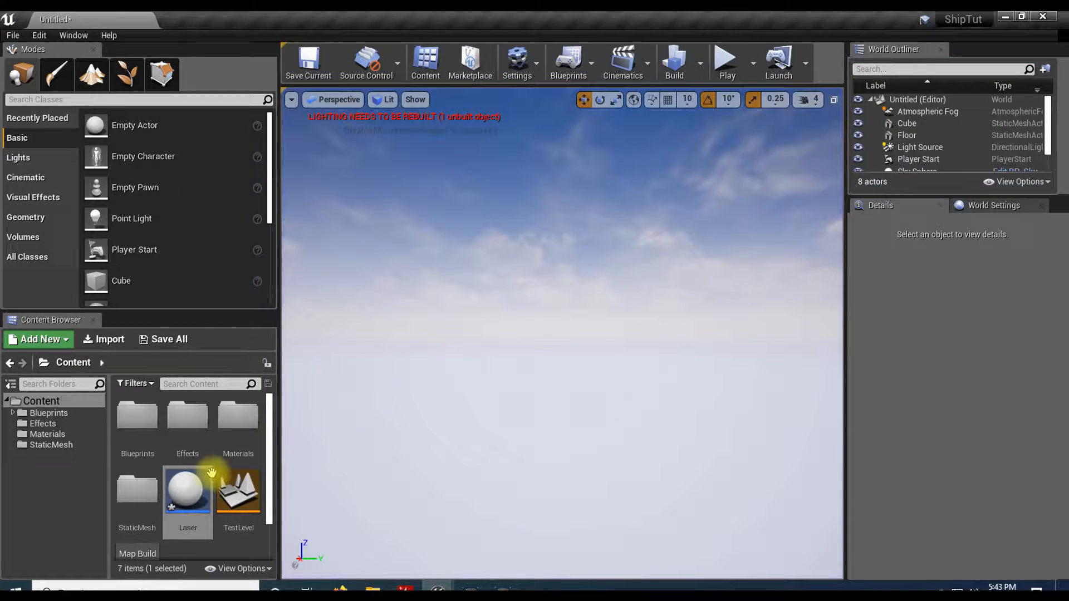
Add a Make Transform node feeding SpawnActor Laser's Spawn Transform and tidy the socket location nodes
{"action": "double_click", "coordinate": [187, 491]}
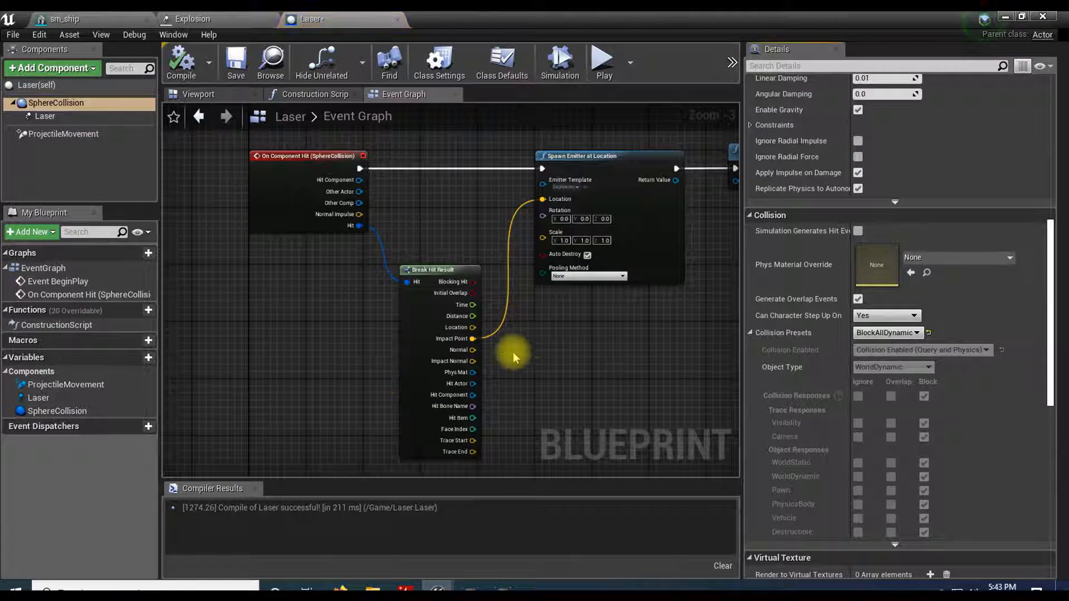
{"action": "mouse_move", "coordinate": [292, 133]}
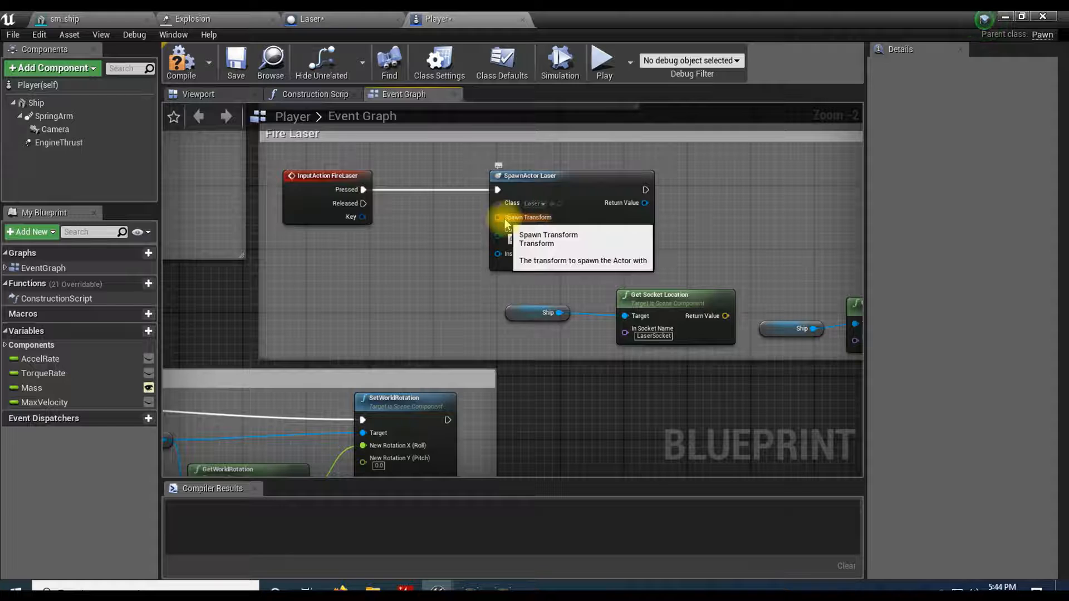
{"action": "left_click_drag", "start_coordinate": [500, 217], "coordinate": [439, 258]}
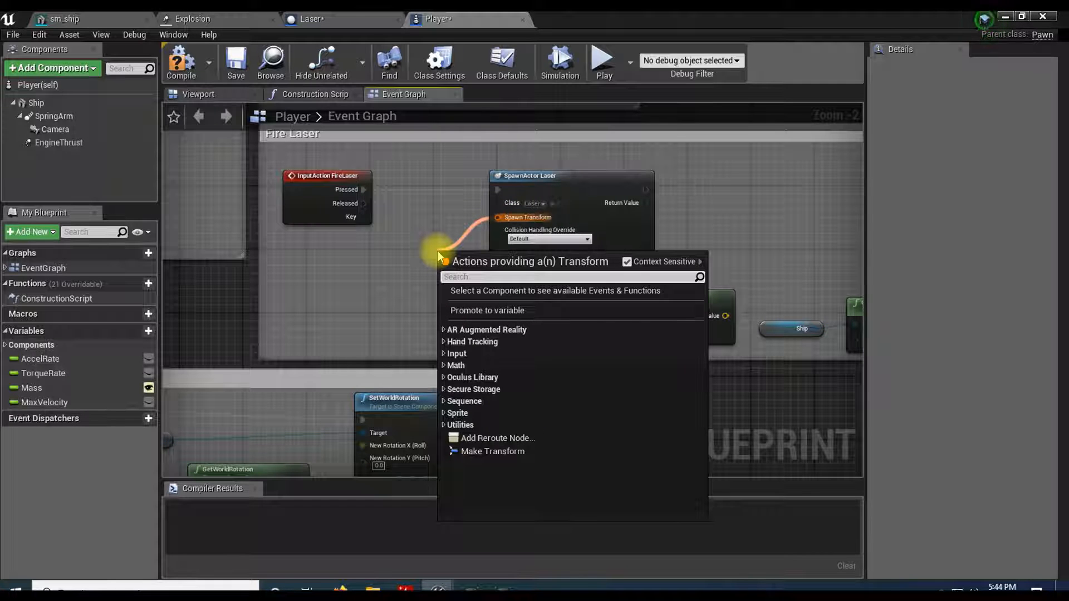
{"action": "left_click", "coordinate": [492, 452]}
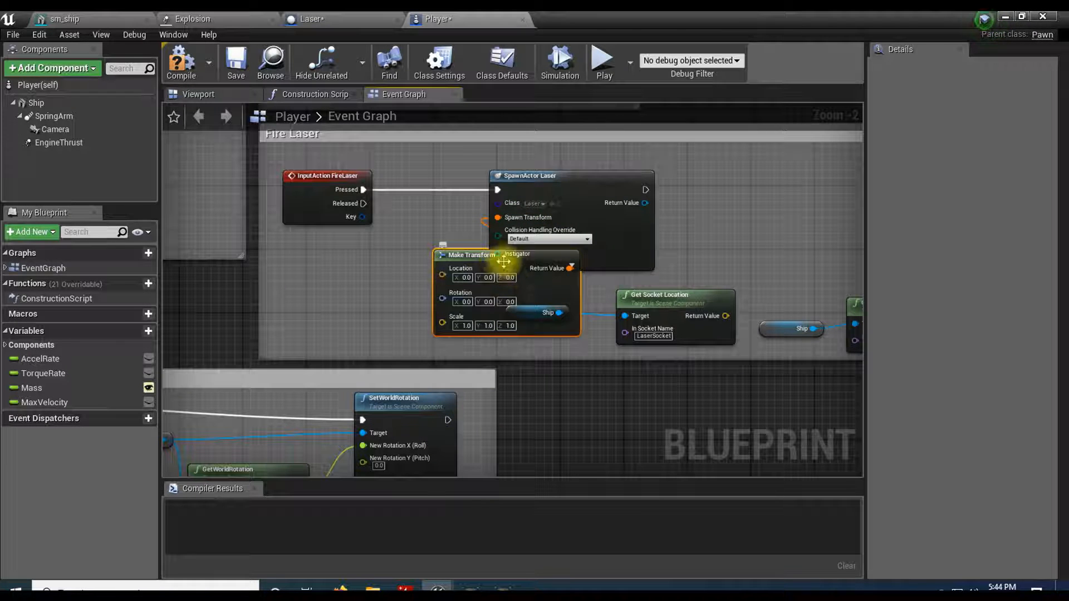
{"action": "left_click_drag", "start_coordinate": [504, 263], "coordinate": [396, 263]}
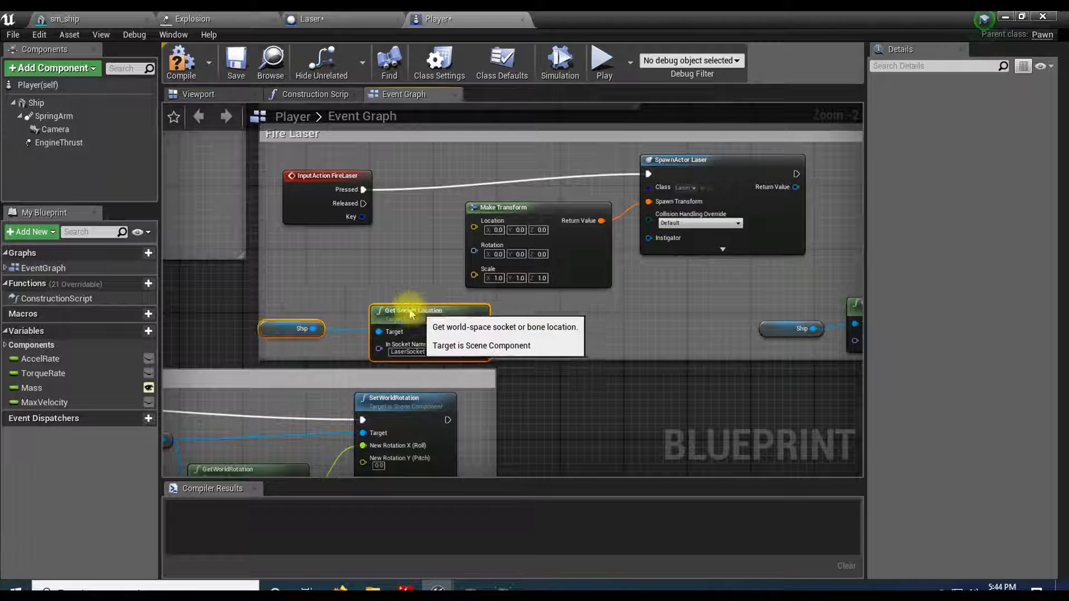
{"action": "left_click_drag", "start_coordinate": [412, 310], "coordinate": [375, 280]}
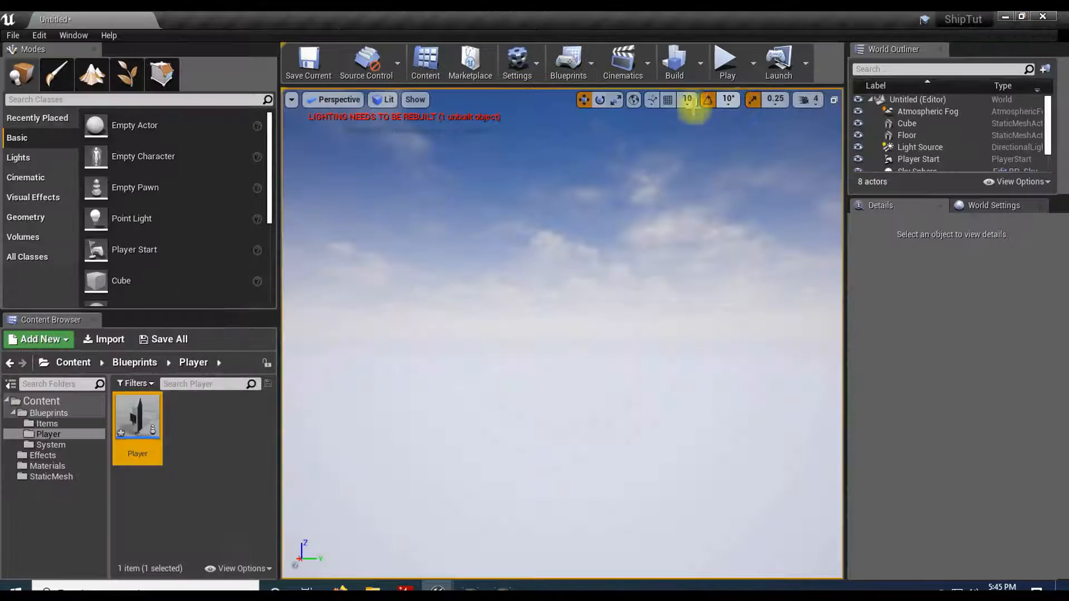
{"action": "left_click", "coordinate": [725, 60]}
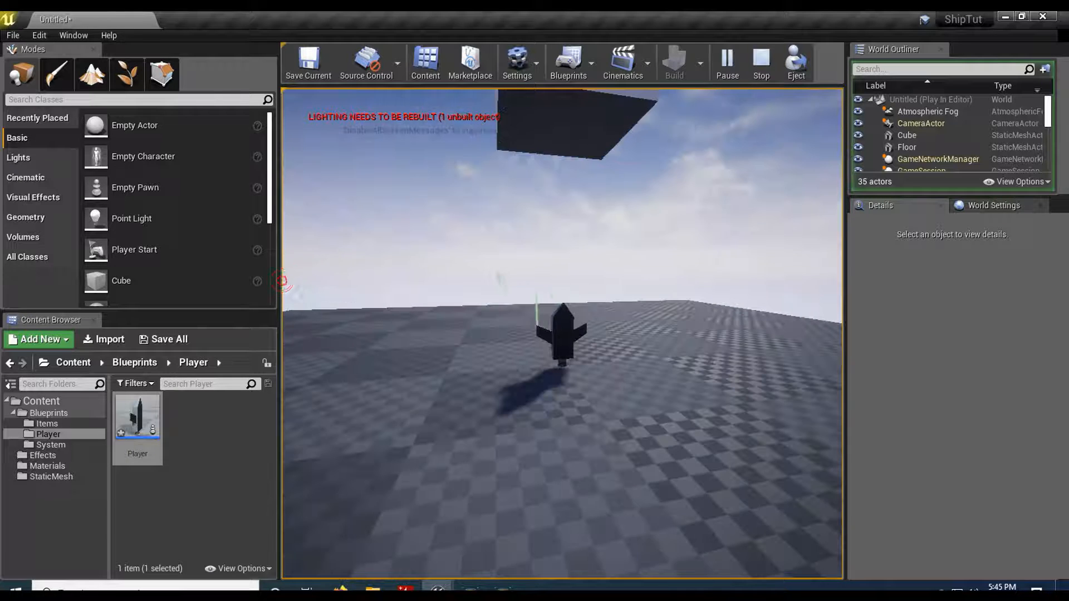
{"action": "left_click", "coordinate": [759, 62]}
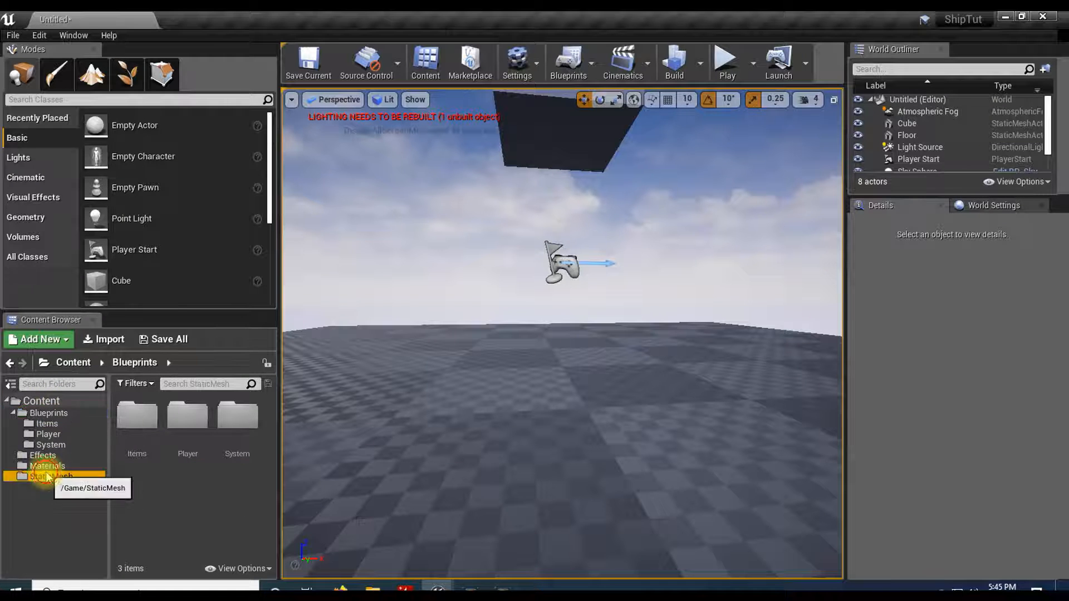
Inspect sm_ship's LaserSocket transform in the Socket Manager, then return to the Laser blueprint
{"action": "left_click", "coordinate": [65, 19]}
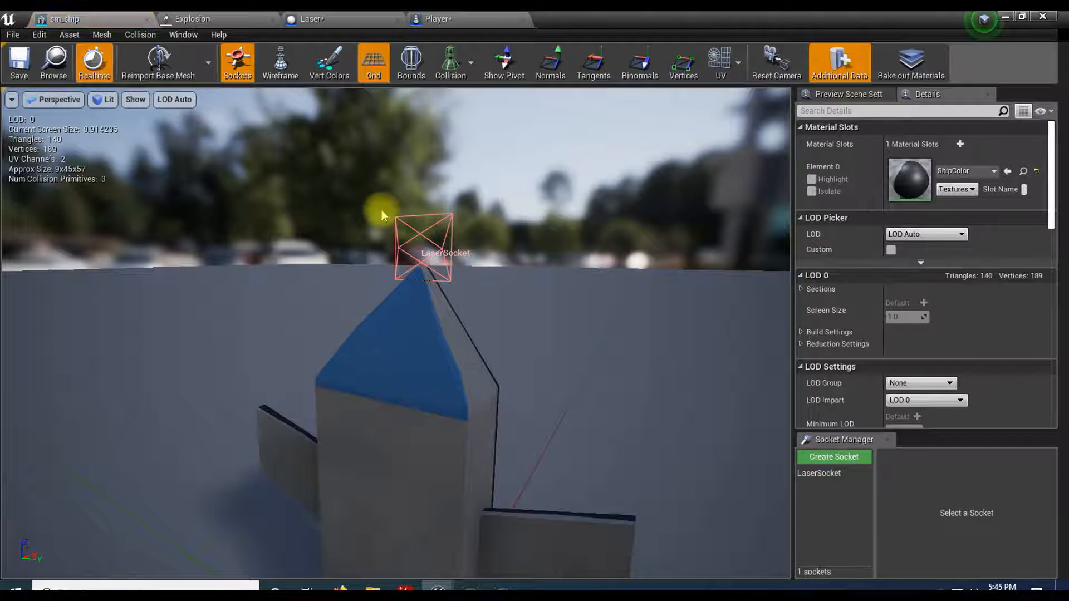
{"action": "left_click", "coordinate": [819, 474]}
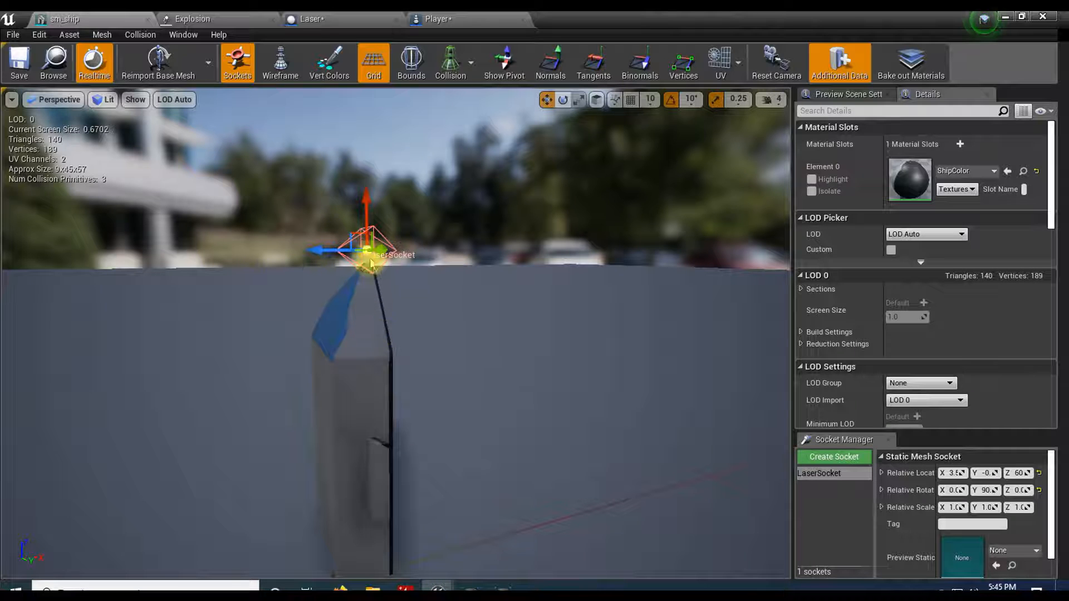
{"action": "mouse_move", "coordinate": [291, 236]}
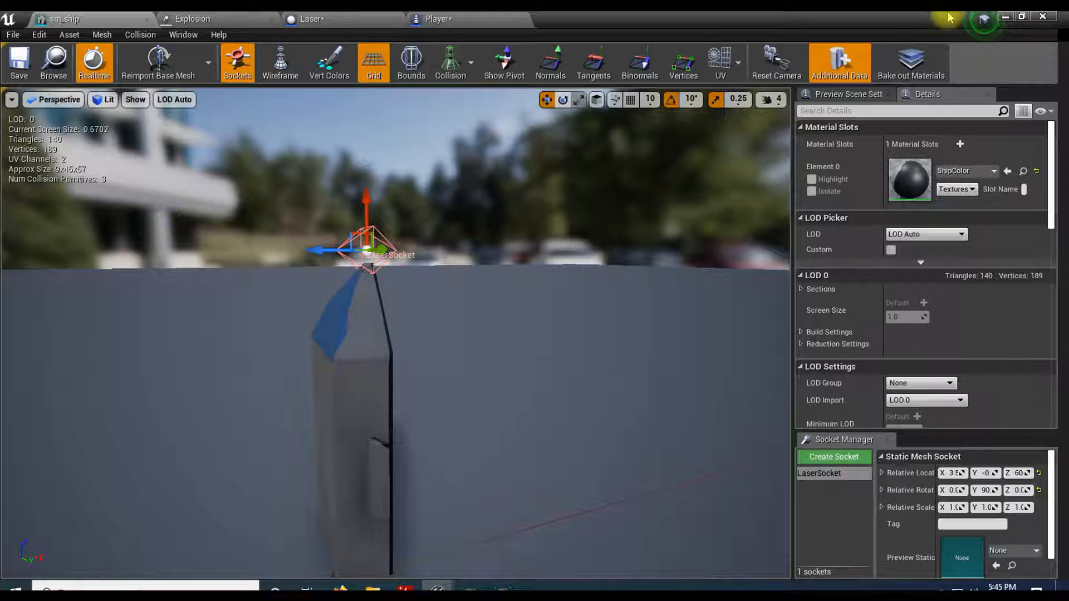
{"action": "left_click", "coordinate": [311, 19]}
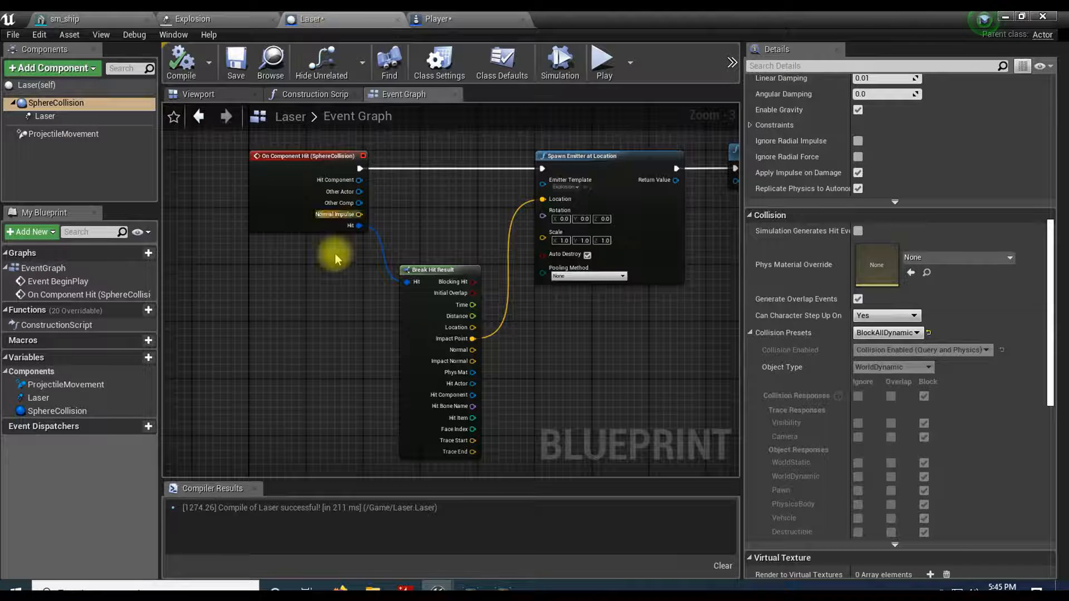
Set ProjectileMovement velocity Z to 0 and X to 1.0, then compile the Laser blueprint
{"action": "left_click", "coordinate": [65, 134]}
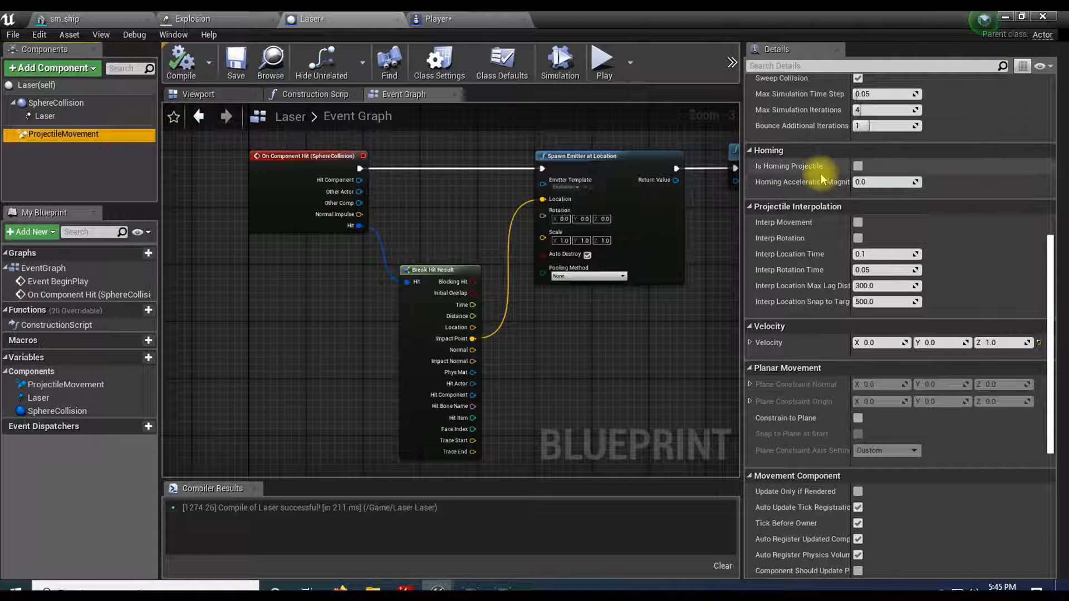
{"action": "scroll", "scroll_direction": "down", "scroll_amount": 3}
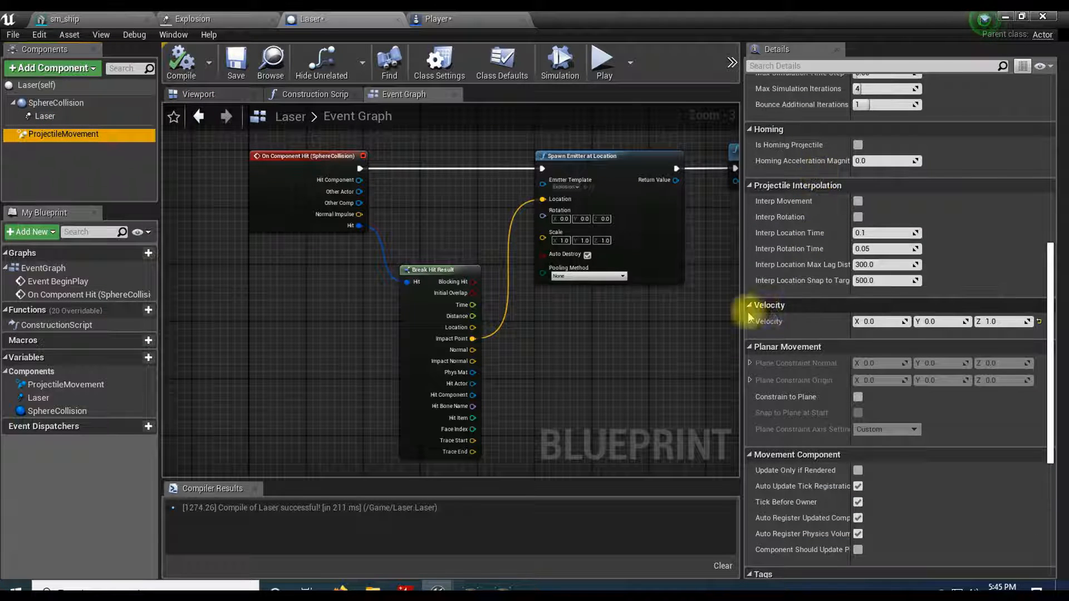
{"action": "left_click", "coordinate": [999, 321]}
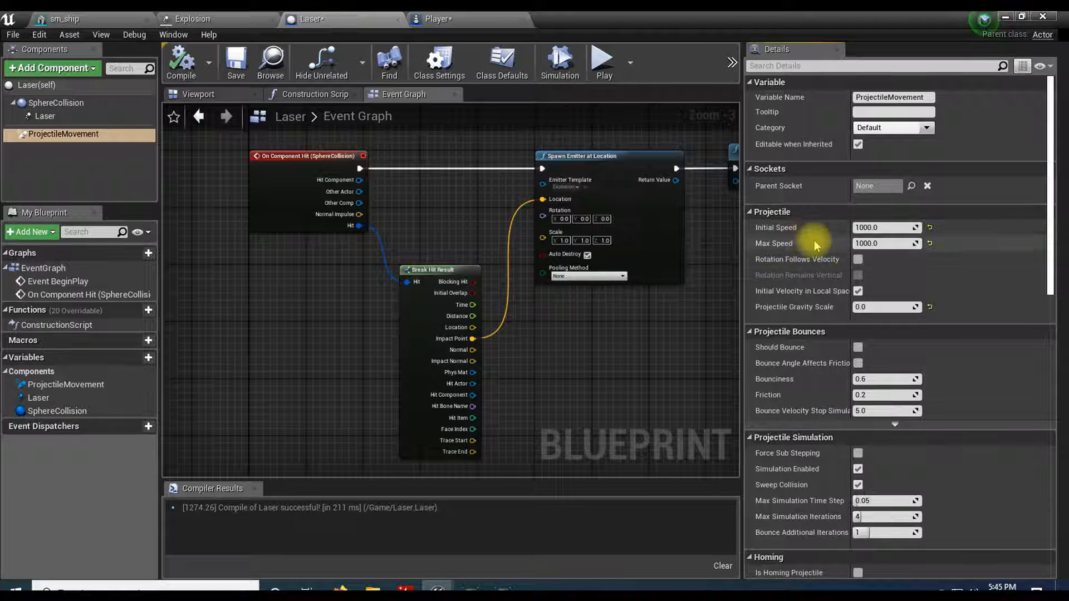
{"action": "scroll", "scroll_direction": "down", "scroll_amount": 3}
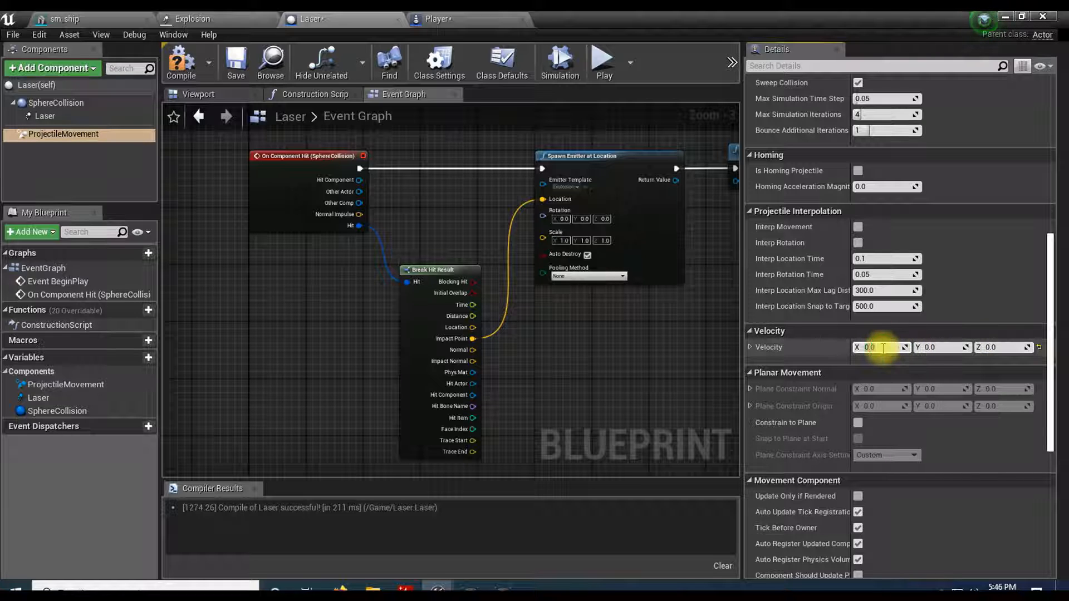
{"action": "type", "text": "1.0"}
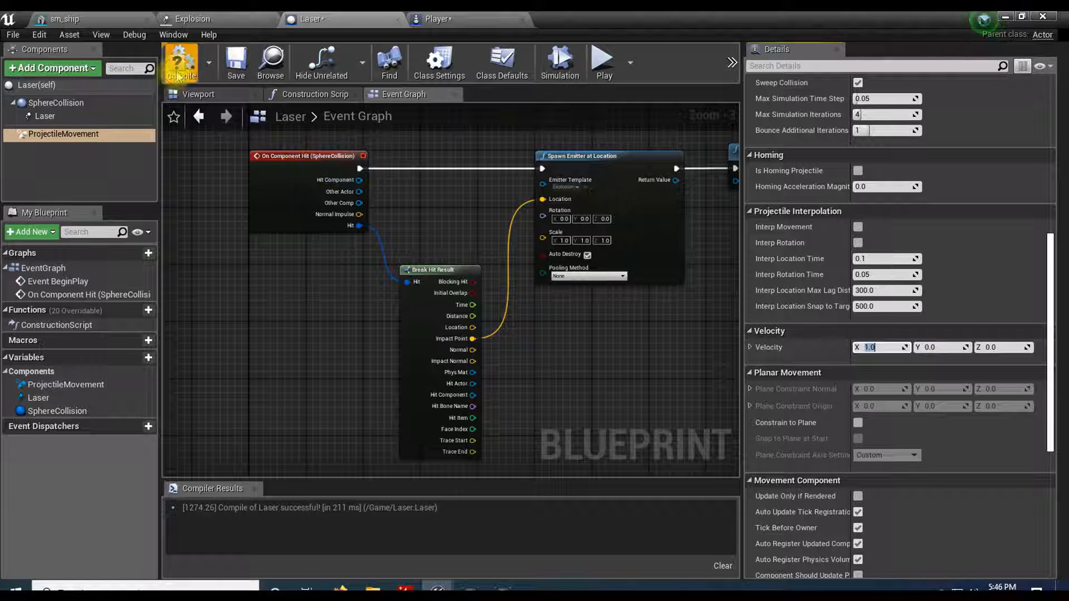
{"action": "left_click", "coordinate": [180, 61]}
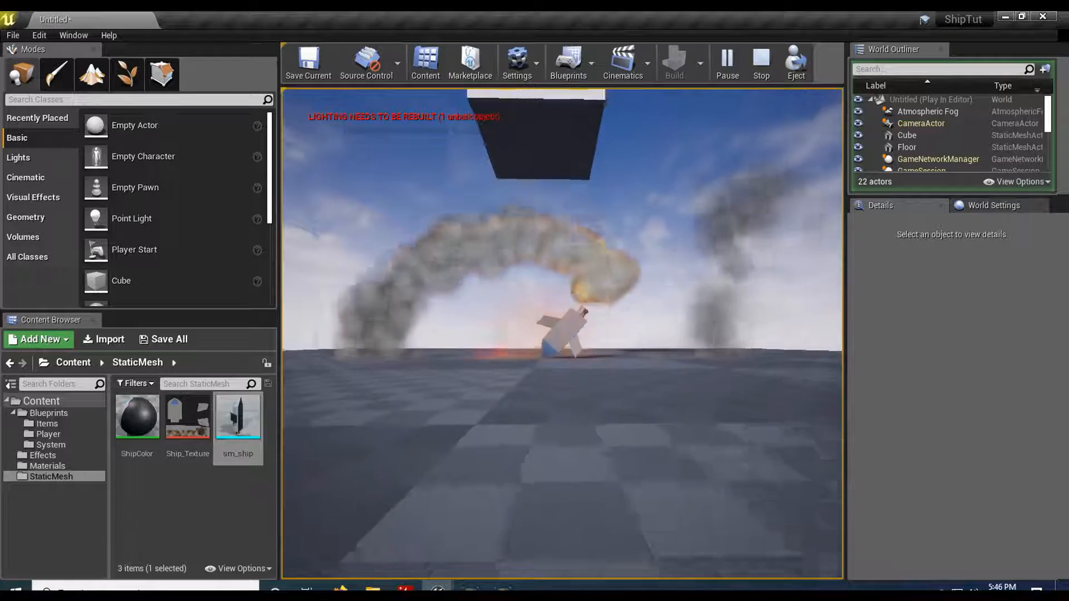
Stop the running Play In Editor test
{"action": "left_click", "coordinate": [762, 62]}
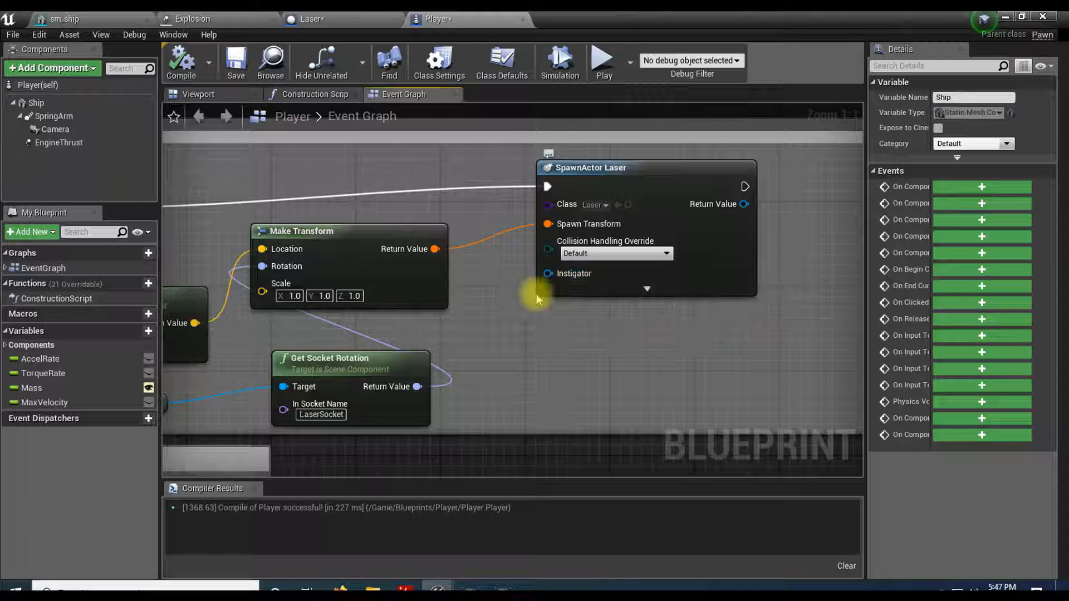
Feed a Self reference into SpawnActor Laser's Instigator pin in the Player blueprint
{"action": "left_click", "coordinate": [627, 168]}
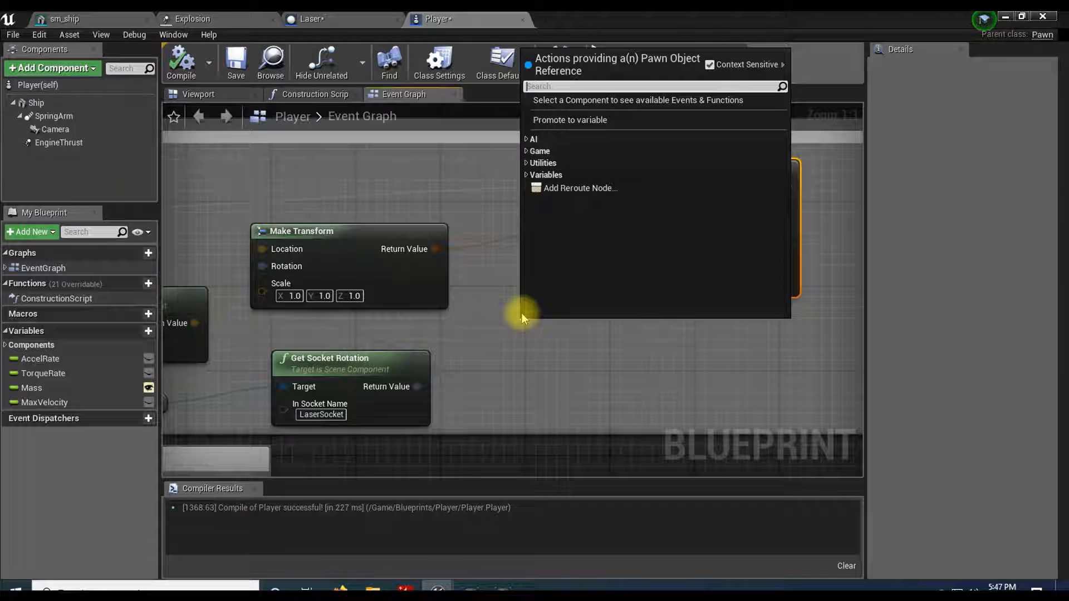
{"action": "type", "text": "self"}
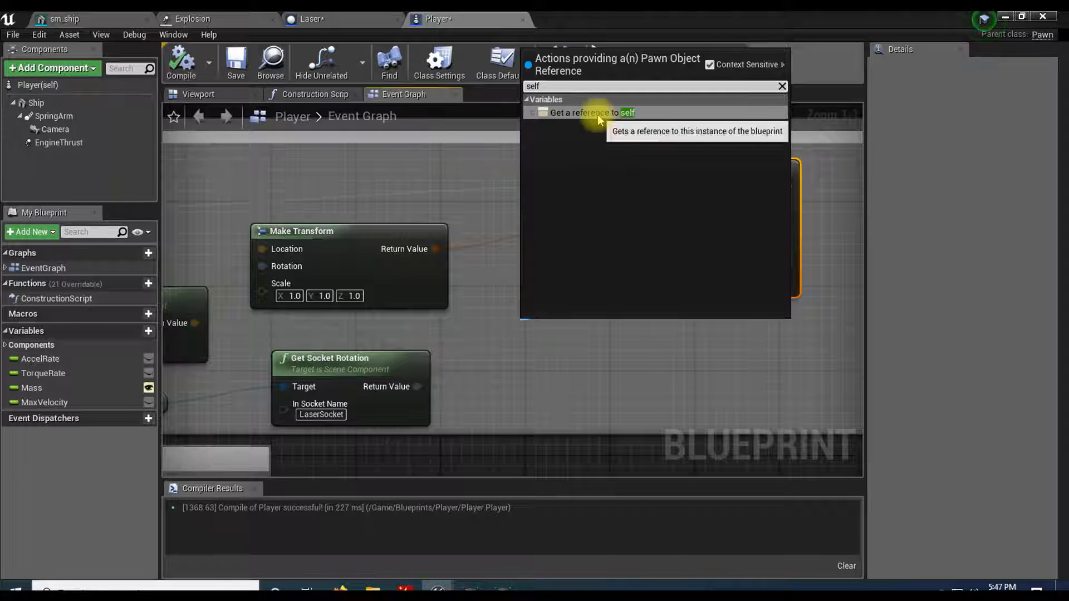
{"action": "left_click", "coordinate": [592, 112]}
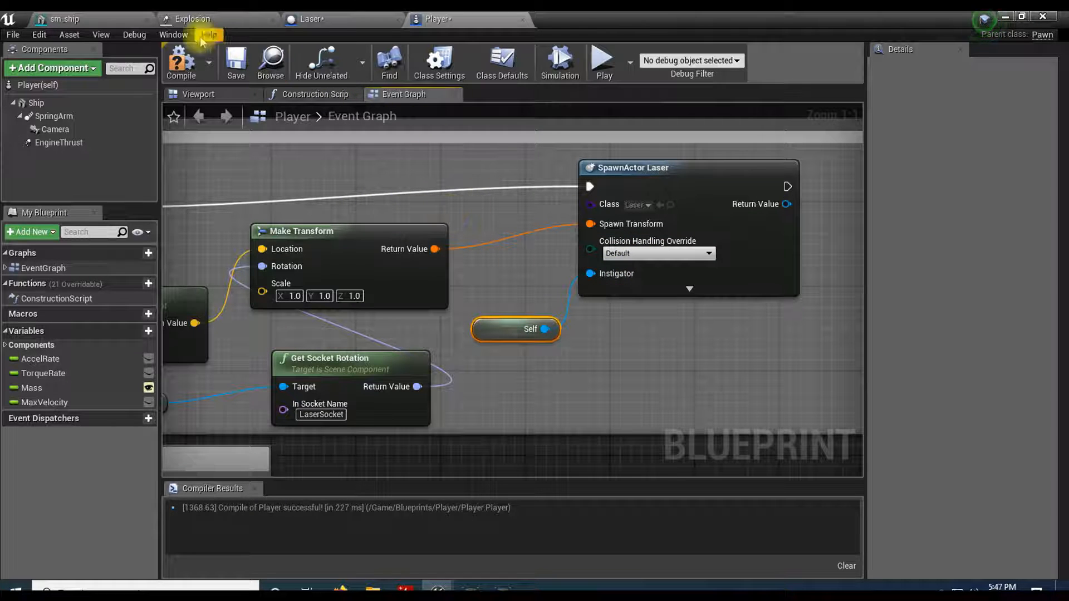
{"action": "left_click", "coordinate": [311, 19]}
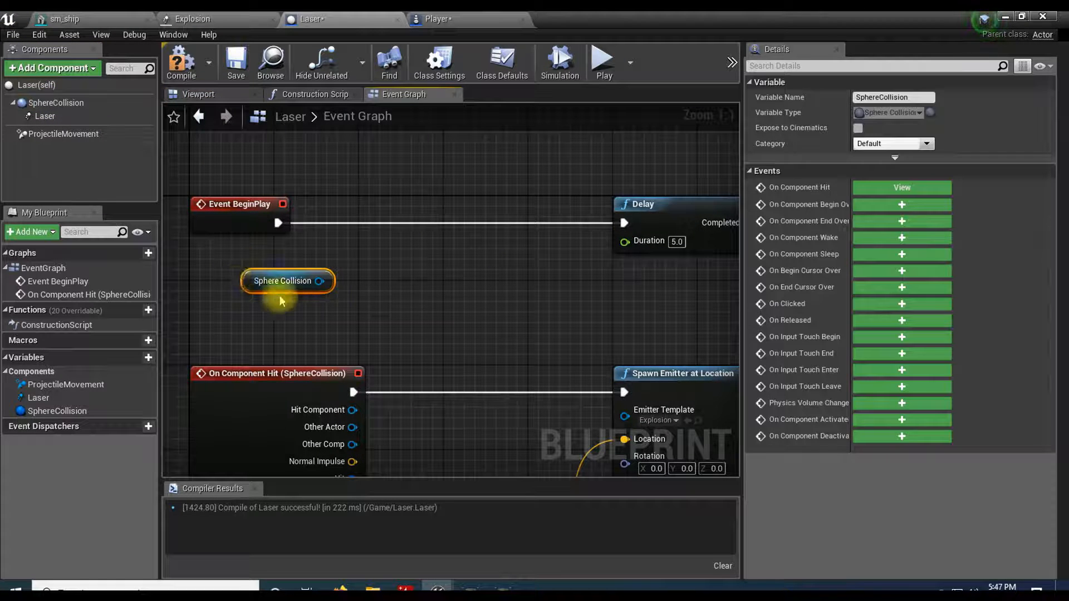
Add Ignore Actor when Moving on Sphere Collision after BeginPlay, with Get Instigator as the ignored actor
{"action": "left_click_drag", "start_coordinate": [317, 281], "coordinate": [369, 280]}
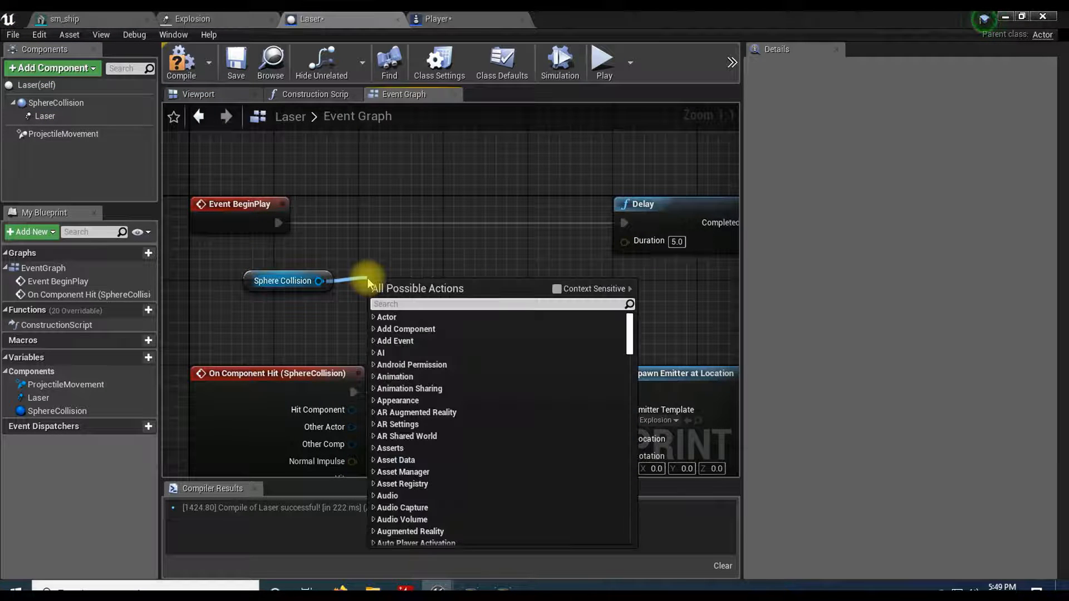
{"action": "type", "text": "ignore actor"}
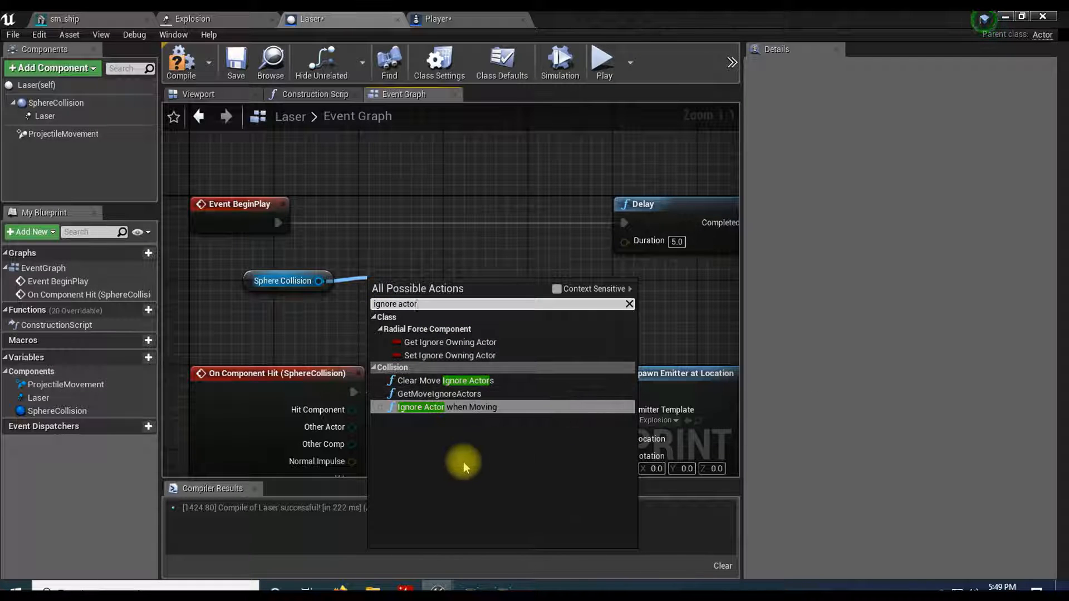
{"action": "left_click", "coordinate": [420, 408]}
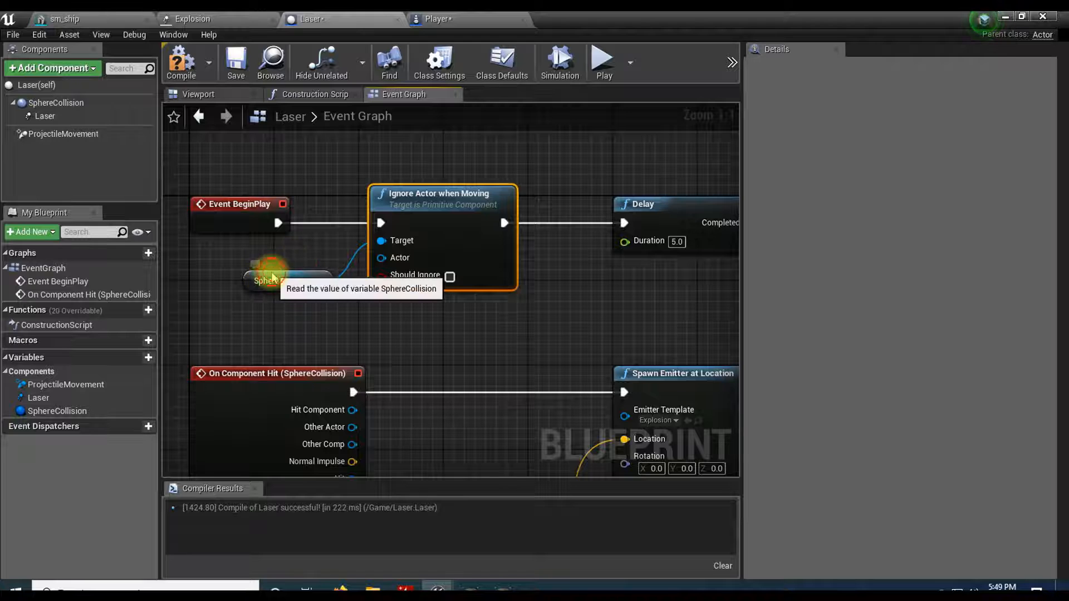
{"action": "left_click", "coordinate": [271, 280]}
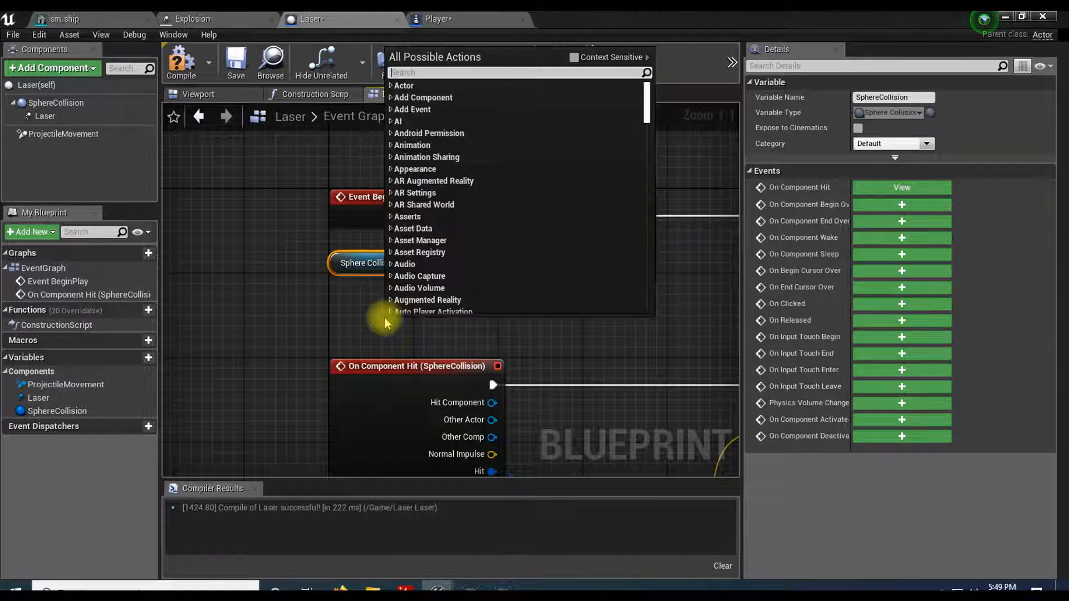
{"action": "type", "text": "get instiga"}
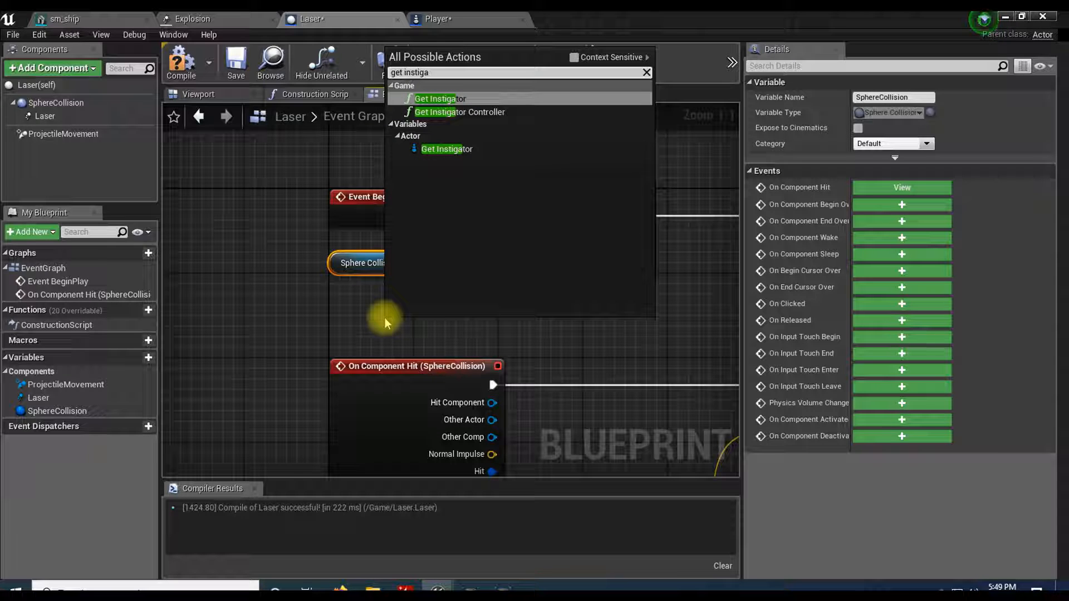
{"action": "mouse_move", "coordinate": [440, 99]}
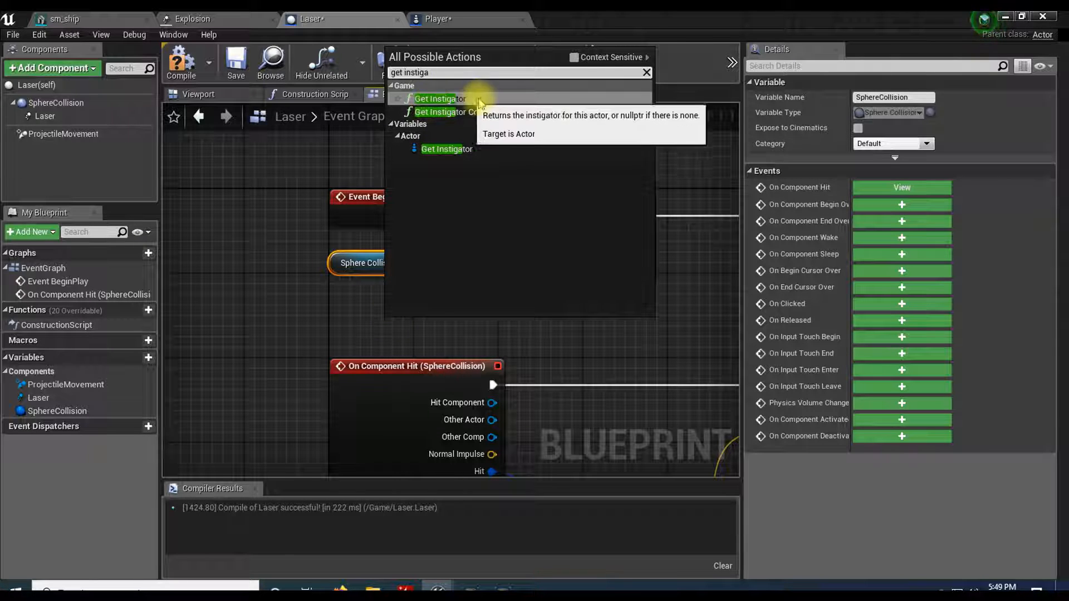
{"action": "left_click", "coordinate": [435, 99]}
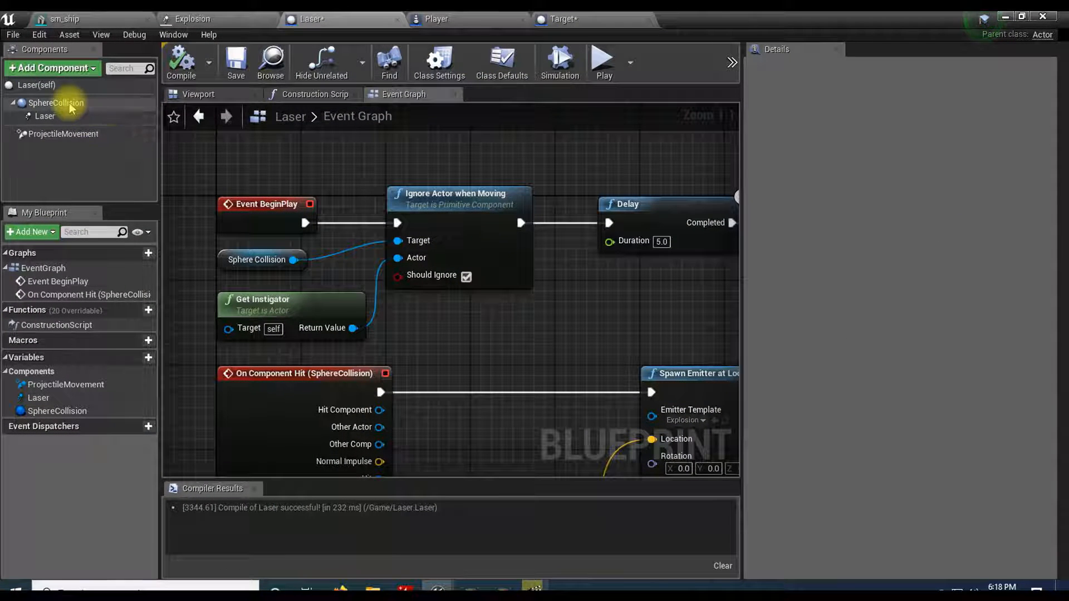
Give SphereCollision the Custom collision preset with Collision Enabled (Query and Physics)
{"action": "left_click", "coordinate": [56, 102]}
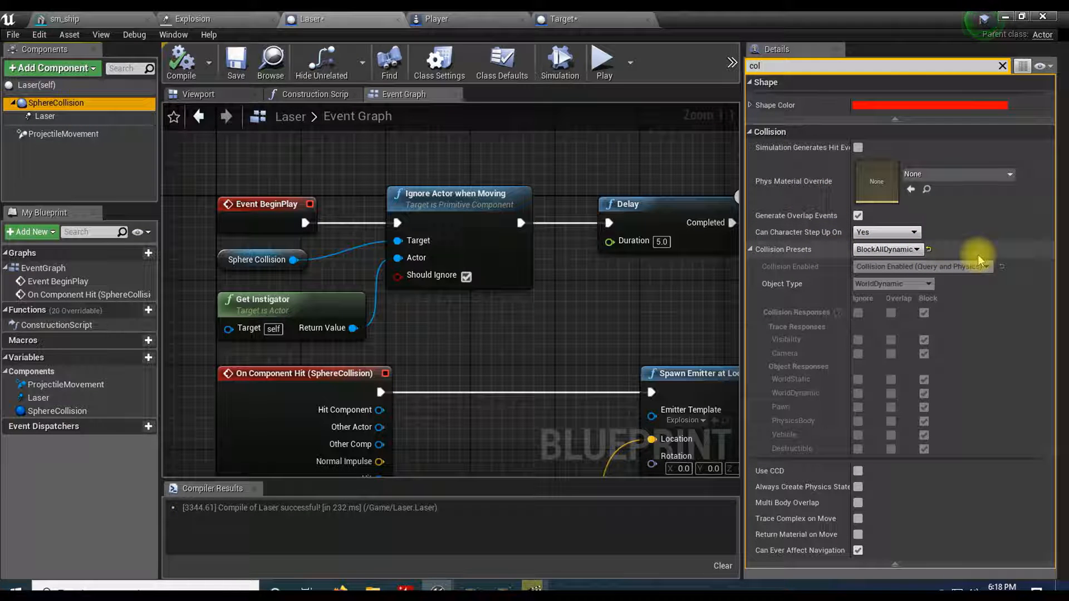
{"action": "mouse_move", "coordinate": [972, 257]}
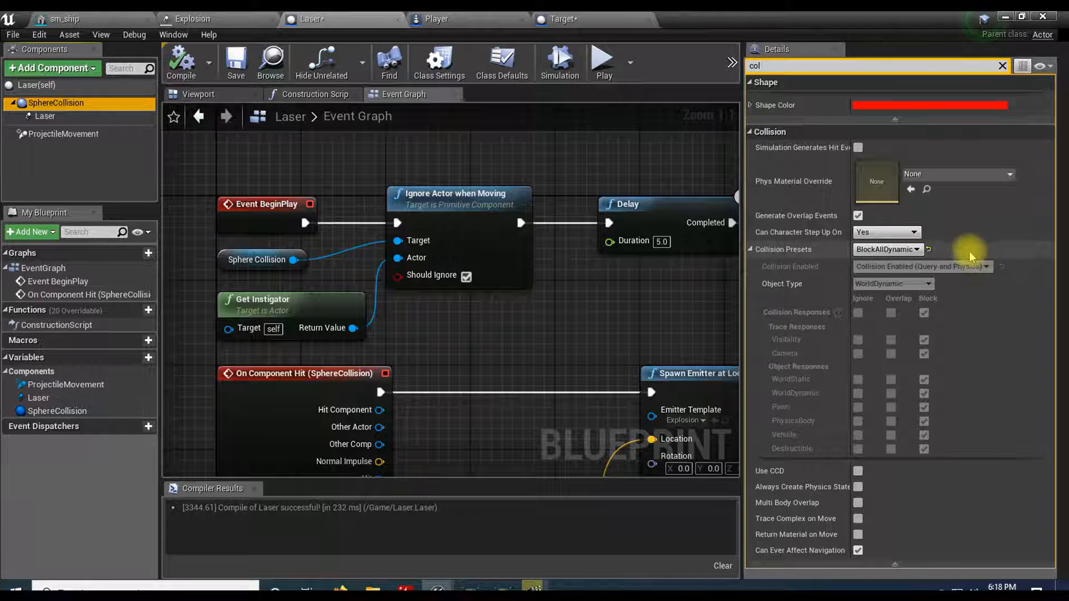
{"action": "left_click", "coordinate": [887, 248]}
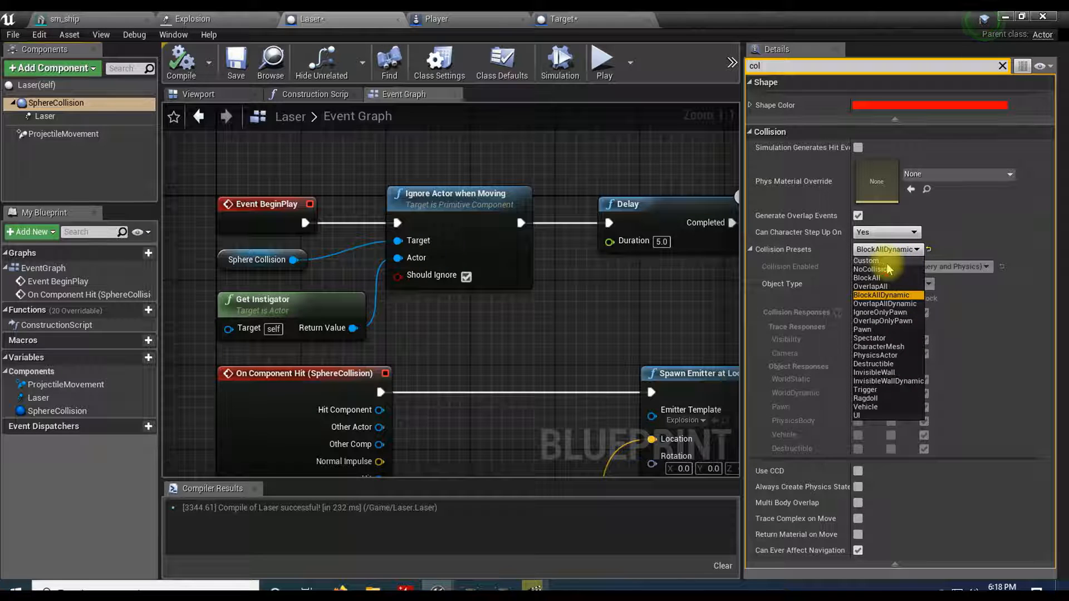
{"action": "left_click", "coordinate": [867, 261]}
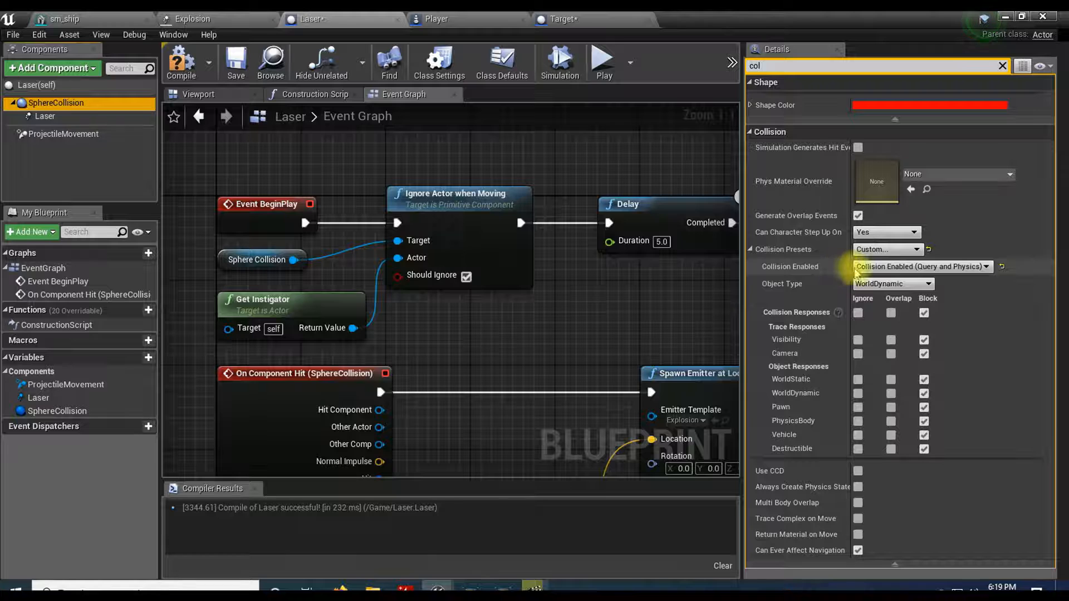
{"action": "left_click", "coordinate": [921, 267]}
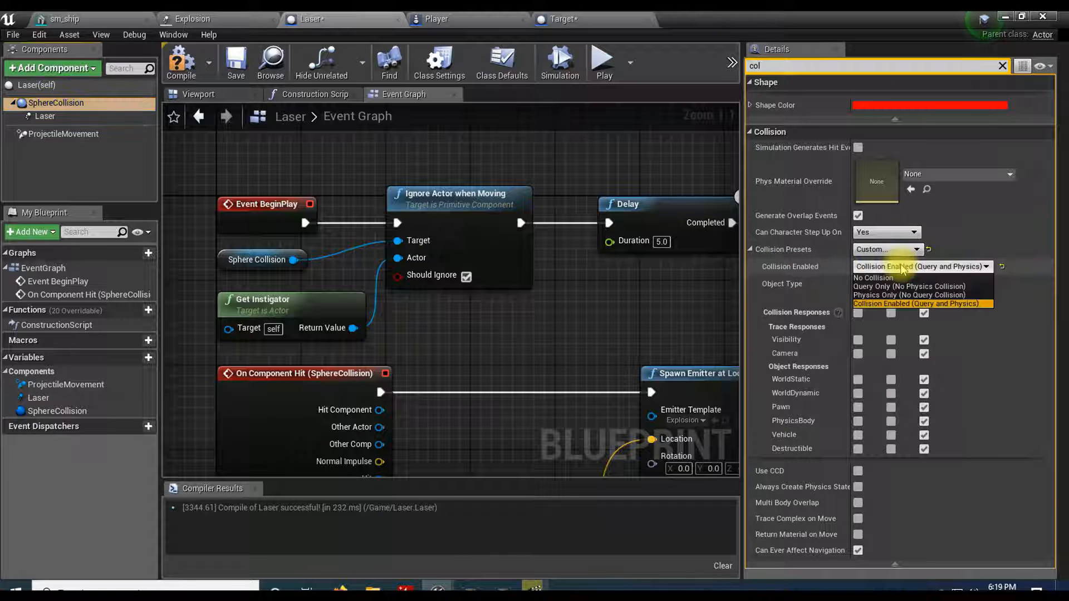
{"action": "left_click", "coordinate": [893, 286]}
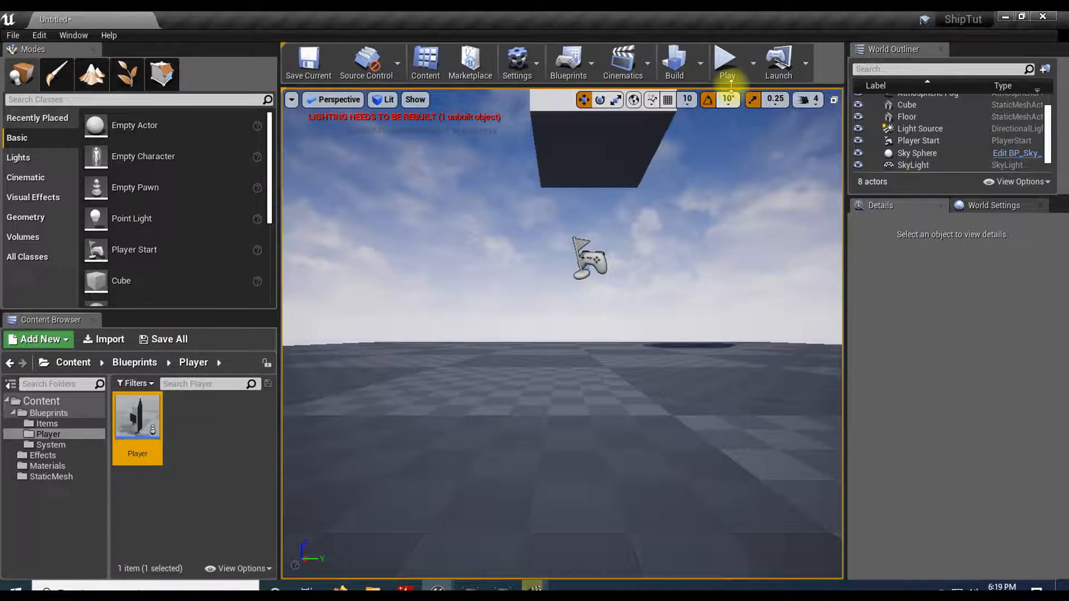
{"action": "left_click", "coordinate": [725, 58]}
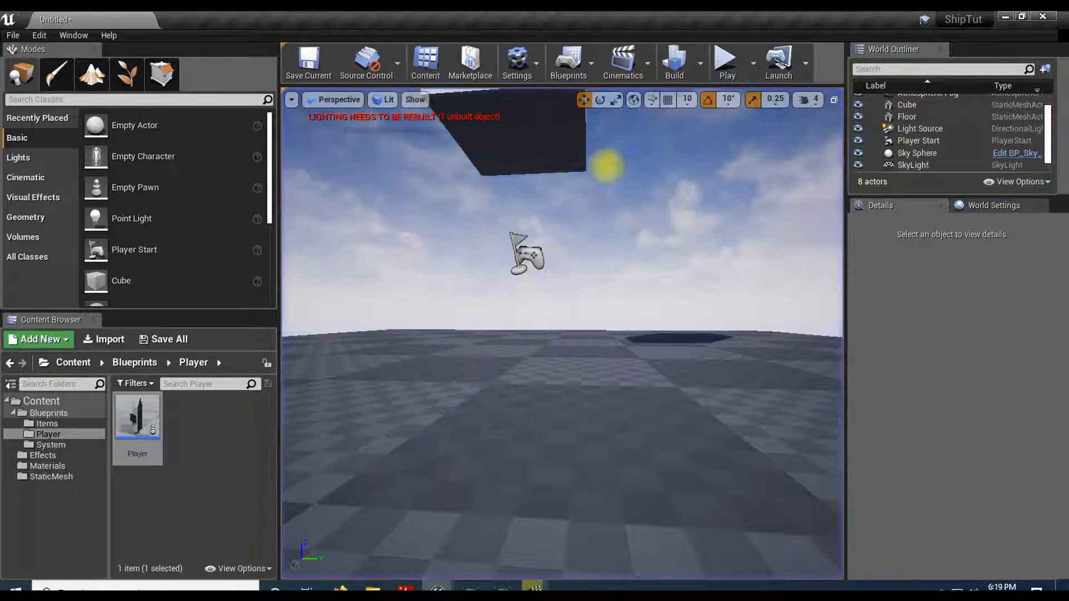
{"action": "left_click", "coordinate": [725, 61]}
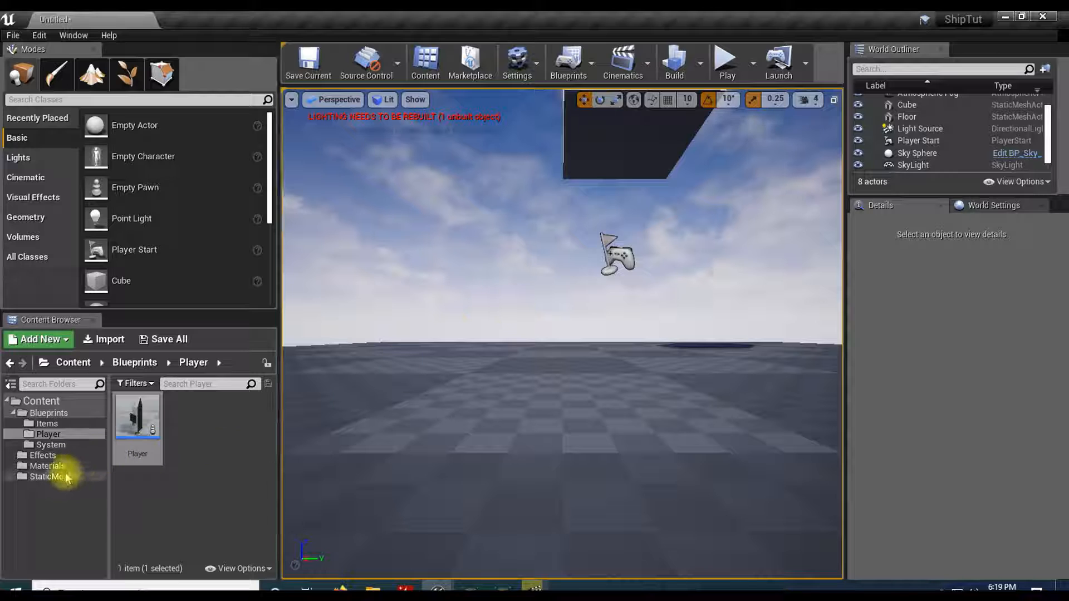
{"action": "mouse_move", "coordinate": [47, 476]}
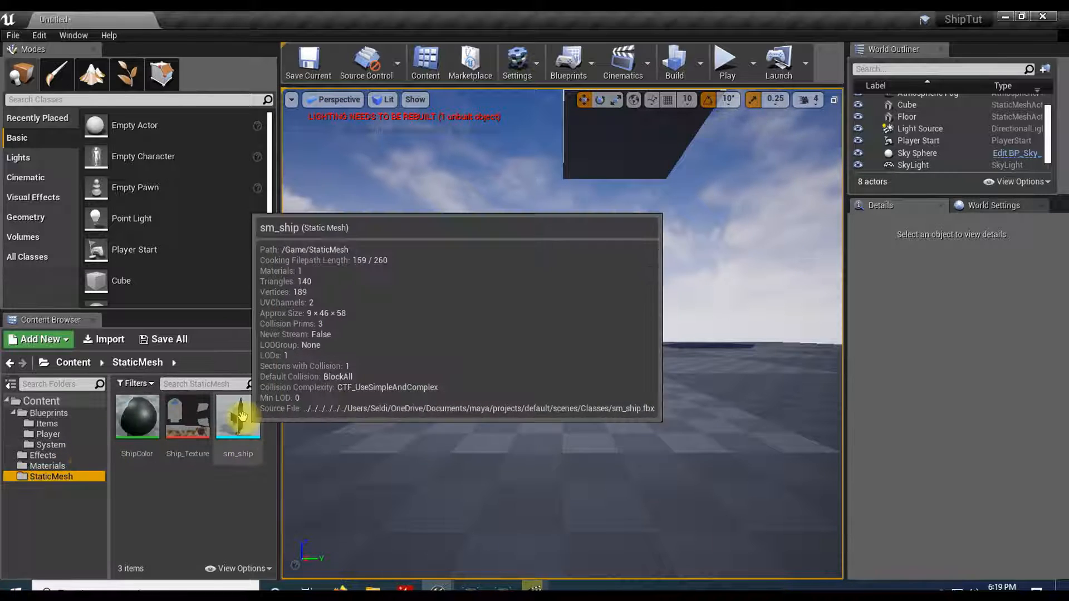
Browse into the StaticMesh folder and play-test the level
{"action": "double_click", "coordinate": [237, 417]}
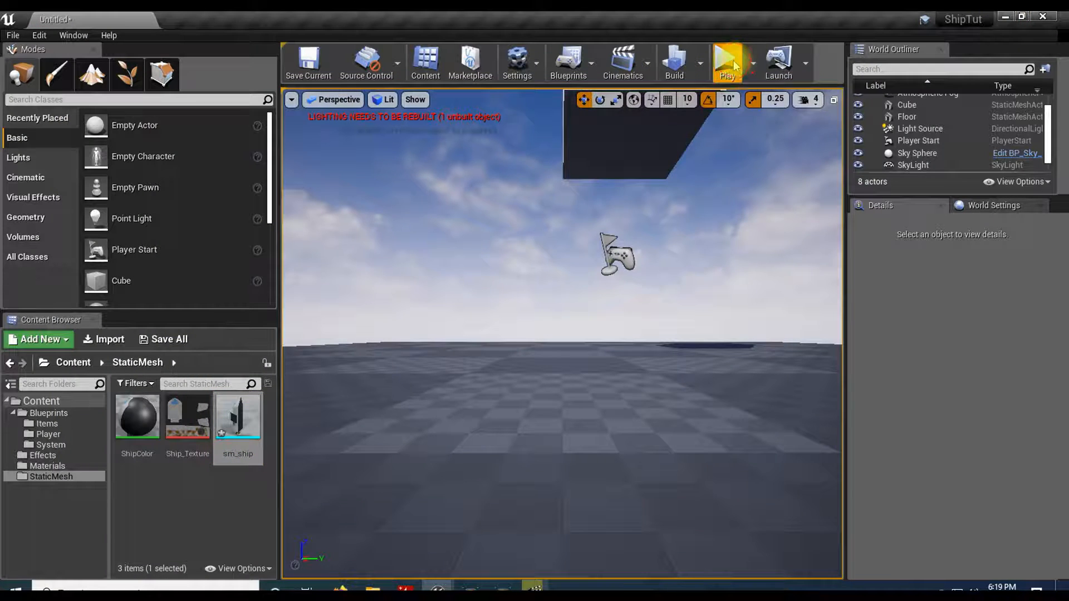
{"action": "left_click", "coordinate": [727, 61]}
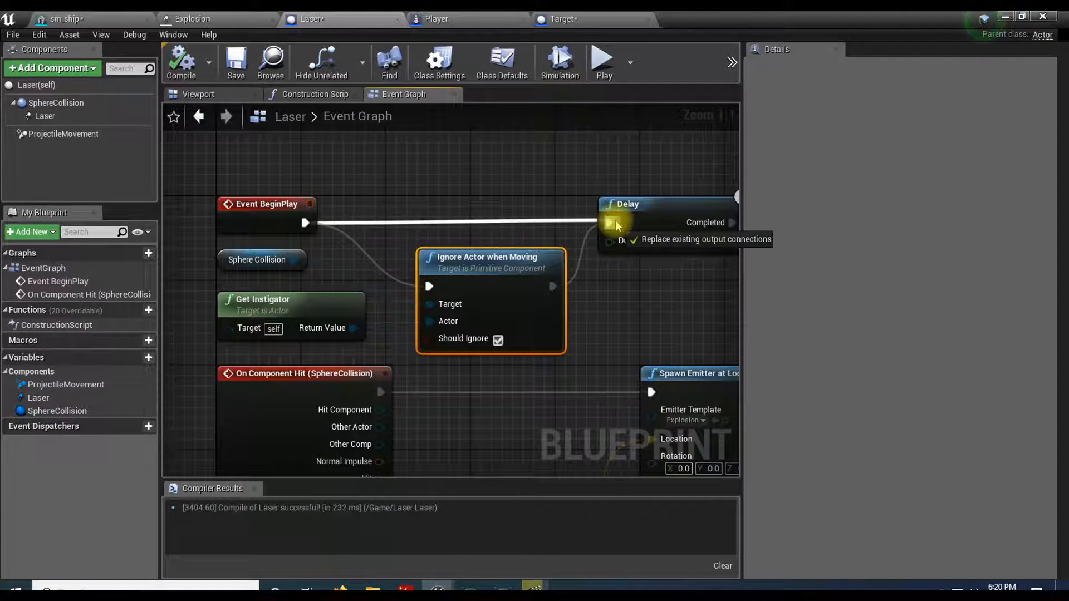
Relink Ignore Actor when Moving's exec output to Delay and play-test the laser
{"action": "right_click", "coordinate": [608, 223]}
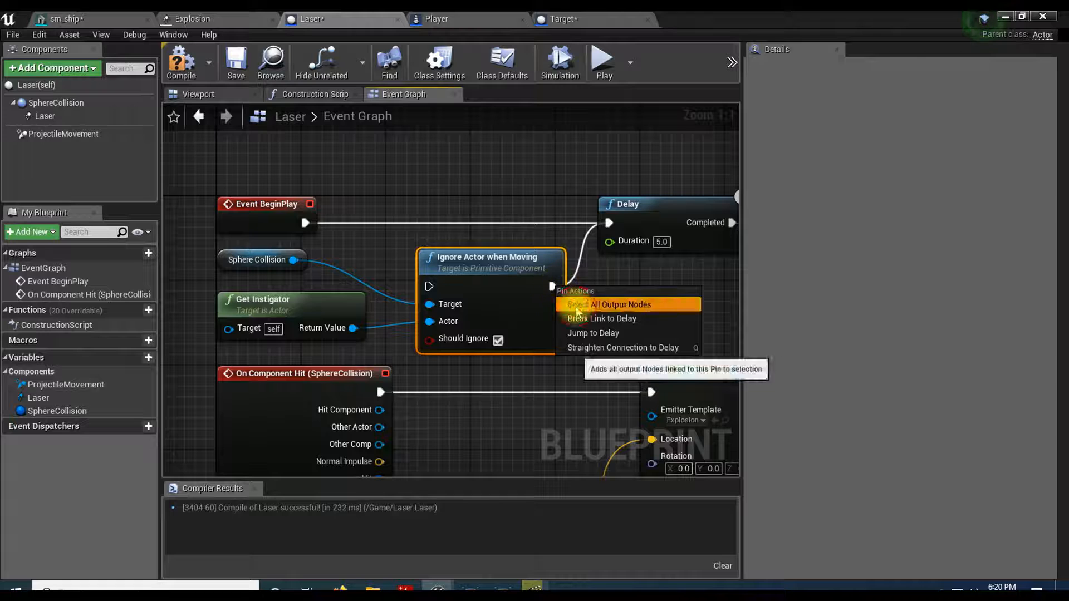
{"action": "left_click", "coordinate": [619, 305]}
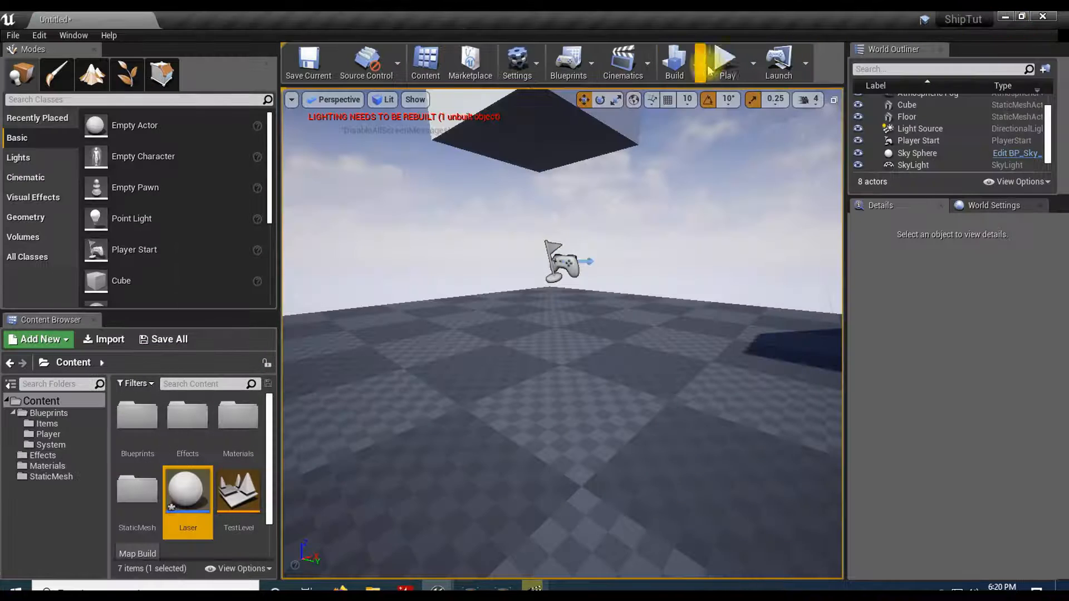
{"action": "left_click", "coordinate": [725, 61]}
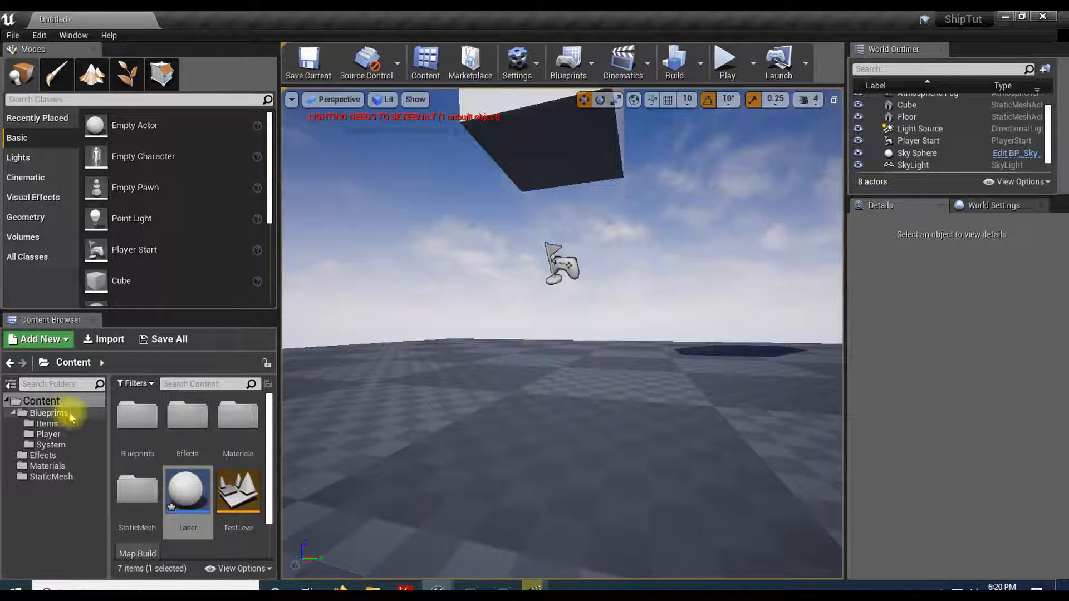
{"action": "left_click", "coordinate": [48, 434]}
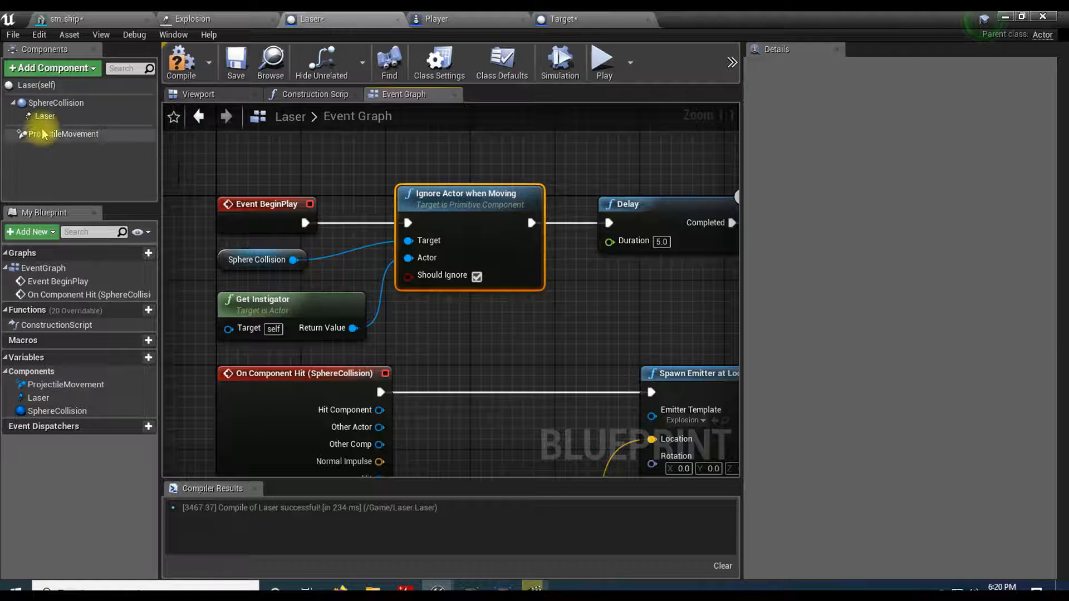
Leave the Laser blueprint and return to the level editor's Player blueprints folder
{"action": "left_click", "coordinate": [55, 103]}
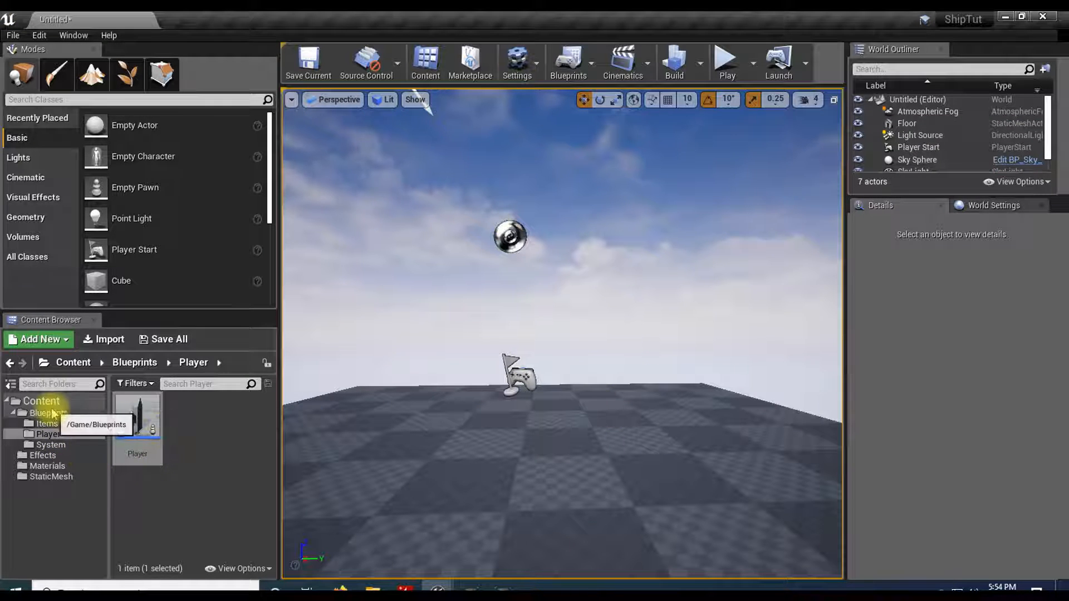
Create a new Actor-based Blueprint Class in the Blueprints Items folder for the Target
{"action": "left_click", "coordinate": [47, 423]}
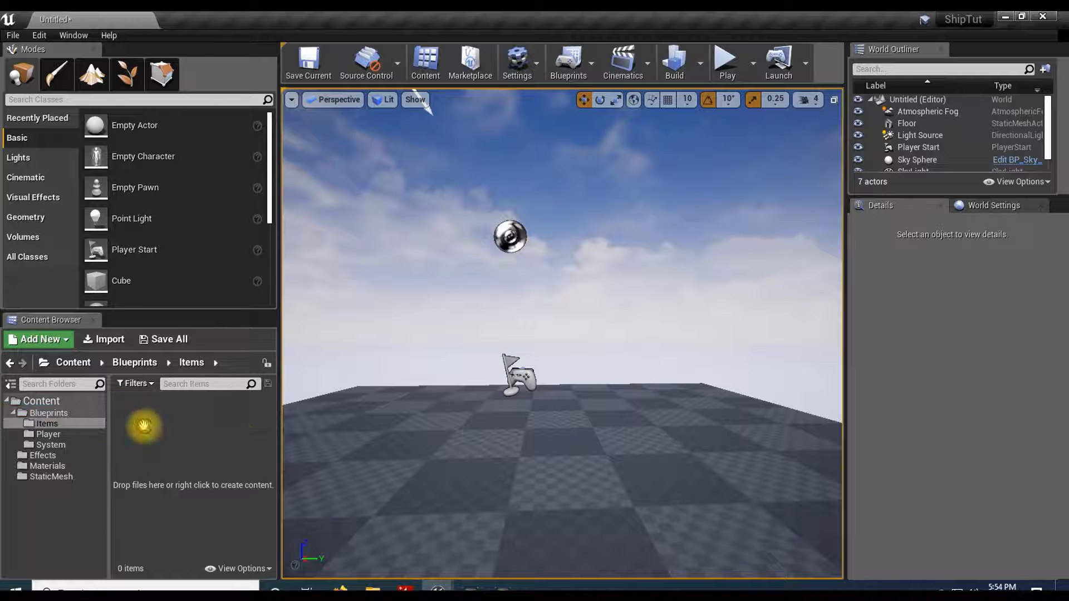
{"action": "left_click", "coordinate": [38, 339]}
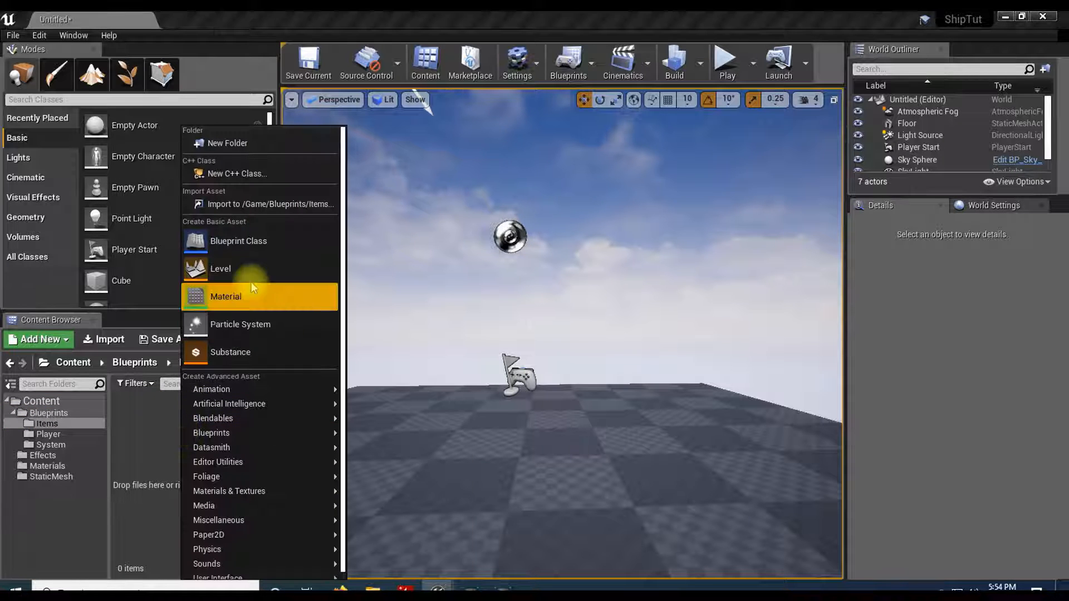
{"action": "left_click", "coordinate": [239, 241]}
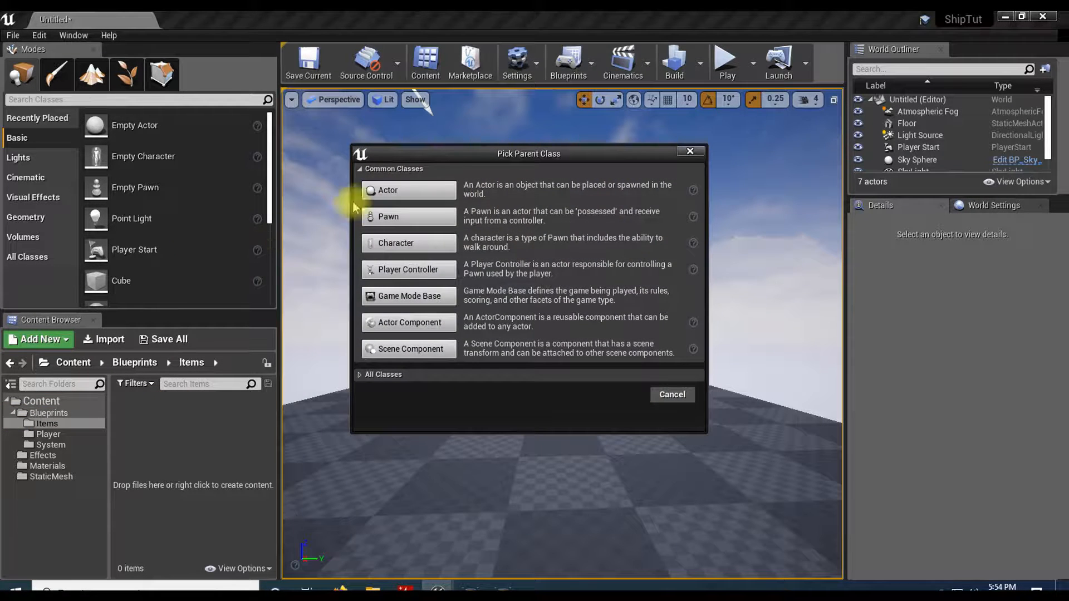
{"action": "left_click", "coordinate": [388, 191]}
{"action": "type", "text": "Target"}
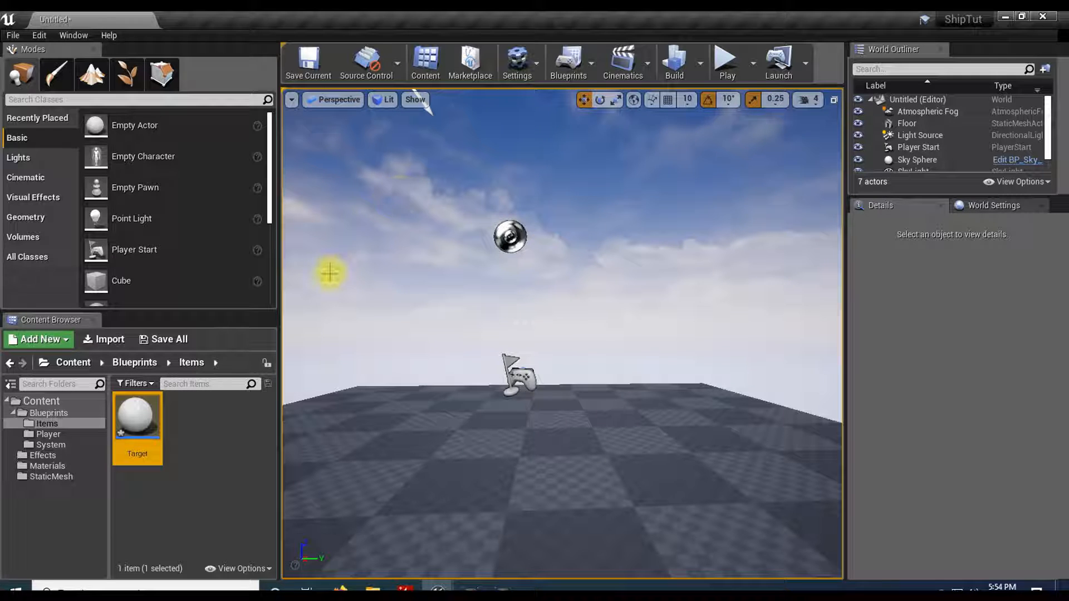
{"action": "mouse_move", "coordinate": [627, 333]}
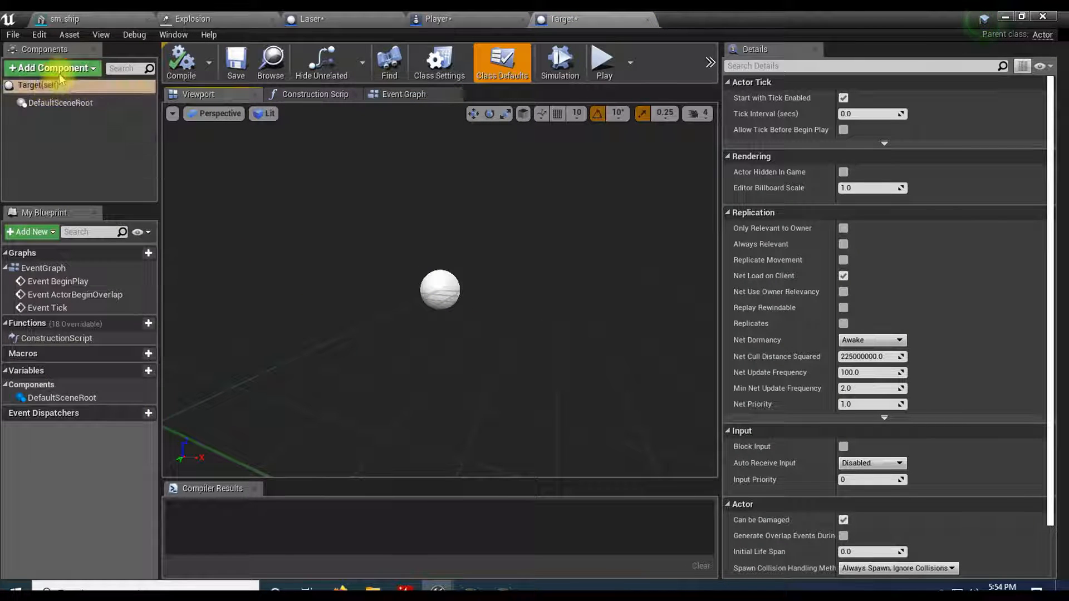
Add a Cylinder component to Target and flatten it to 0.25 scale on Z
{"action": "left_click", "coordinate": [51, 68]}
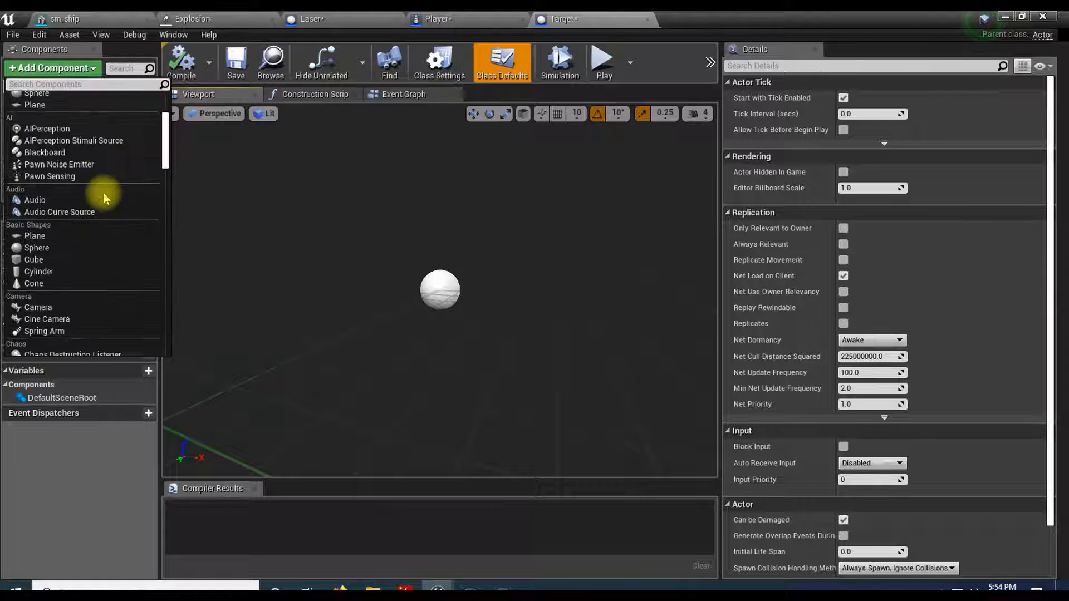
{"action": "left_click", "coordinate": [38, 272]}
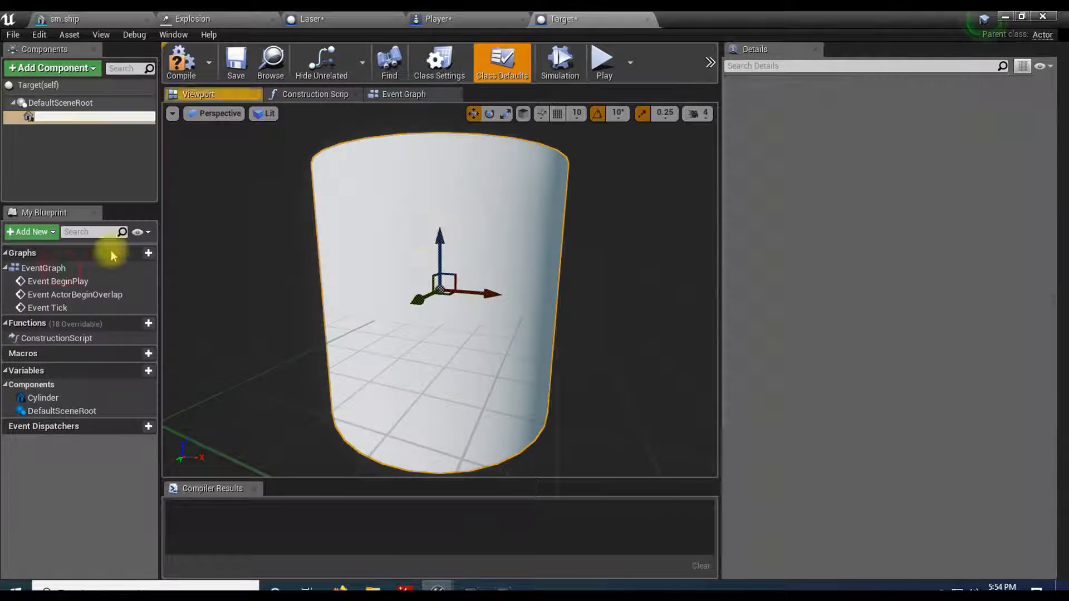
{"action": "left_click", "coordinate": [49, 116]}
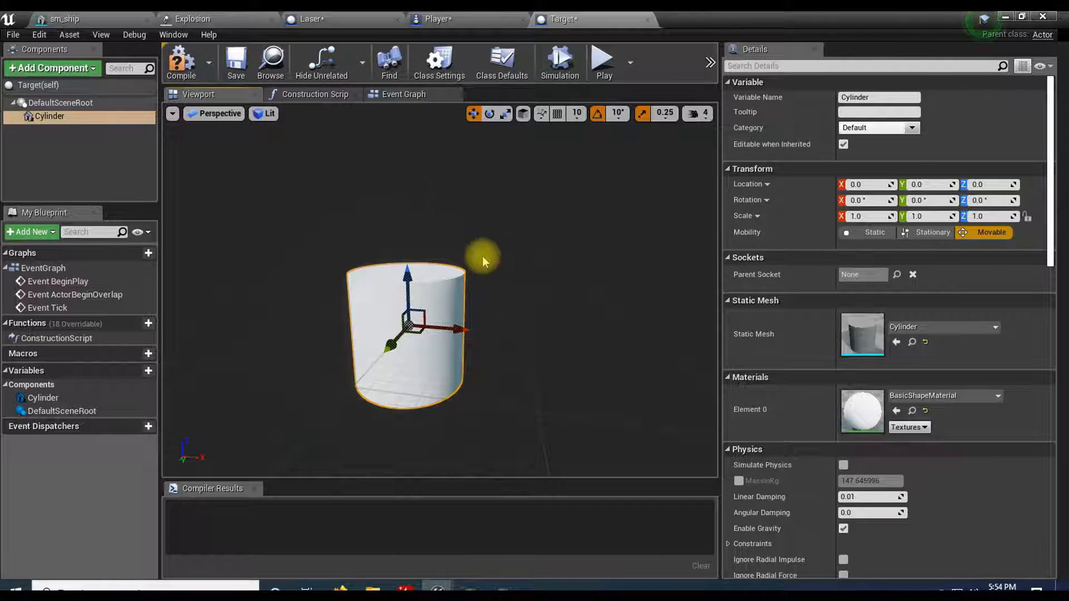
{"action": "left_click", "coordinate": [490, 114]}
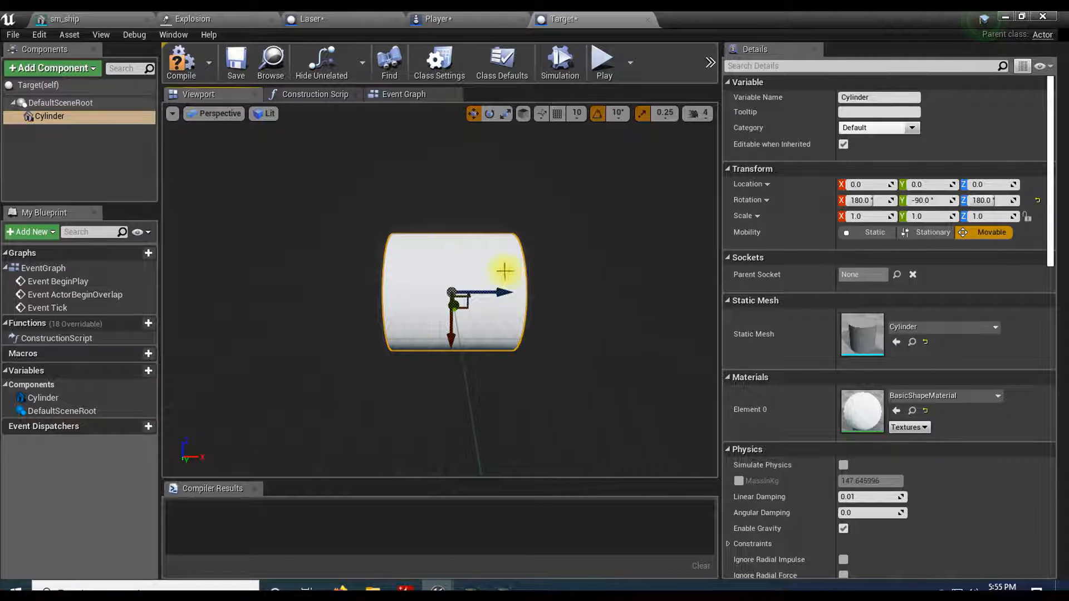
{"action": "left_click_drag", "start_coordinate": [505, 272], "coordinate": [327, 314]}
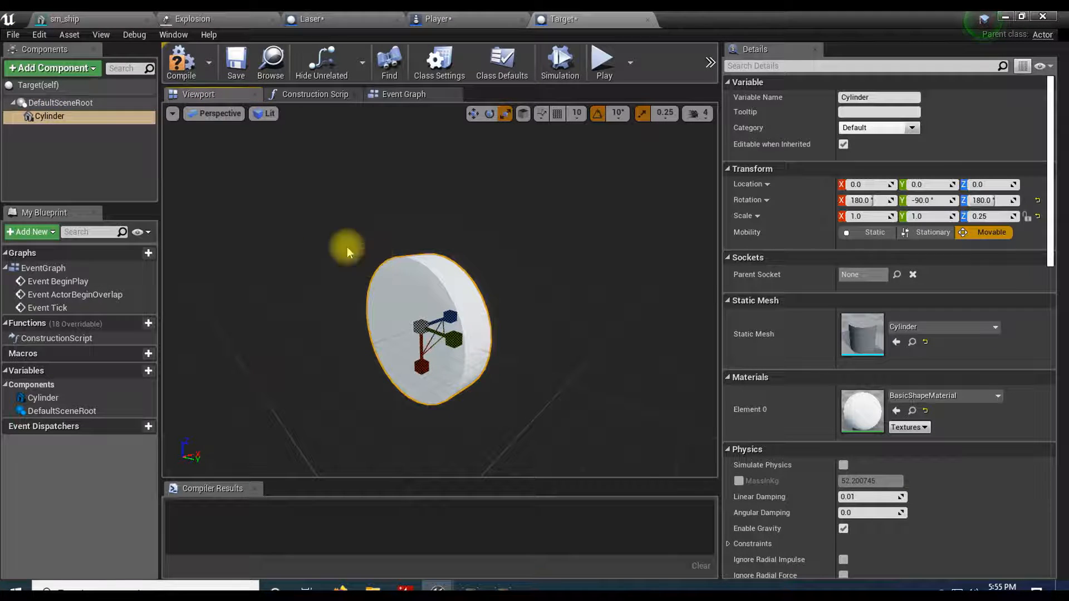
{"action": "mouse_move", "coordinate": [60, 103]}
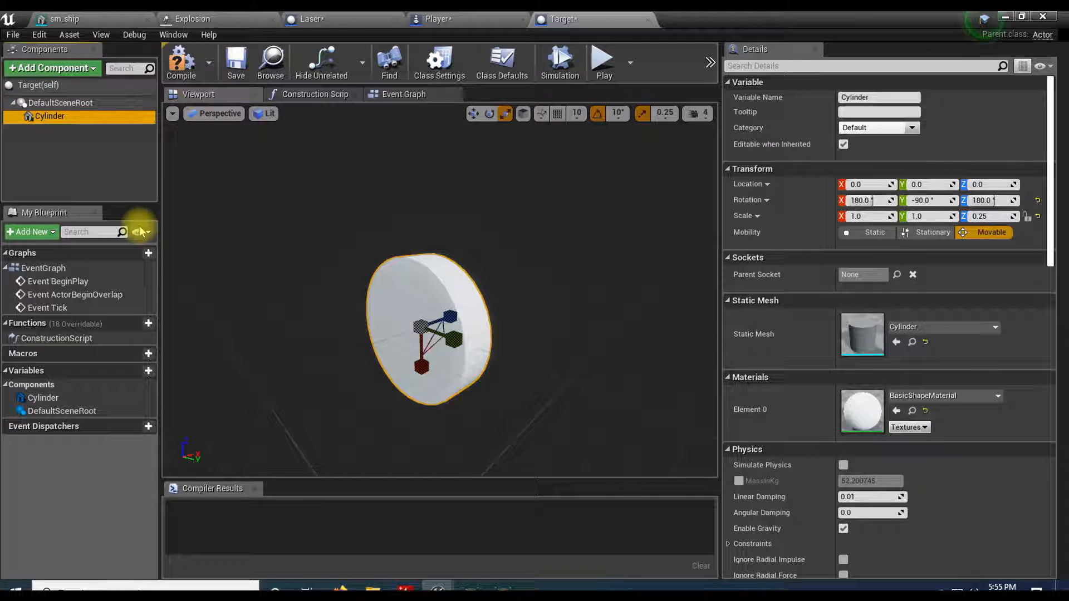
{"action": "mouse_move", "coordinate": [524, 279]}
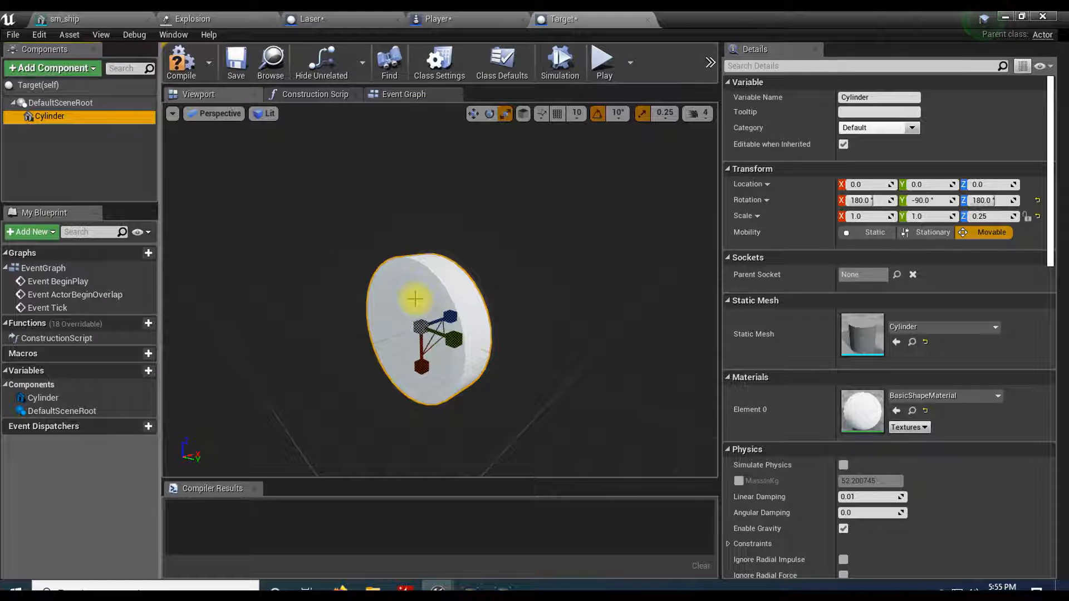
{"action": "mouse_move", "coordinate": [194, 153]}
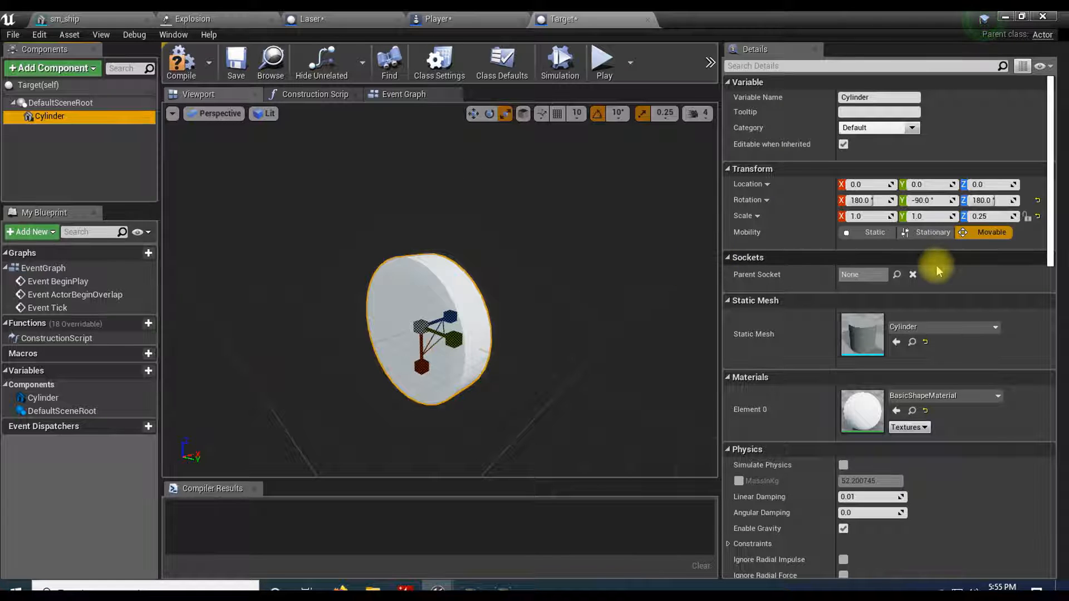
Add an On Component Hit event for the cylinder and view it in the Event Graph
{"action": "scroll", "scroll_direction": "down", "scroll_amount": 3}
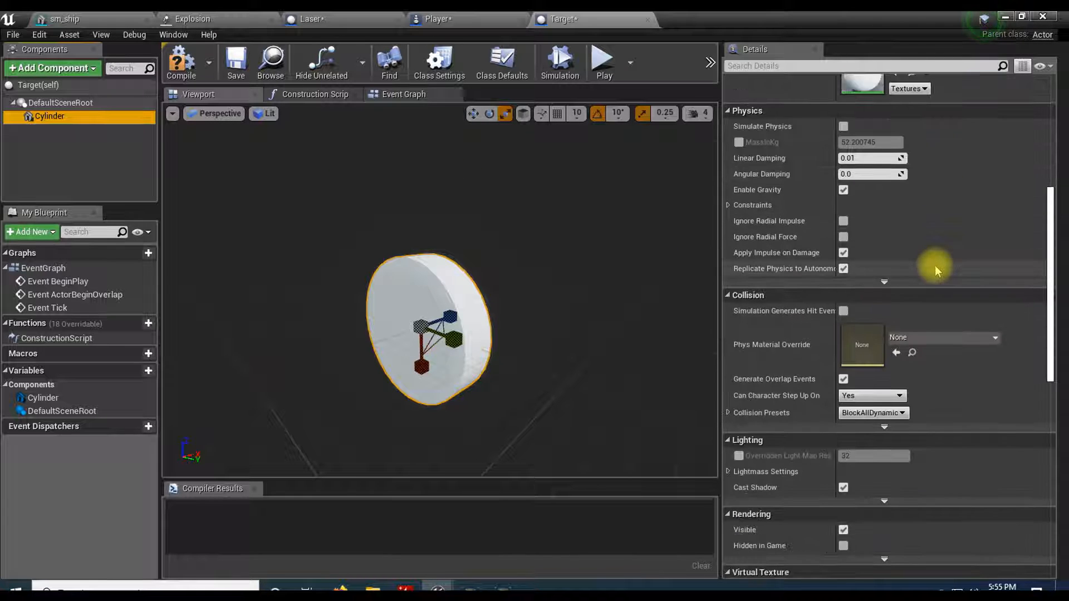
{"action": "scroll", "scroll_direction": "down", "scroll_amount": 3}
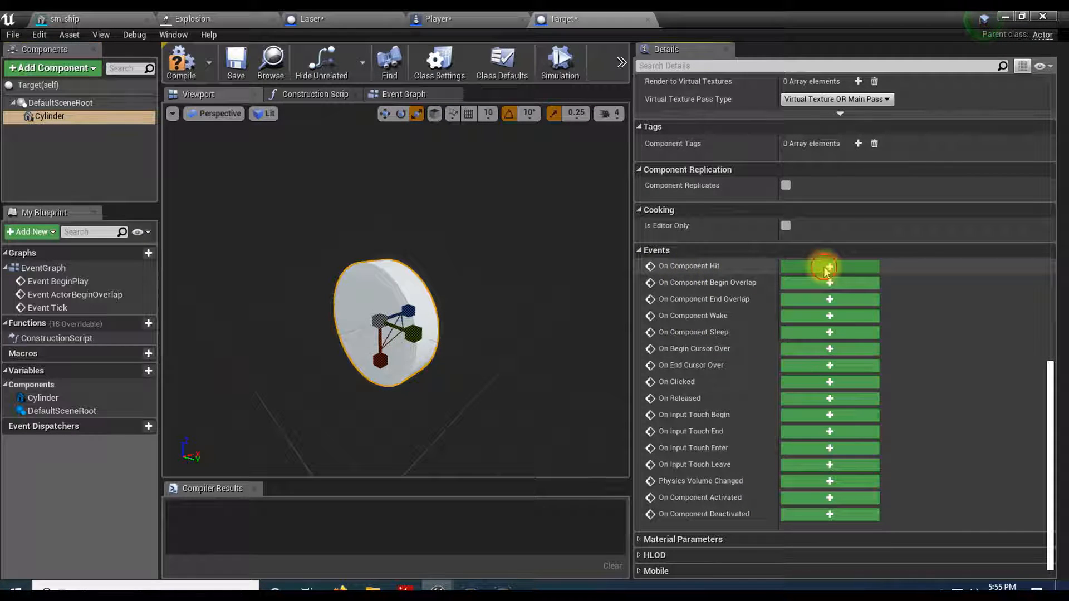
{"action": "left_click", "coordinate": [829, 266]}
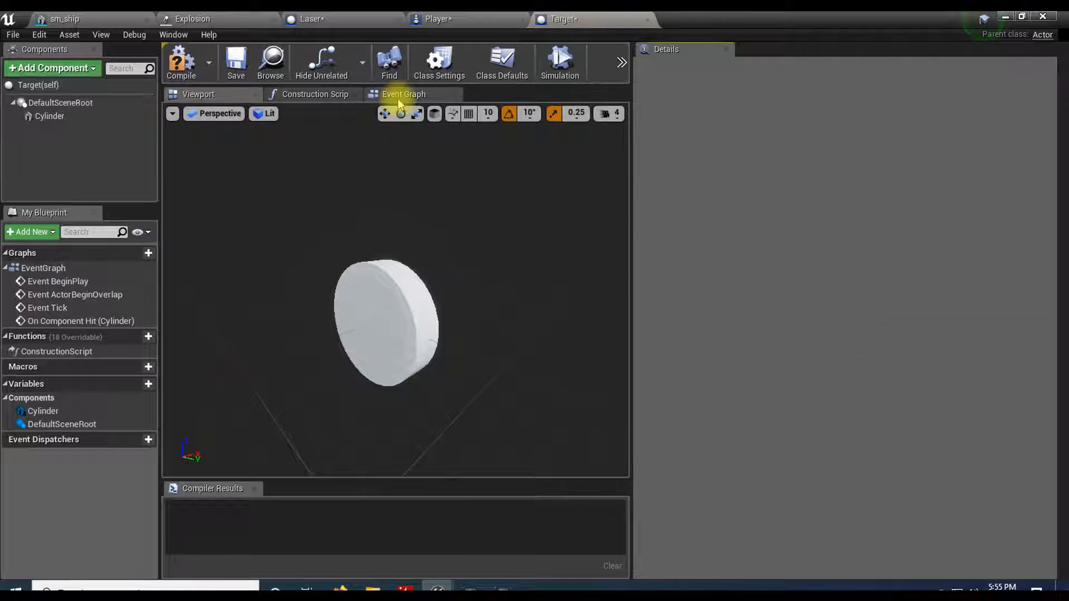
{"action": "left_click", "coordinate": [403, 93]}
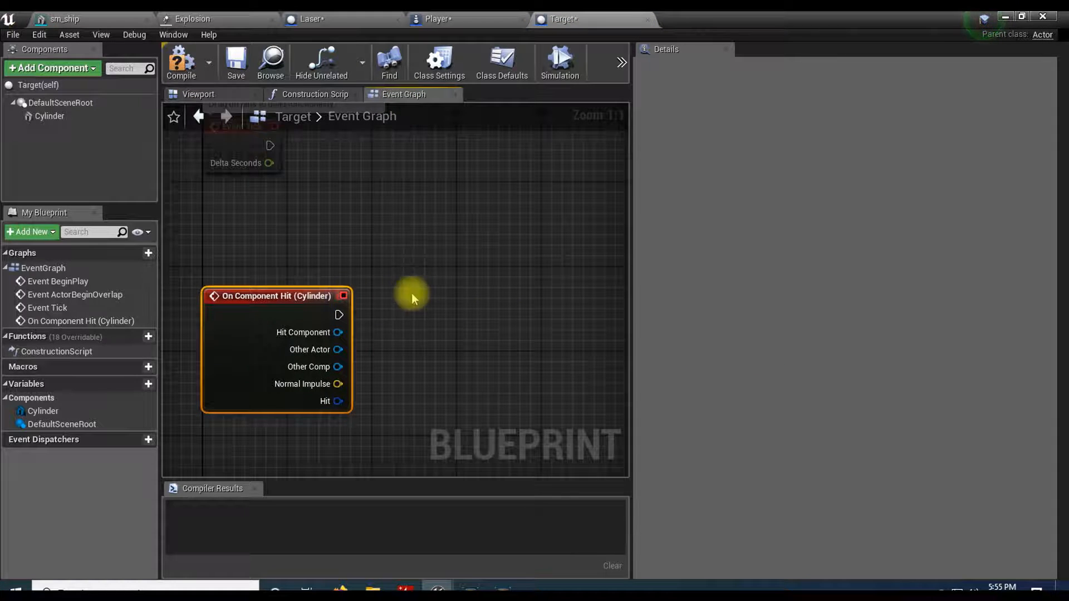
{"action": "mouse_move", "coordinate": [442, 341]}
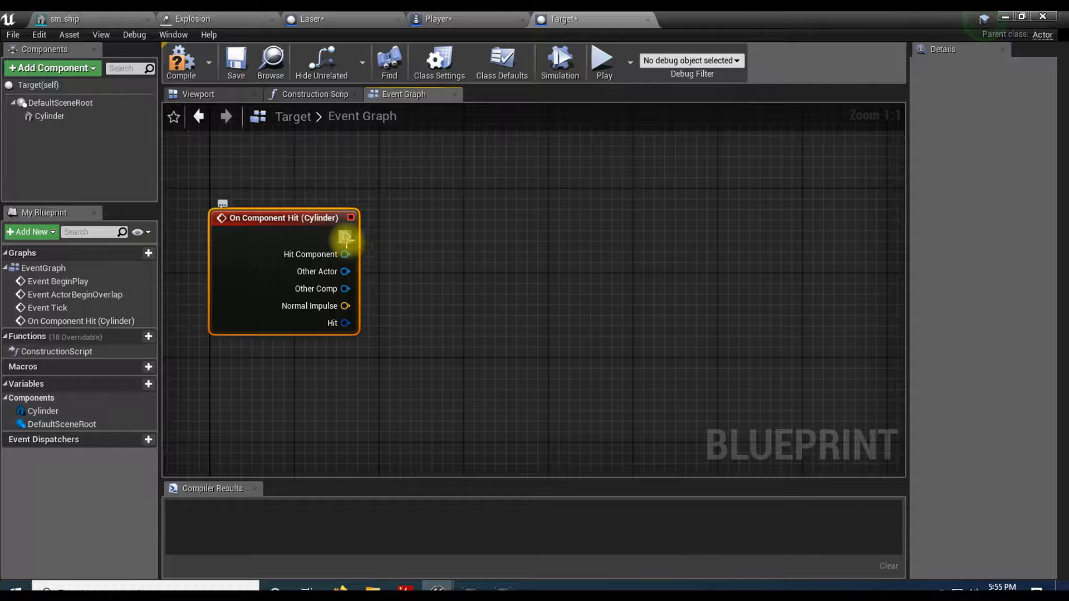
Wire the hit event into a DestroyActor node and compile the Target blueprint
{"action": "left_click_drag", "start_coordinate": [348, 236], "coordinate": [484, 239]}
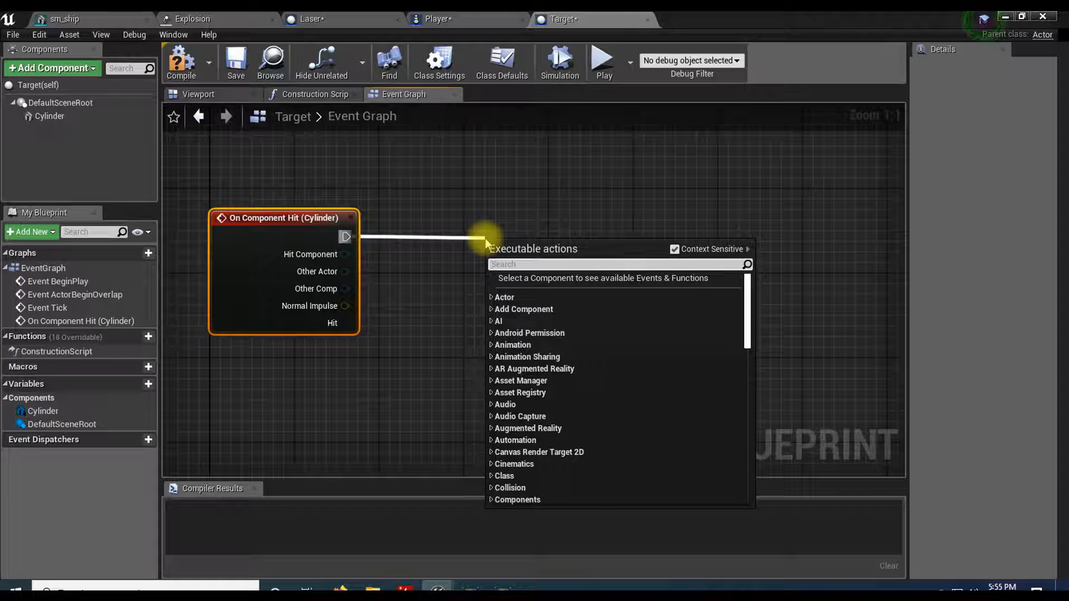
{"action": "type", "text": "destry"}
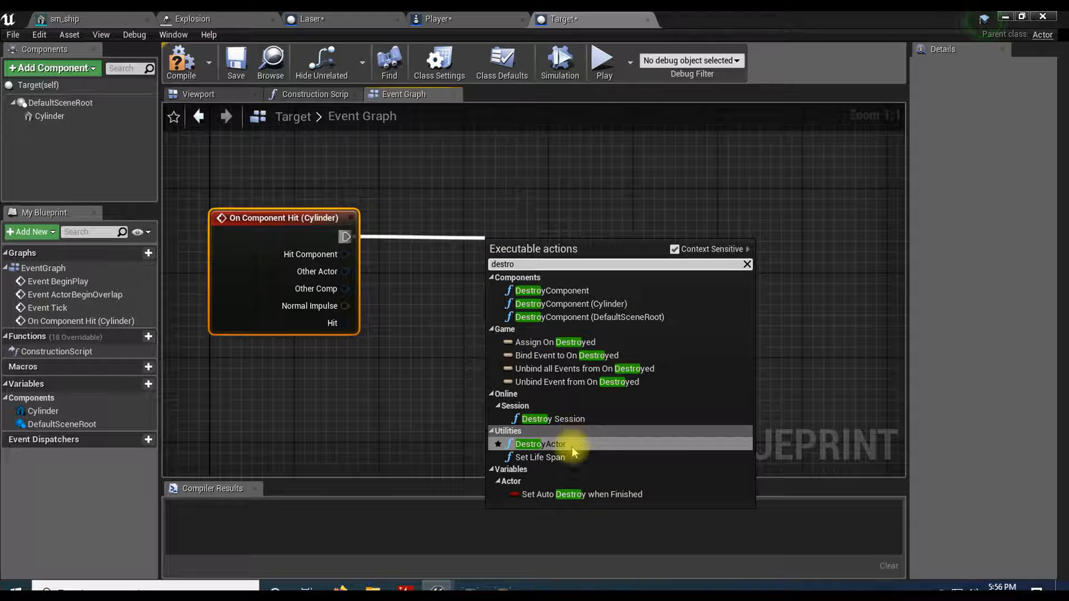
{"action": "left_click", "coordinate": [539, 444]}
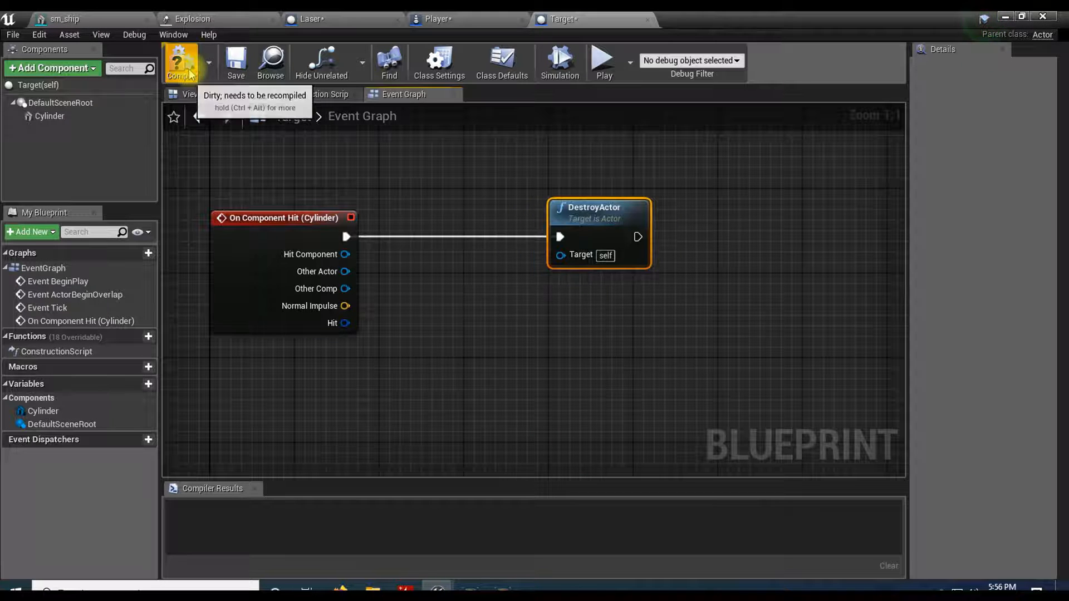
{"action": "left_click", "coordinate": [181, 61]}
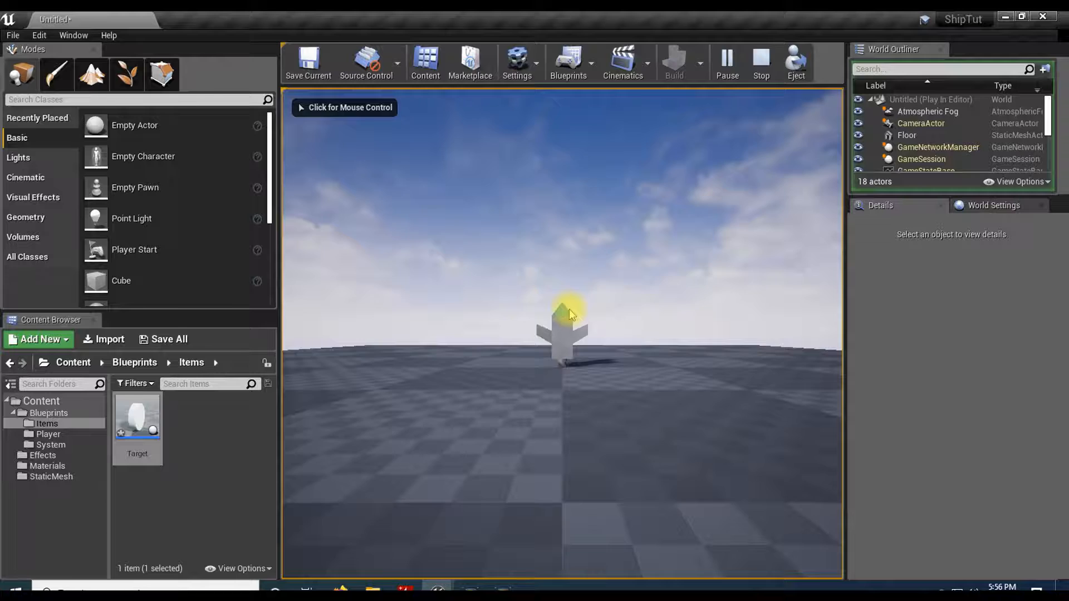
Slide the placed Target along X in the level and play-test it
{"action": "left_click", "coordinate": [761, 63]}
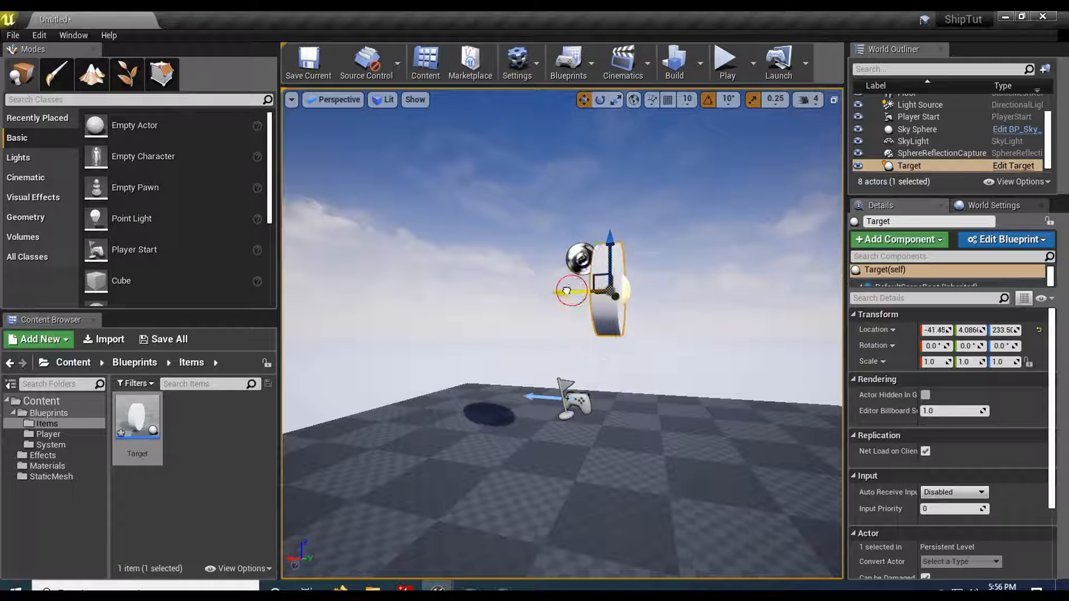
{"action": "left_click_drag", "start_coordinate": [569, 292], "coordinate": [539, 288]}
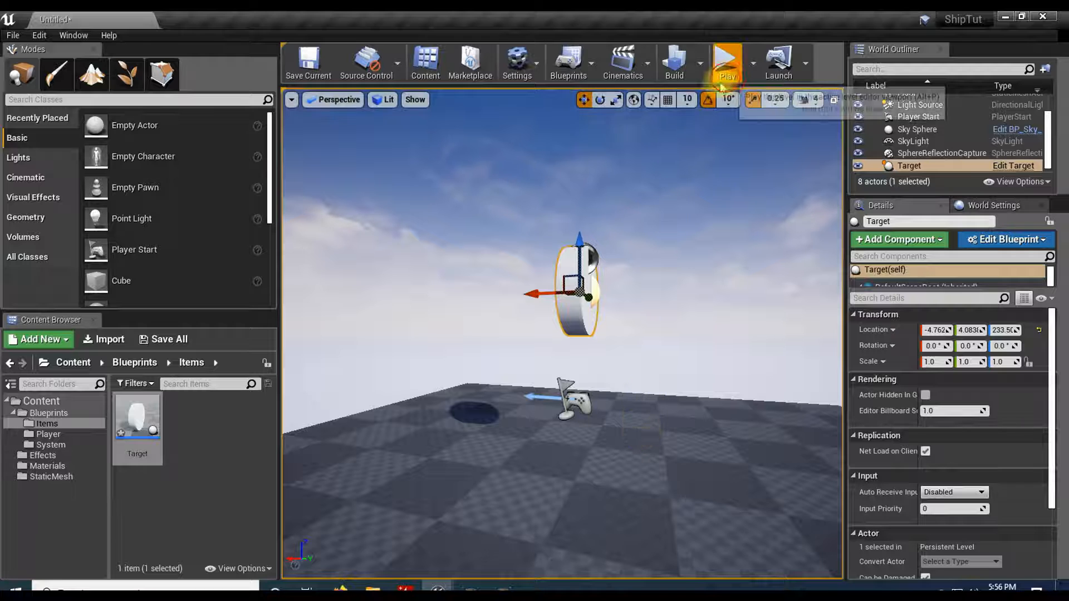
{"action": "left_click", "coordinate": [726, 62]}
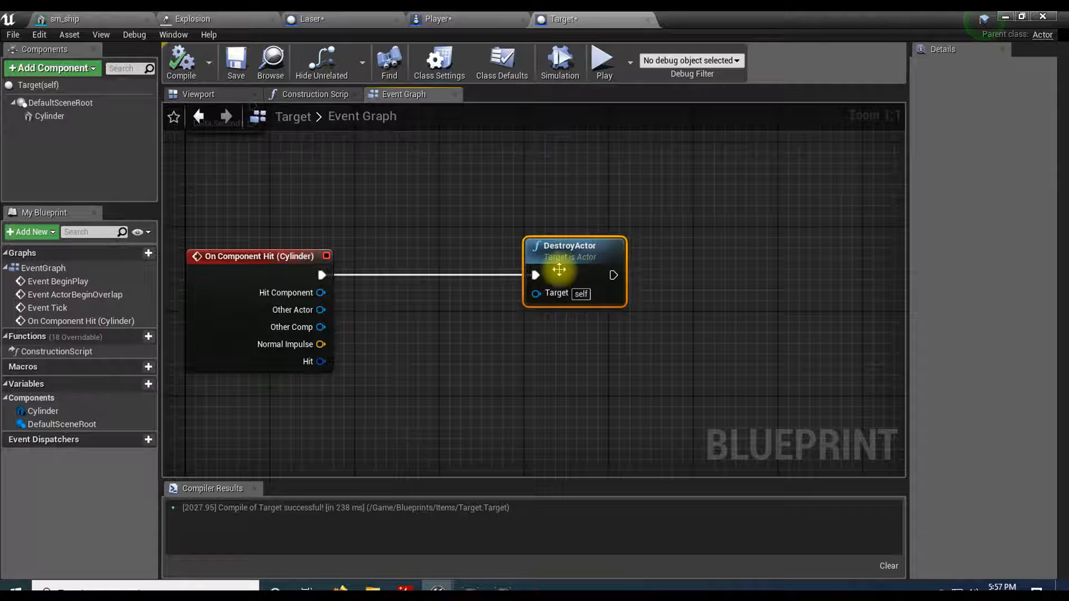
Insert Spawn Emitter at Location after the hit event with Explosion as its emitter template
{"action": "left_click_drag", "start_coordinate": [575, 272], "coordinate": [680, 272]}
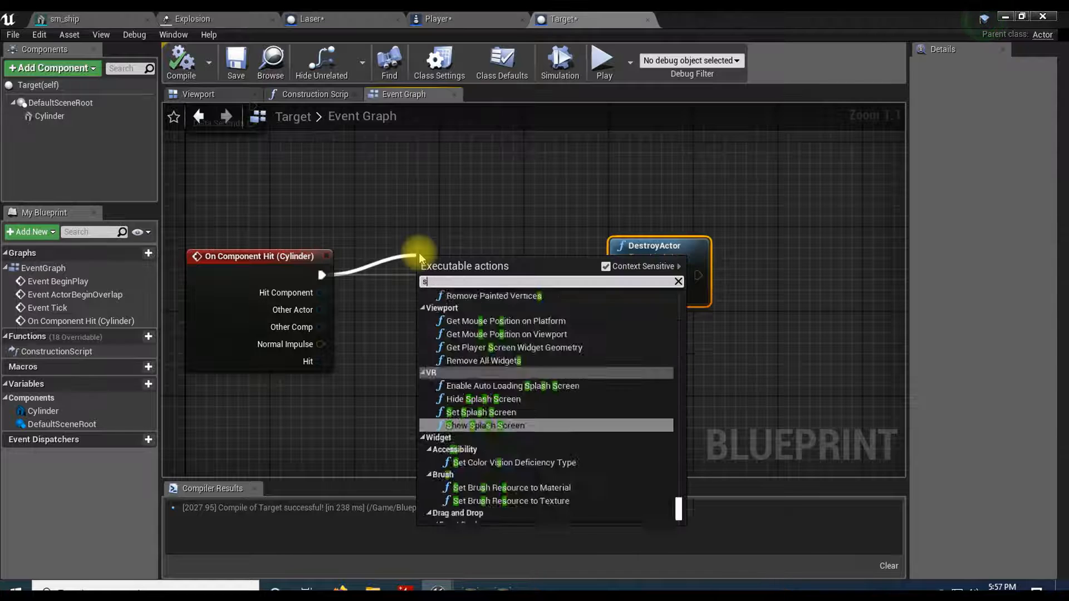
{"action": "type", "text": "spawn emi"}
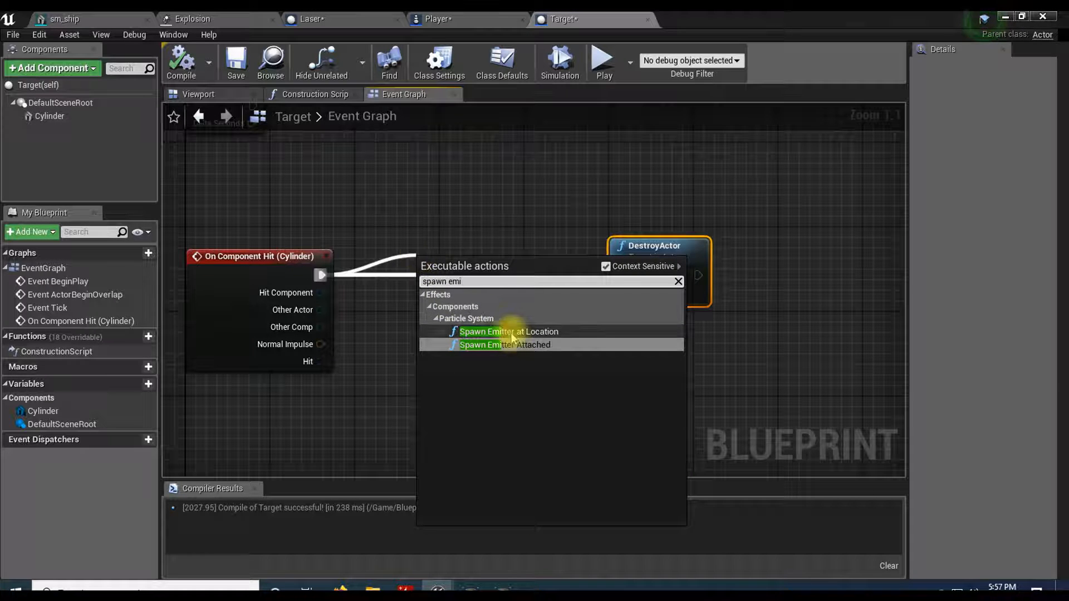
{"action": "left_click", "coordinate": [508, 332]}
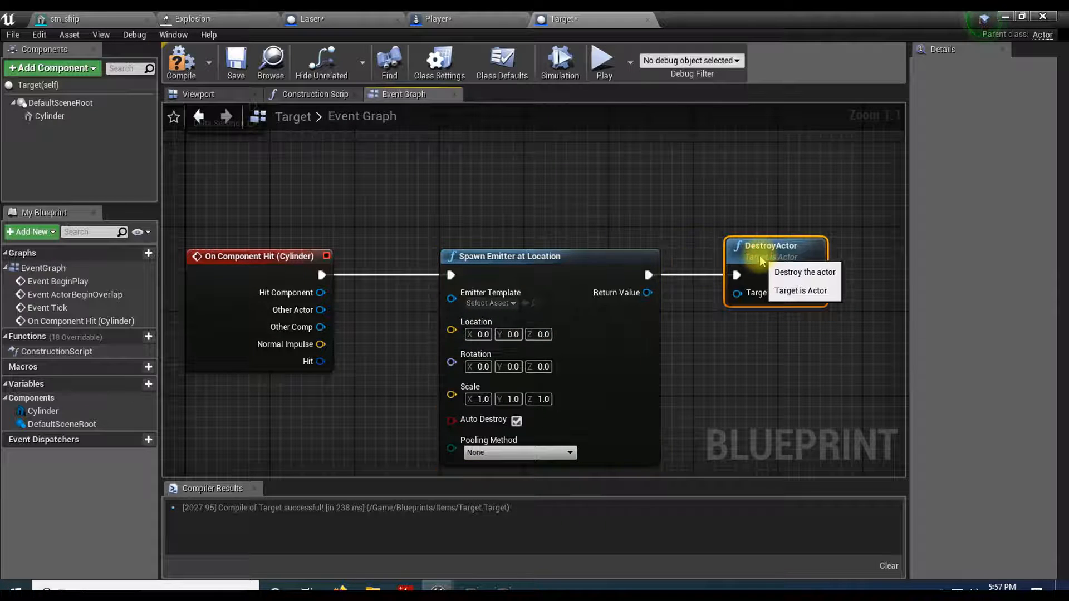
{"action": "left_click", "coordinate": [490, 303]}
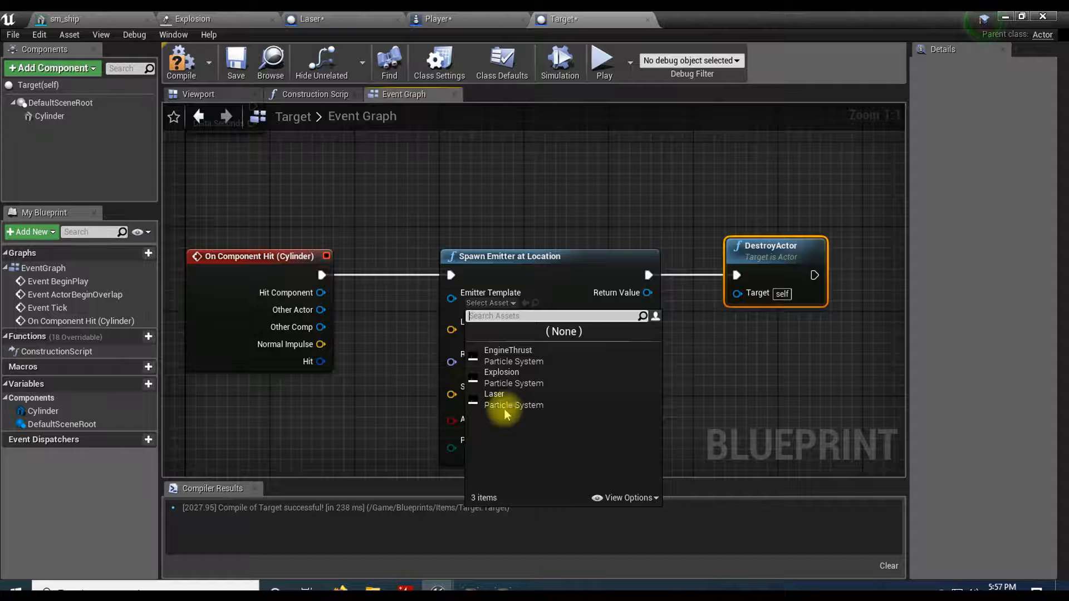
{"action": "left_click", "coordinate": [501, 372]}
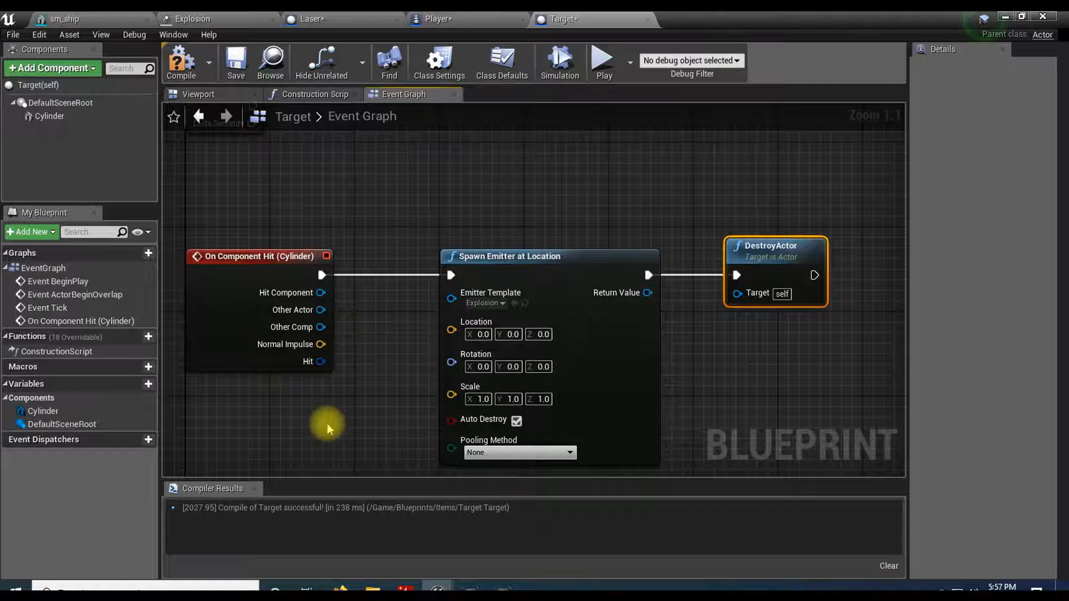
{"action": "left_click", "coordinate": [257, 256]}
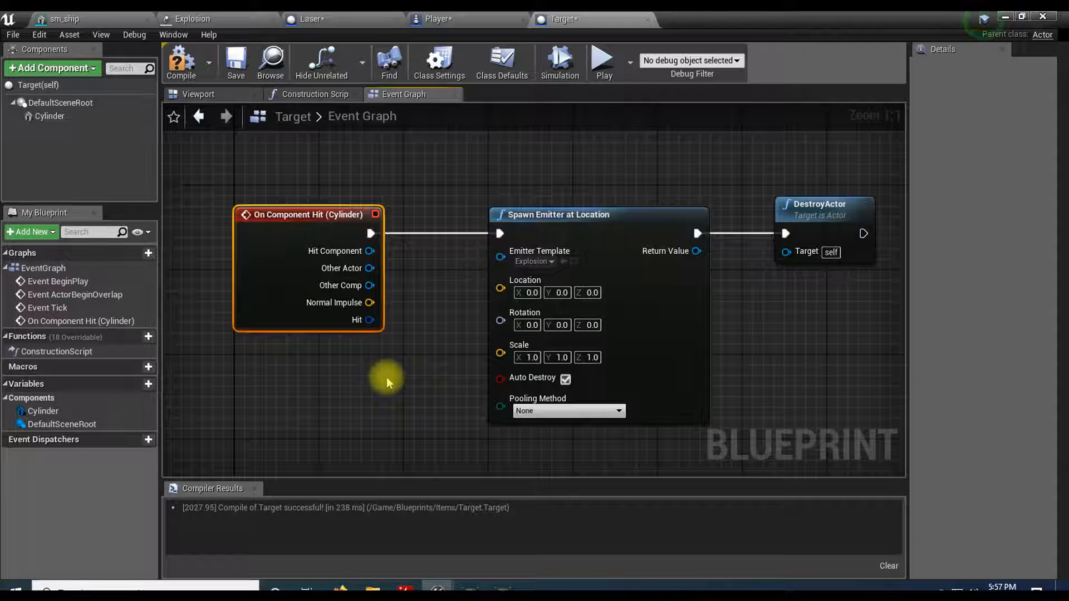
{"action": "mouse_move", "coordinate": [524, 280]}
{"action": "type", "text": "get actor location"}
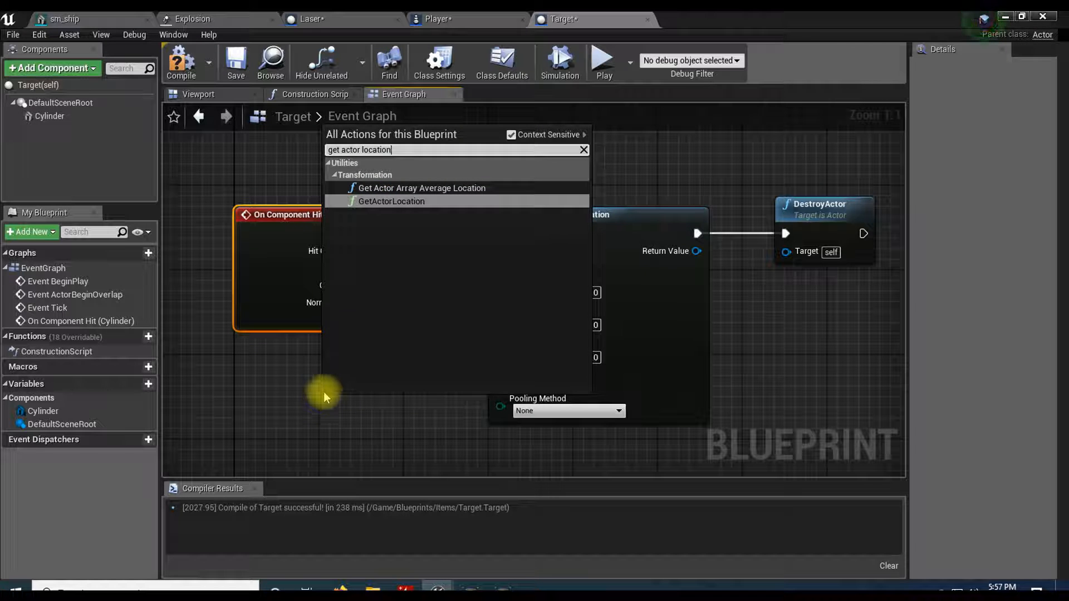
Feed GetActorLocation's return value into the spawn node's Location pin, play-testing the explosion
{"action": "left_click", "coordinate": [389, 202]}
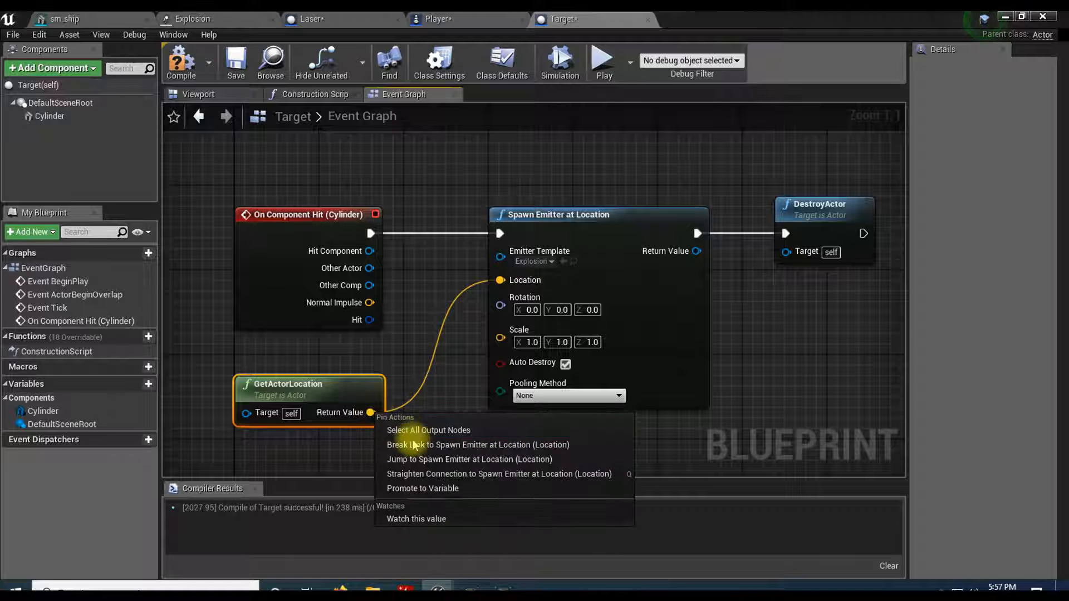
{"action": "left_click", "coordinate": [477, 445]}
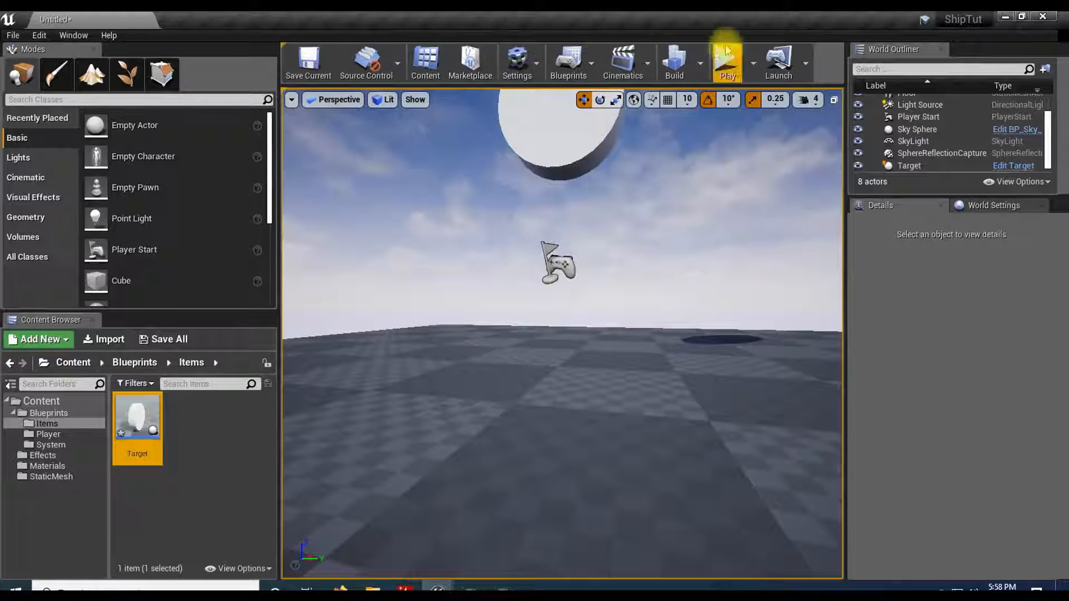
{"action": "left_click", "coordinate": [727, 61]}
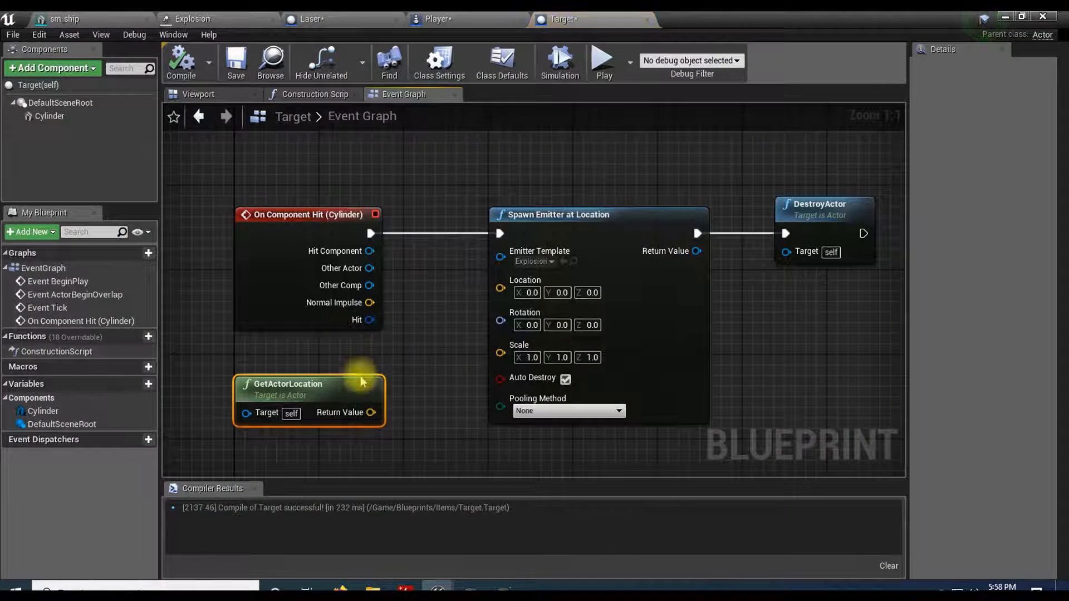
{"action": "left_click_drag", "start_coordinate": [369, 412], "coordinate": [500, 279]}
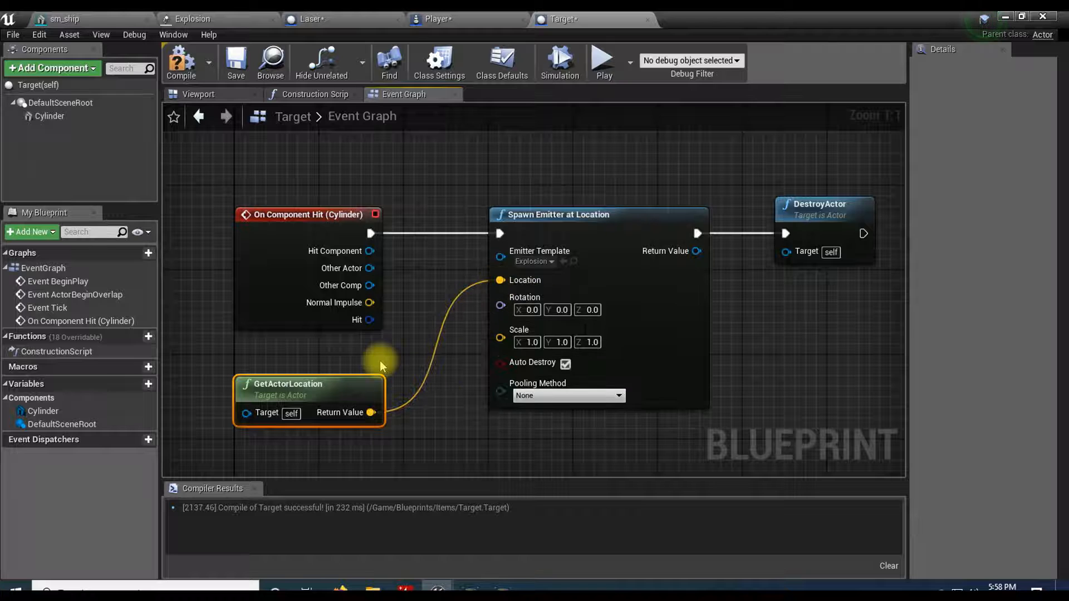